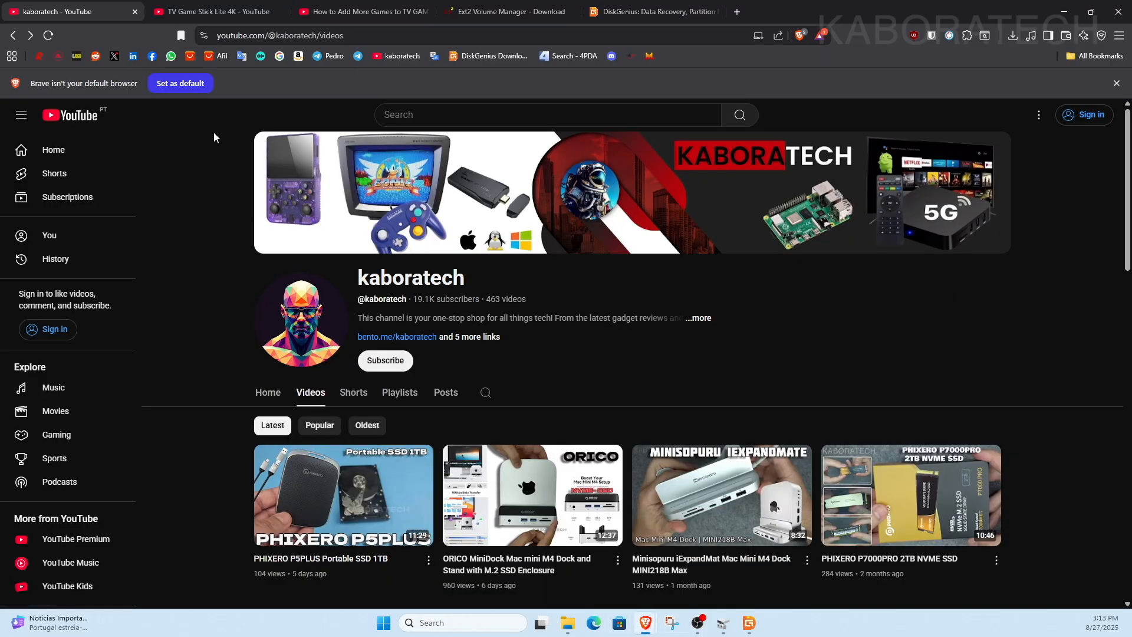
mouse_move(531, 495)
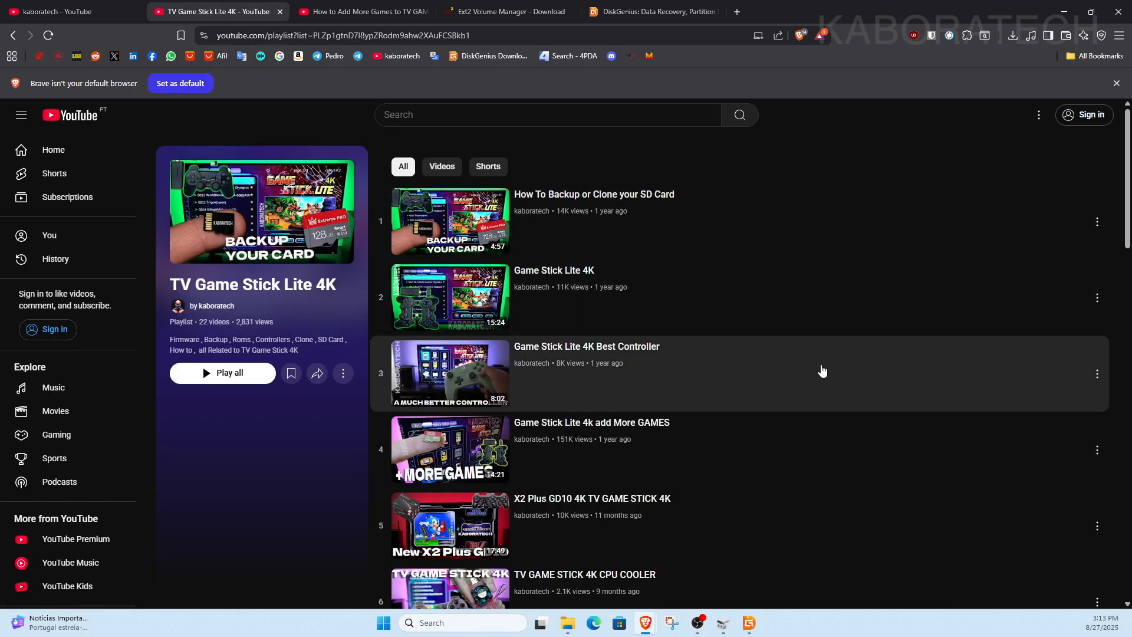
mouse_move(837, 371)
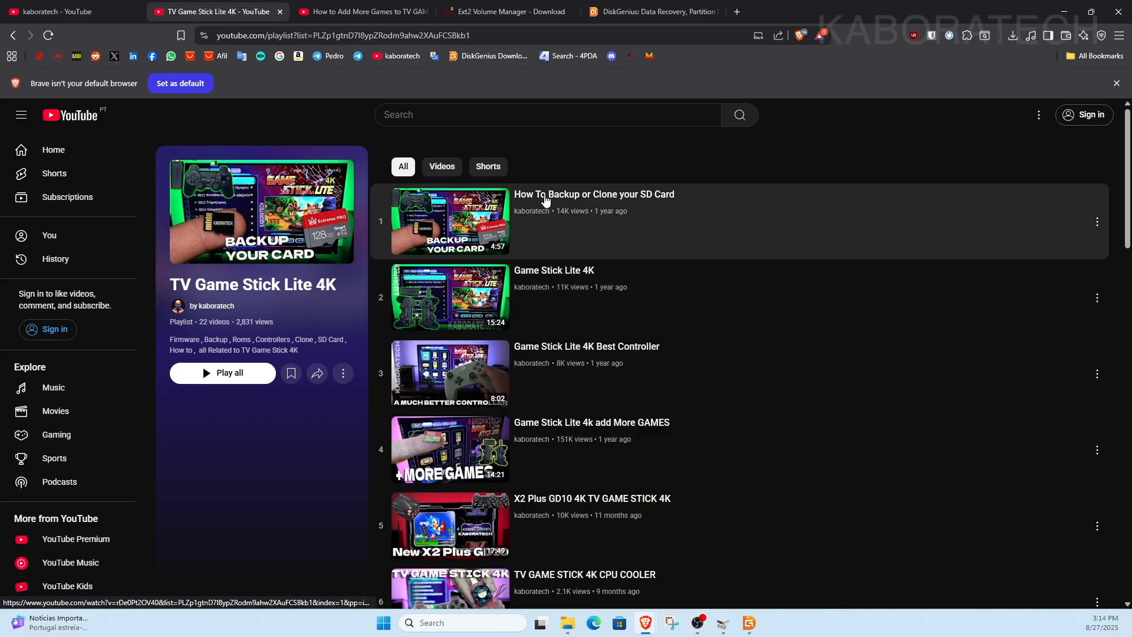
Scroll down the playlist until the add-more-games videos come into view
scroll("down", 3)
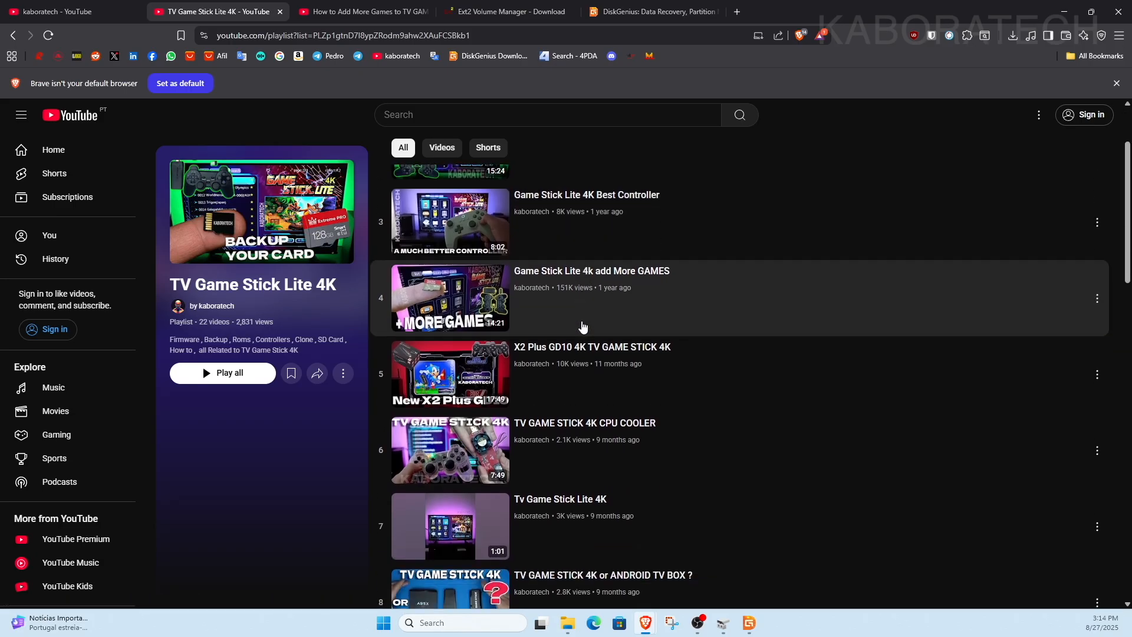
scroll("down", 3)
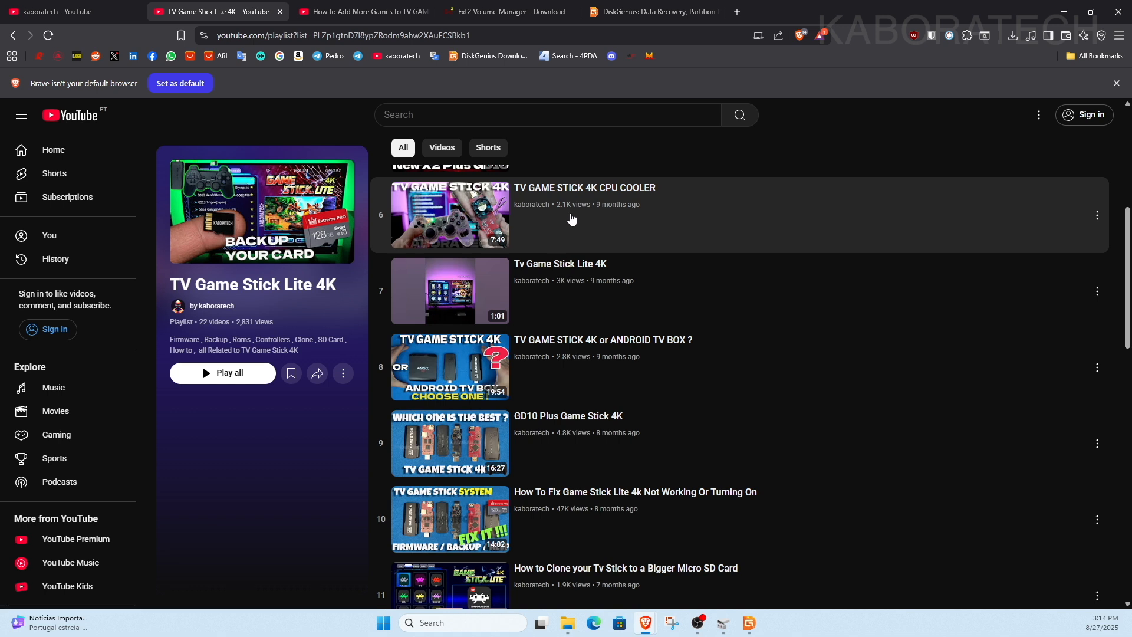
scroll("down", 3)
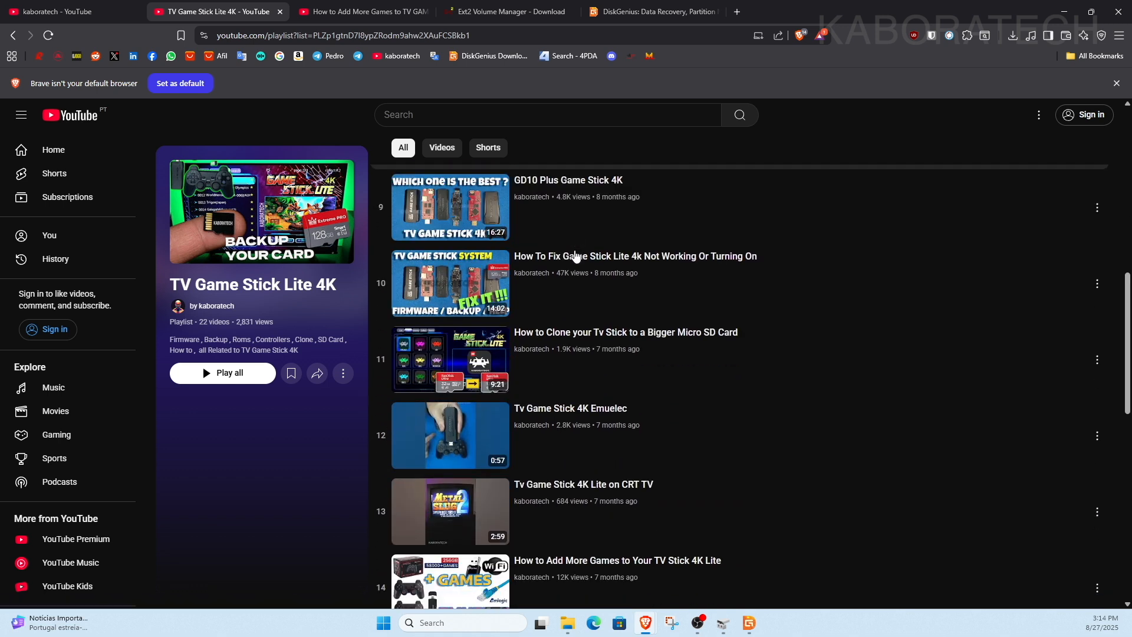
scroll("down", 3)
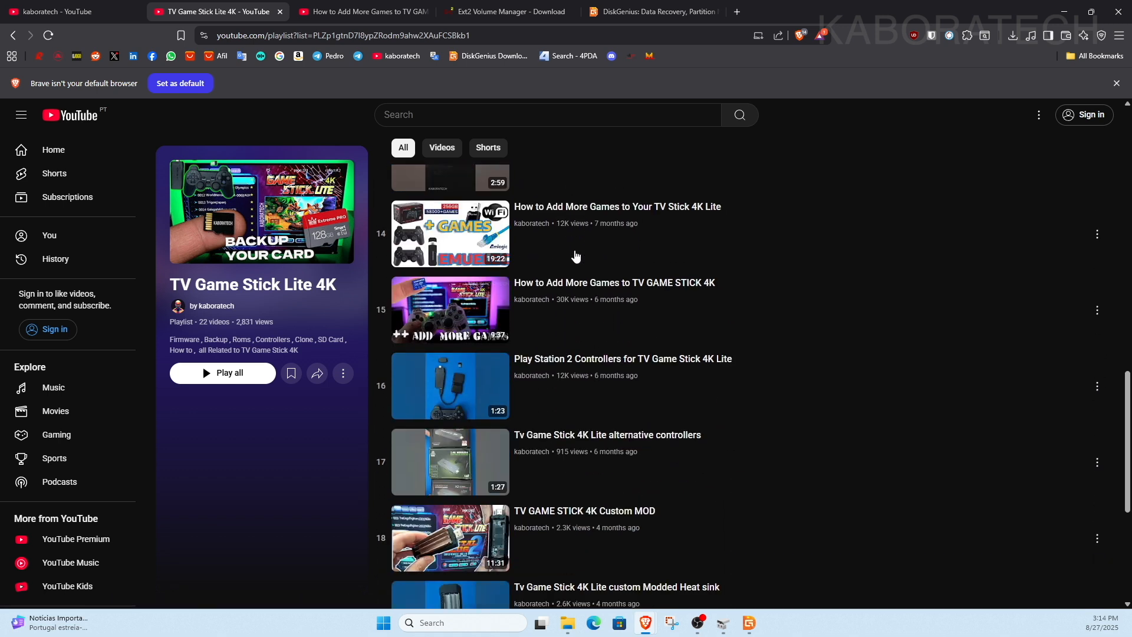
scroll("down", 3)
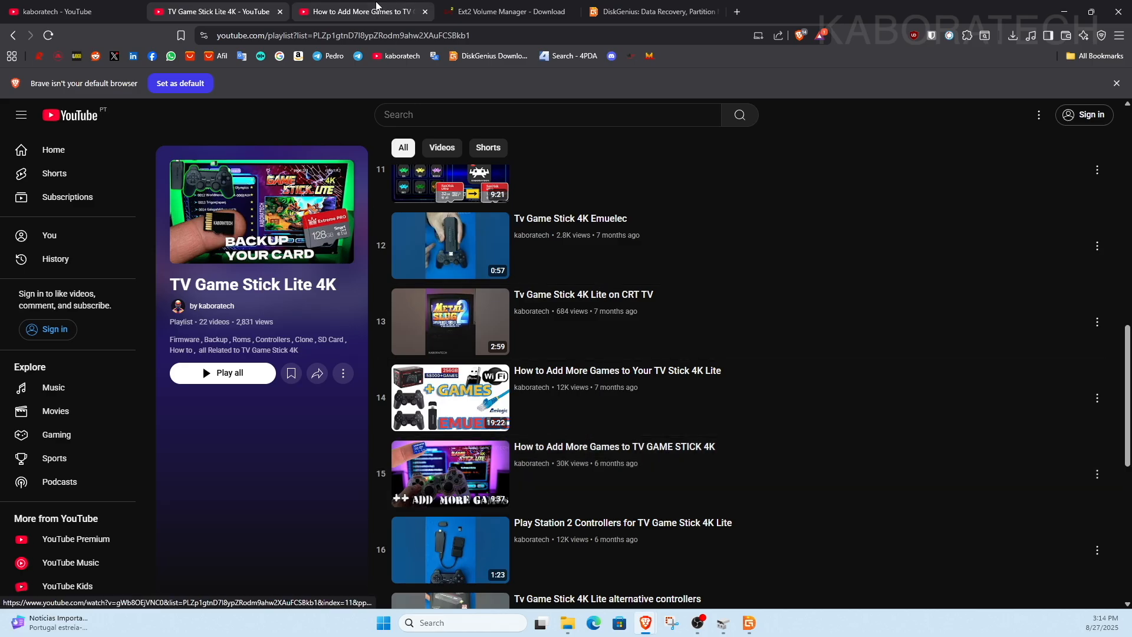
Start the 'How to Add More Games to TV GAME STICK 4K' video and pause it at the description
left_click(450, 475)
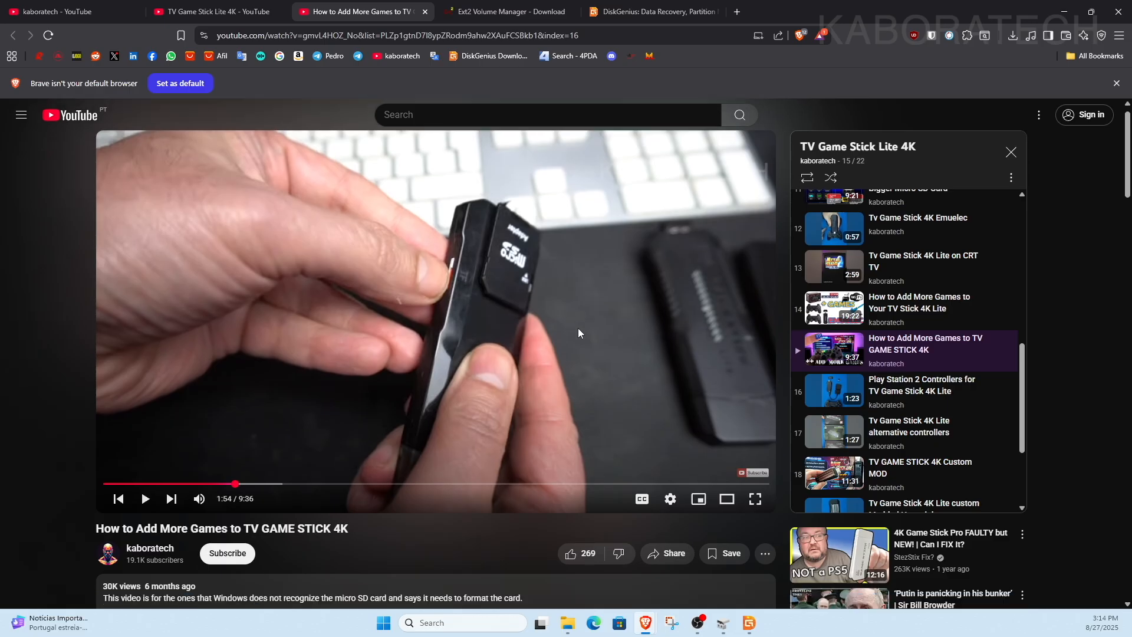
scroll("down", 3)
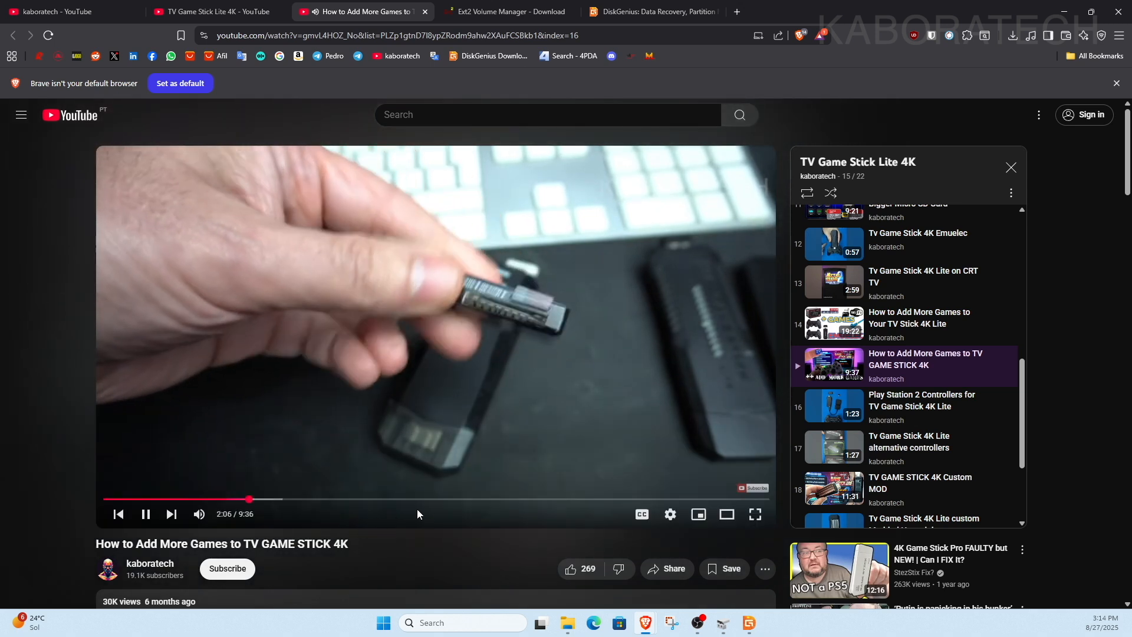
left_click(198, 514)
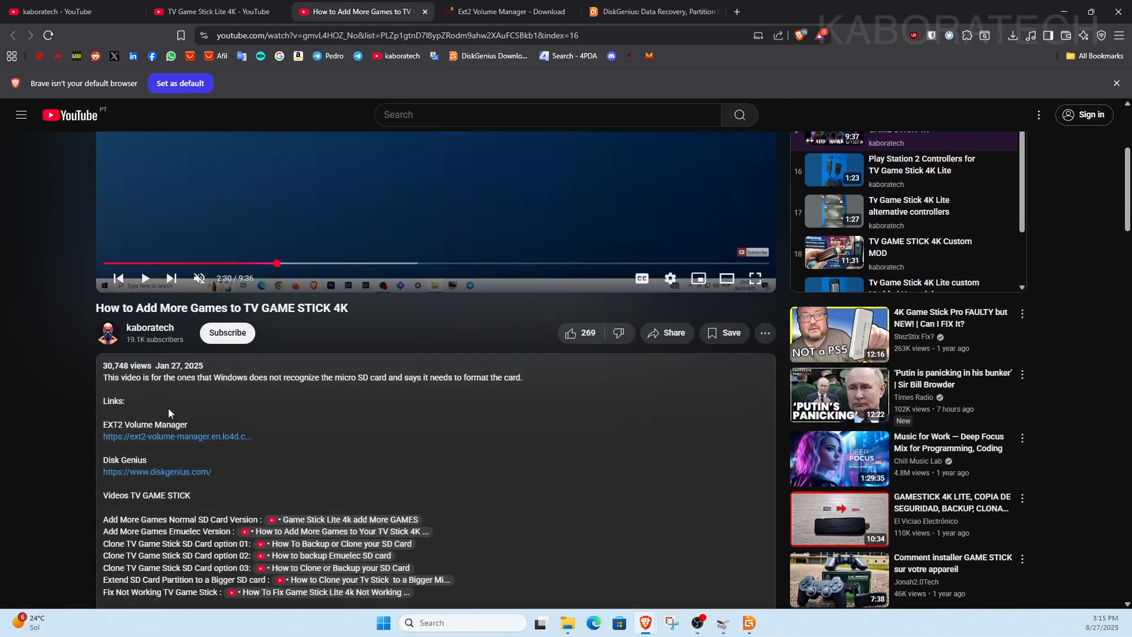
Follow the EXT2 Volume Manager description link and review its and DiskGenius's download pages
scroll("down", 3)
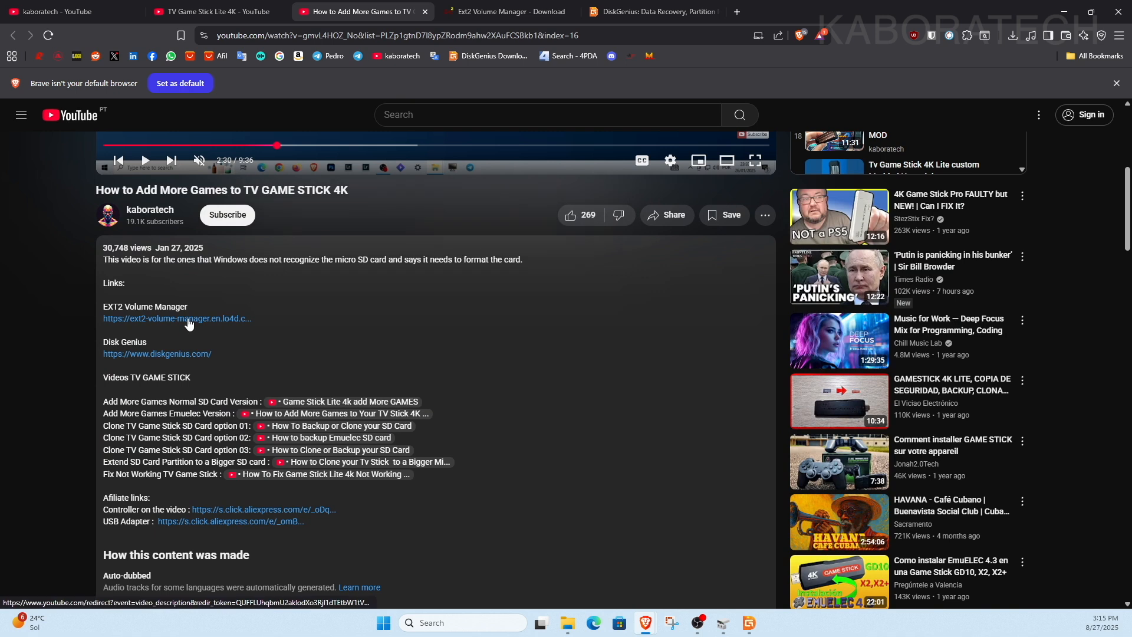
left_click(498, 11)
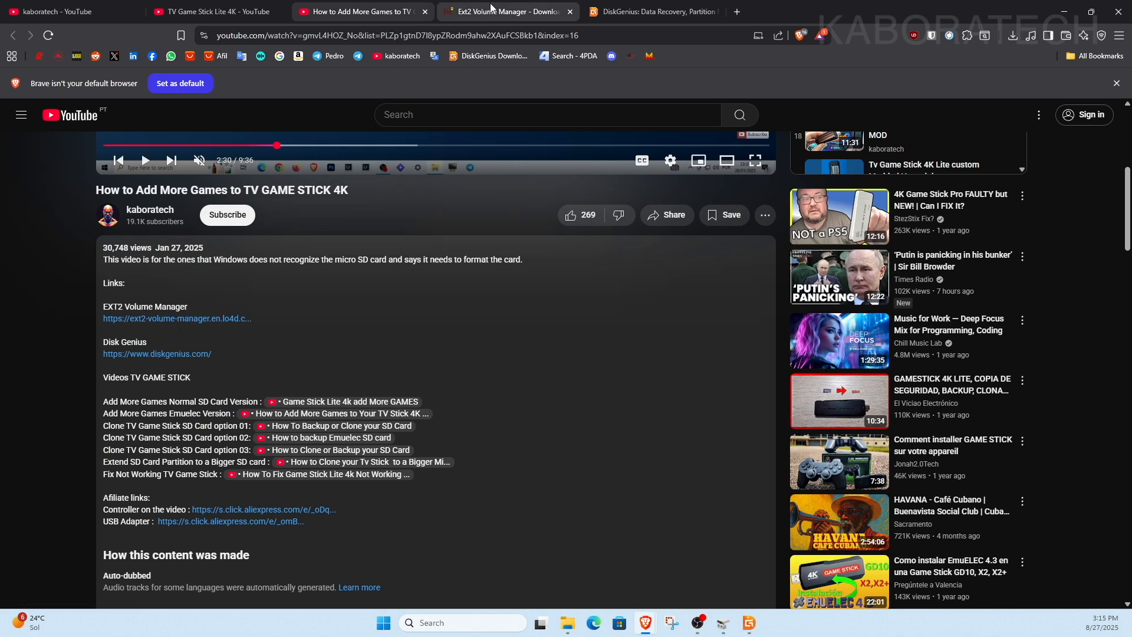
left_click(650, 12)
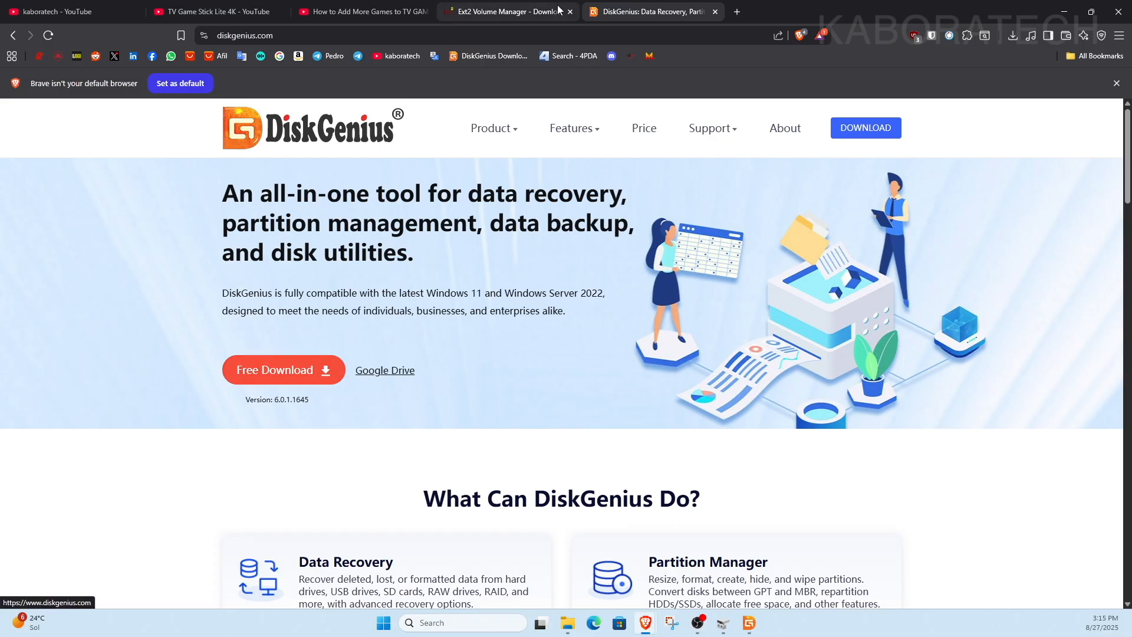
left_click(506, 12)
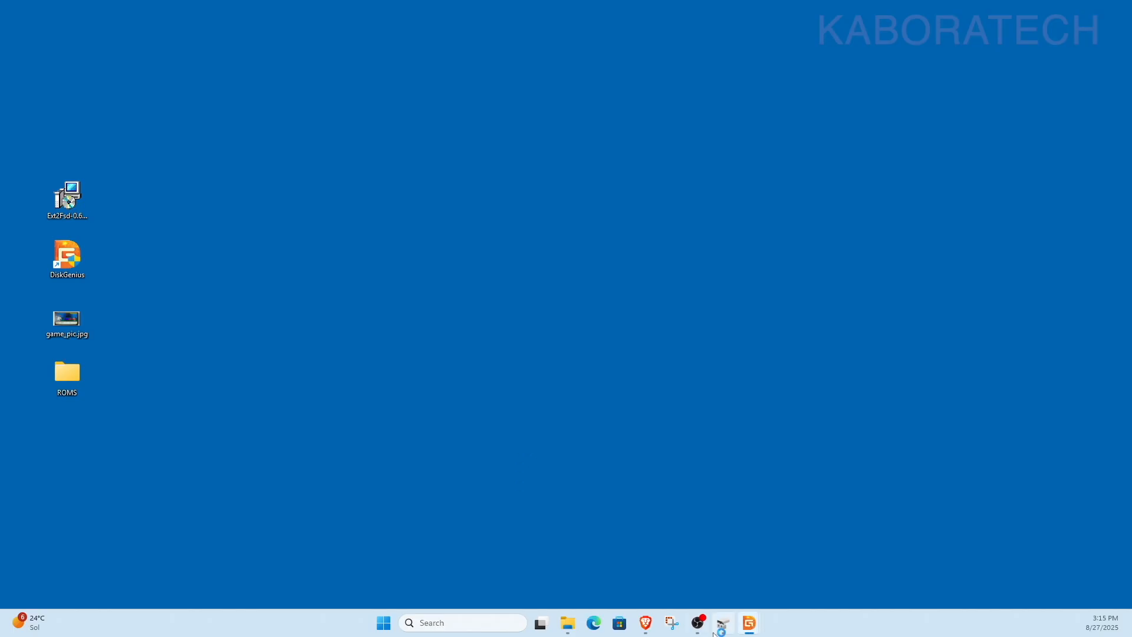
Launch DiskGenius from the taskbar to list the computer's disks
left_click(696, 622)
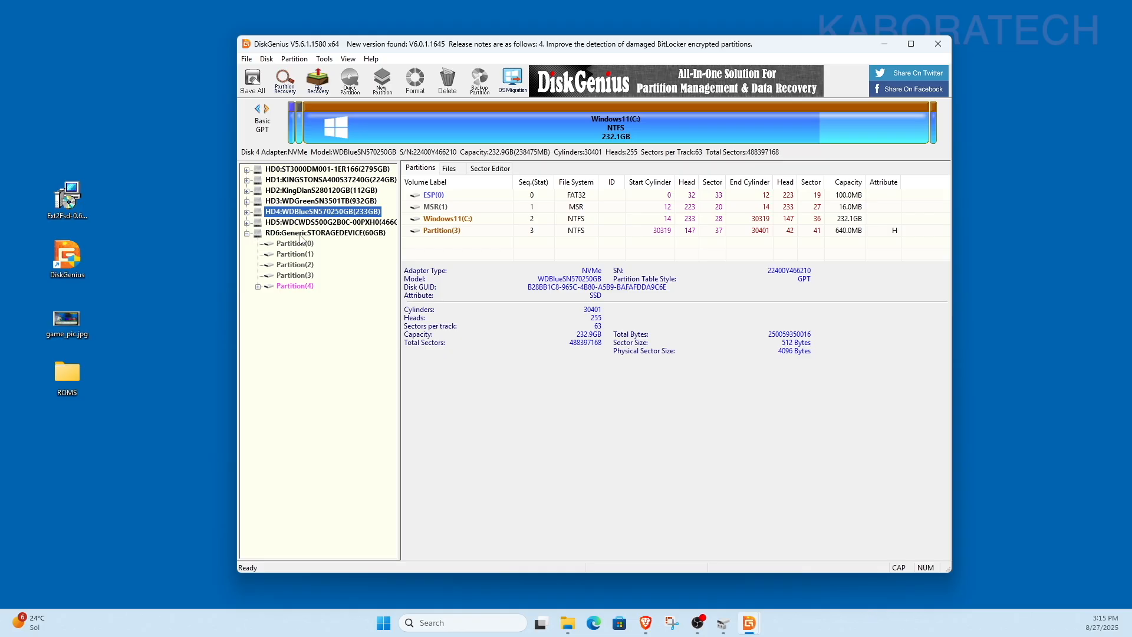
Select the 60GB storage device, dismiss the partition-table warning, and expand its EXT2 partition's roms/3do folder
left_click(322, 233)
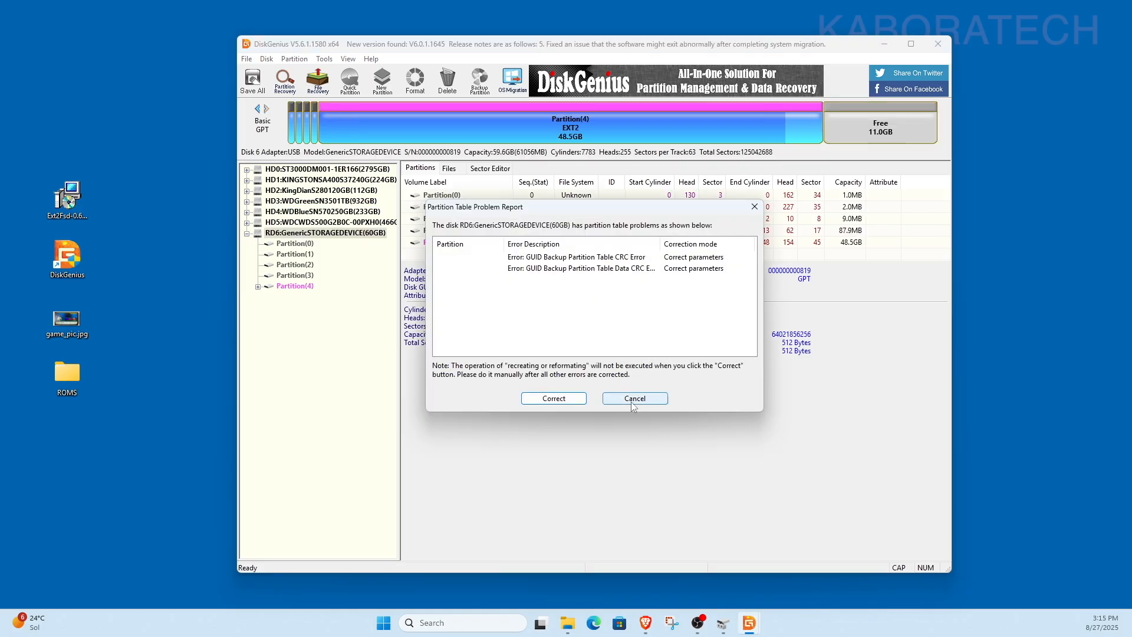
left_click(633, 397)
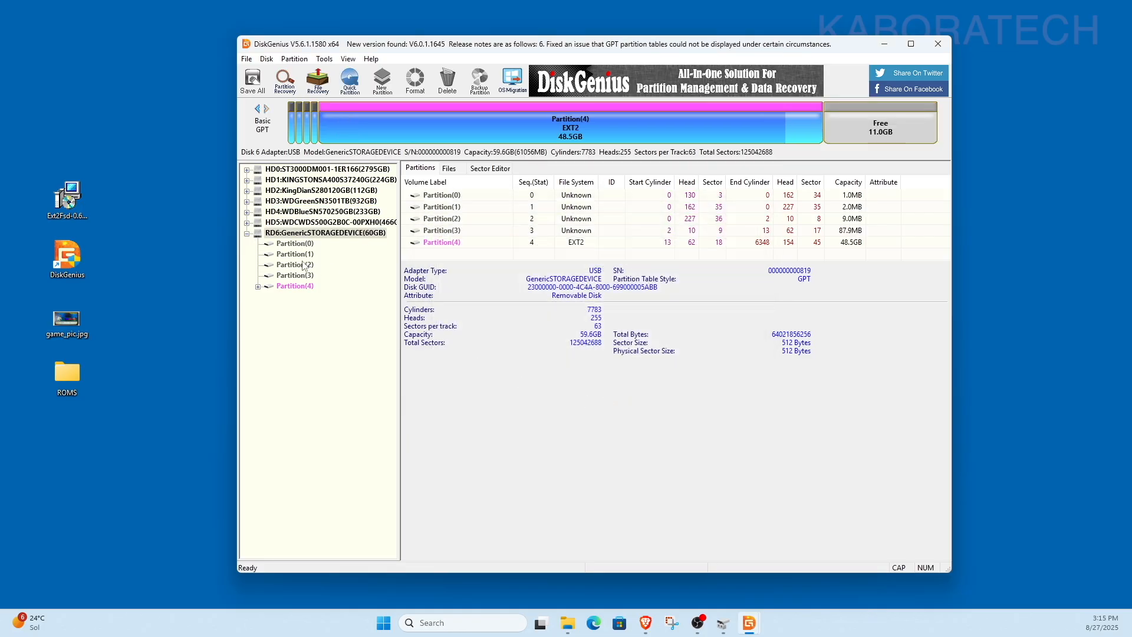
left_click(291, 263)
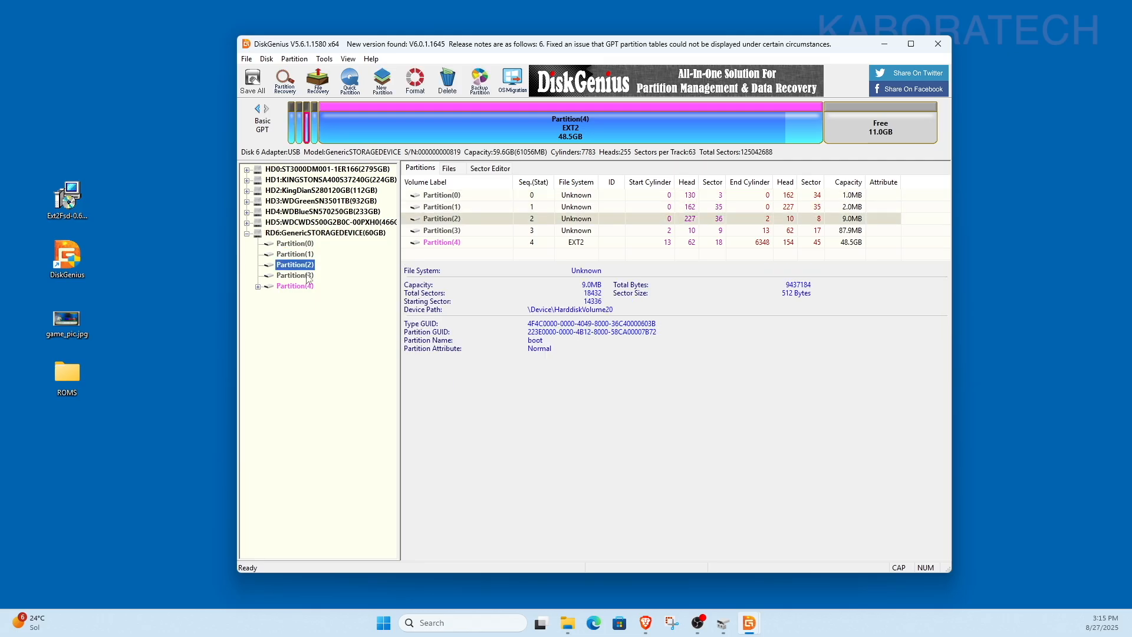
left_click(296, 275)
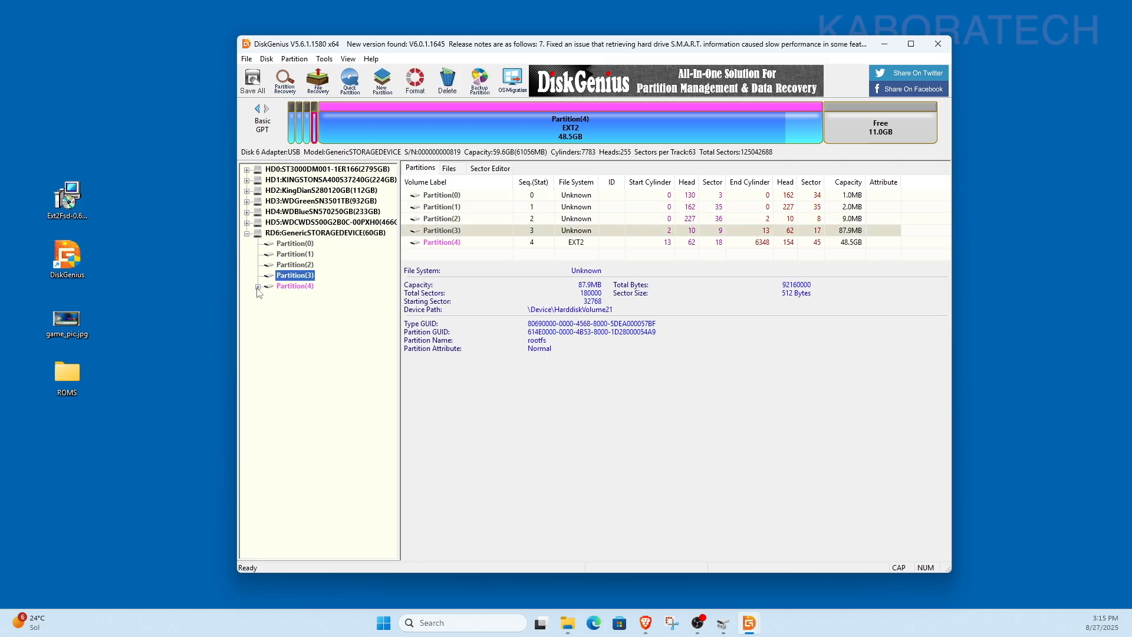
left_click(259, 285)
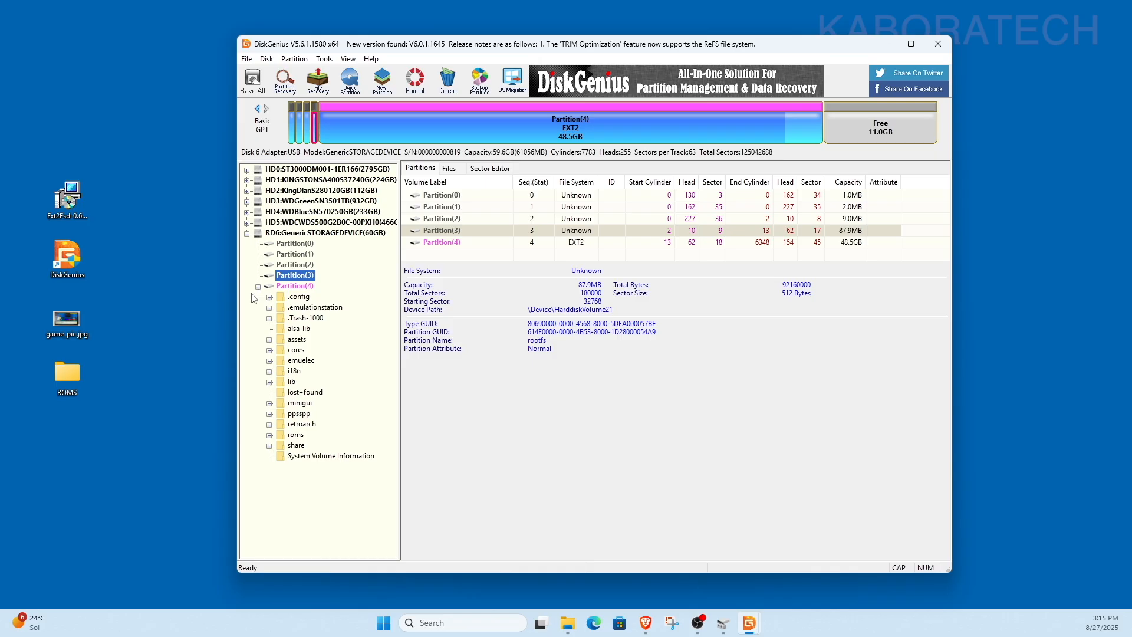
left_click(442, 241)
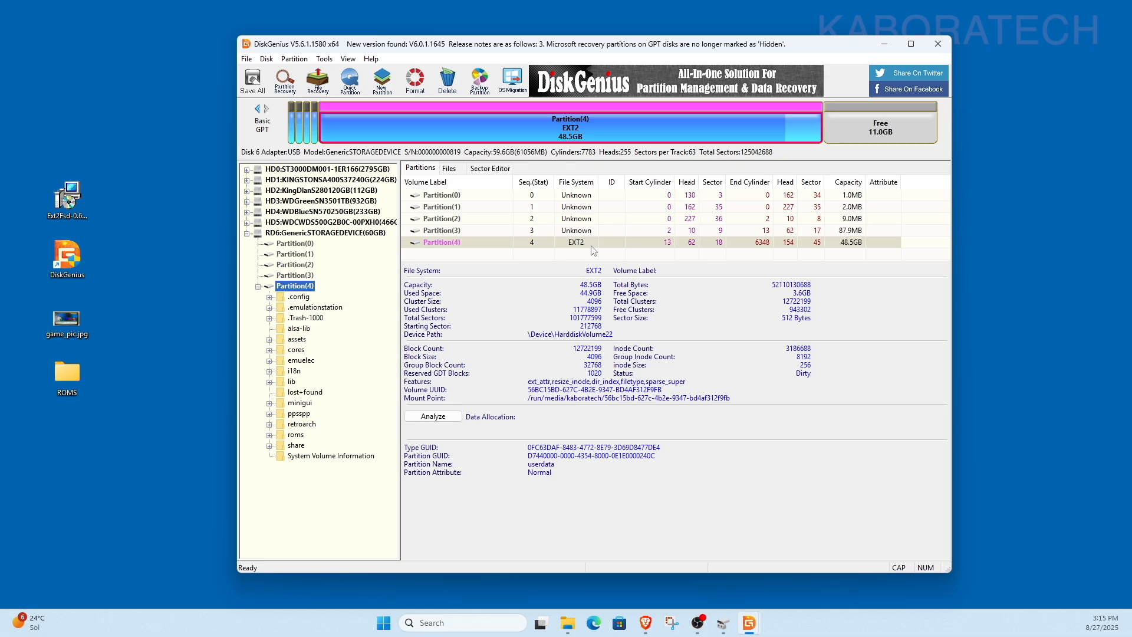
mouse_move(550, 273)
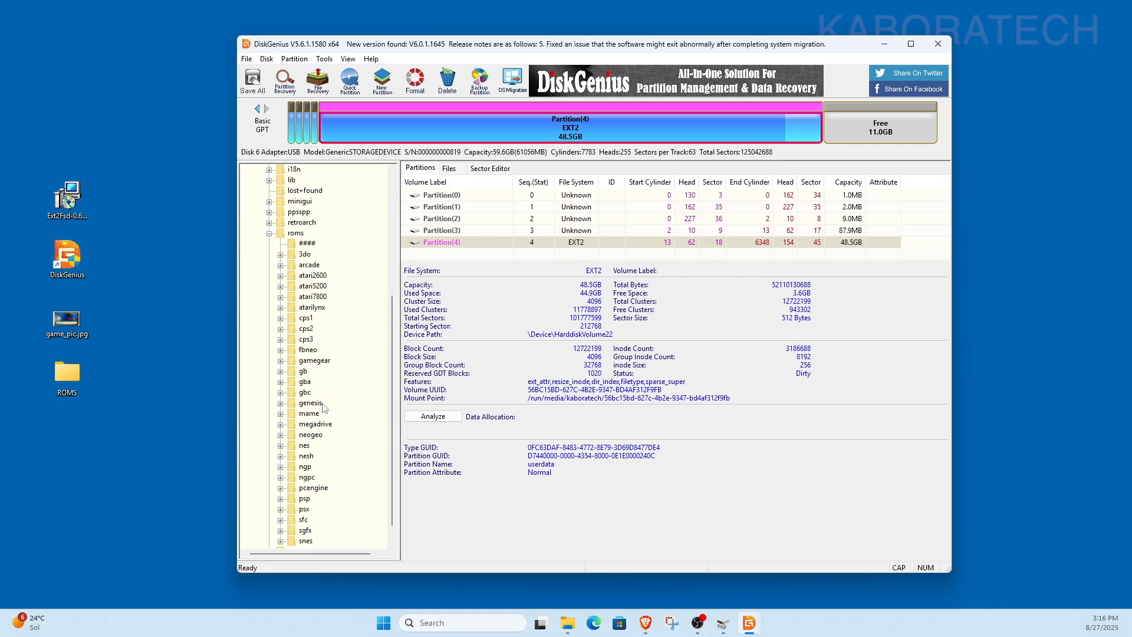
scroll("down", 3)
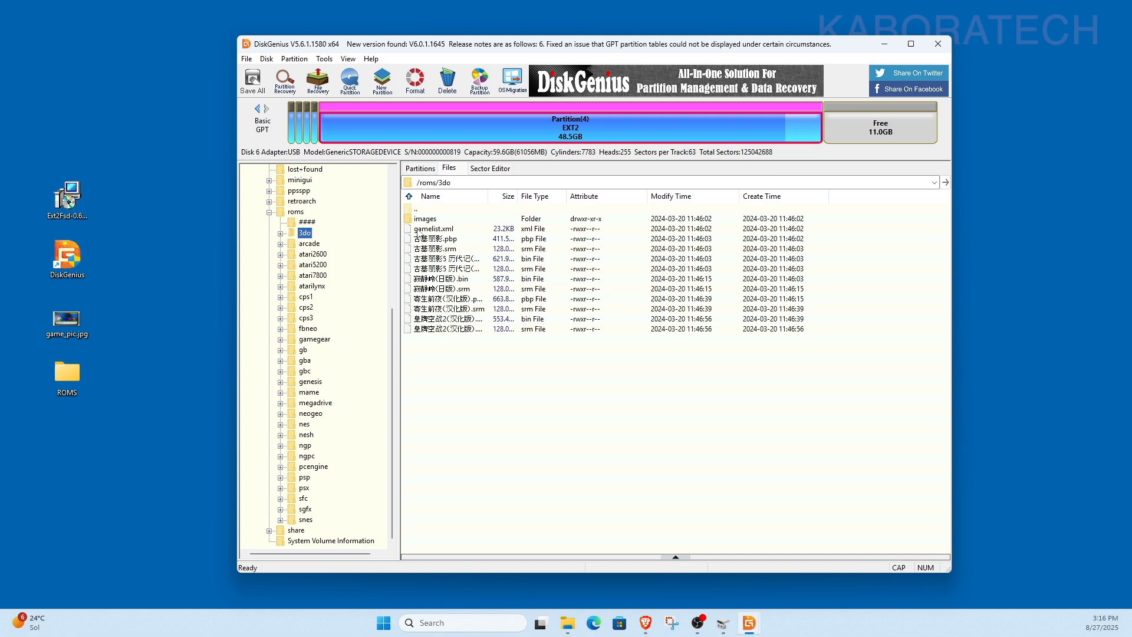
Browse the arcade then atari2600 roms folders and select Air Raid (USA).a26
left_click(310, 243)
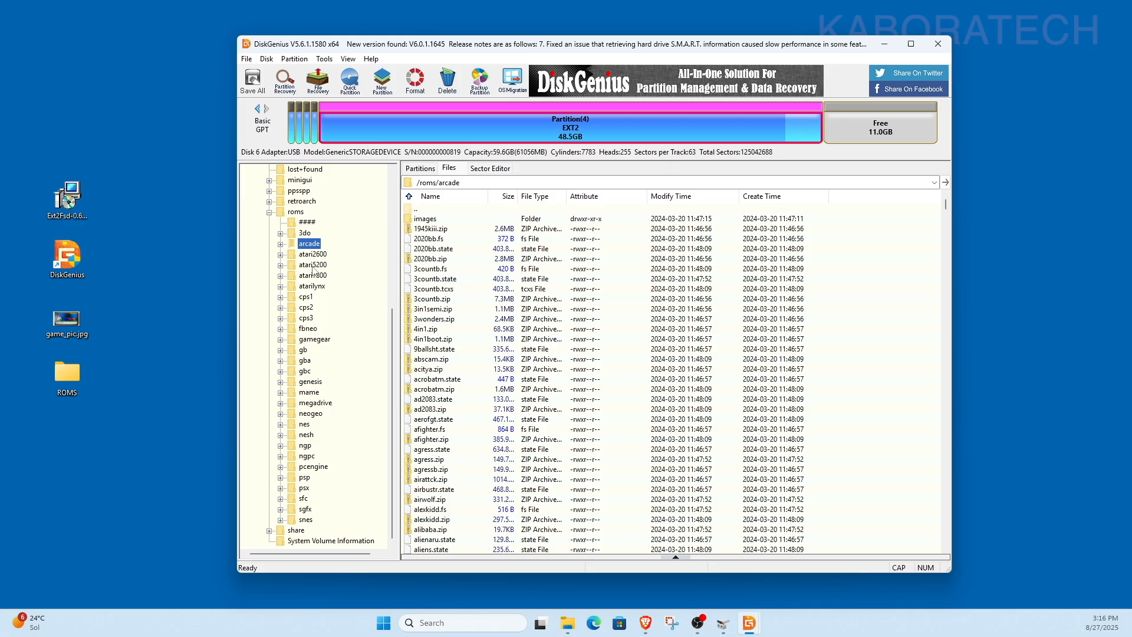
left_click(313, 254)
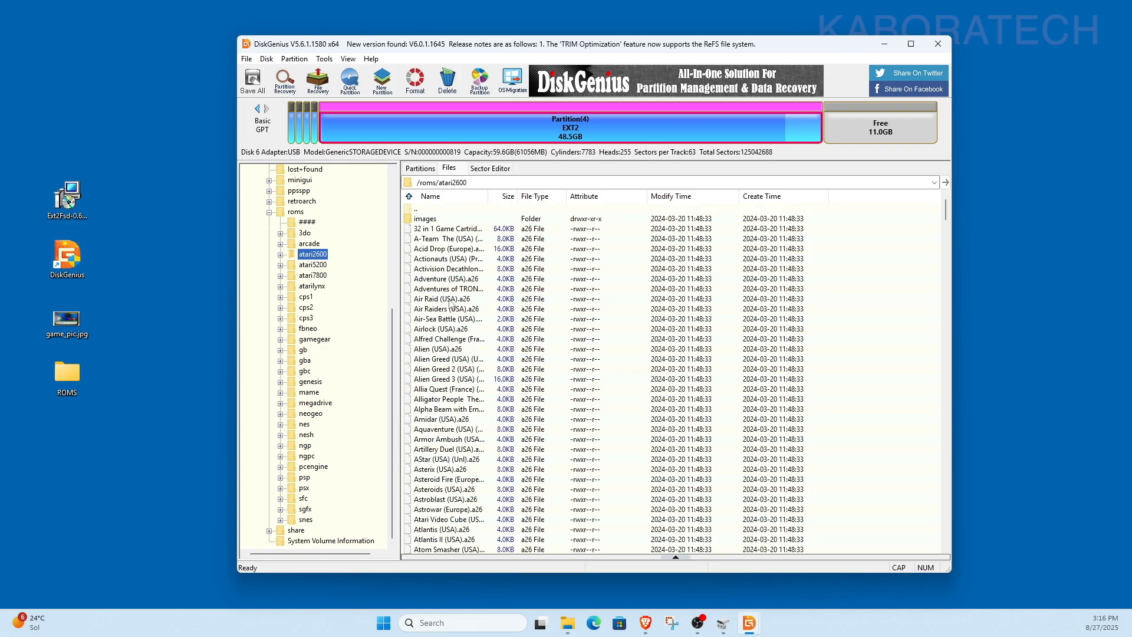
left_click(448, 298)
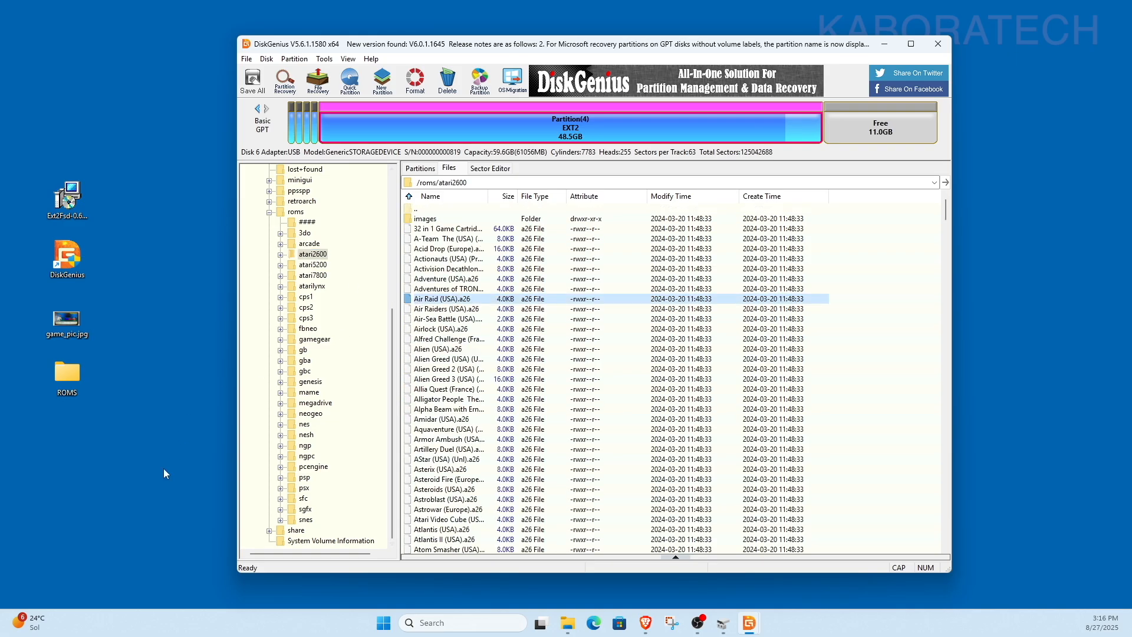
Copy Air Raid (USA).a26 to C:\Users\...\Desktop and close the copy report
right_click(448, 299)
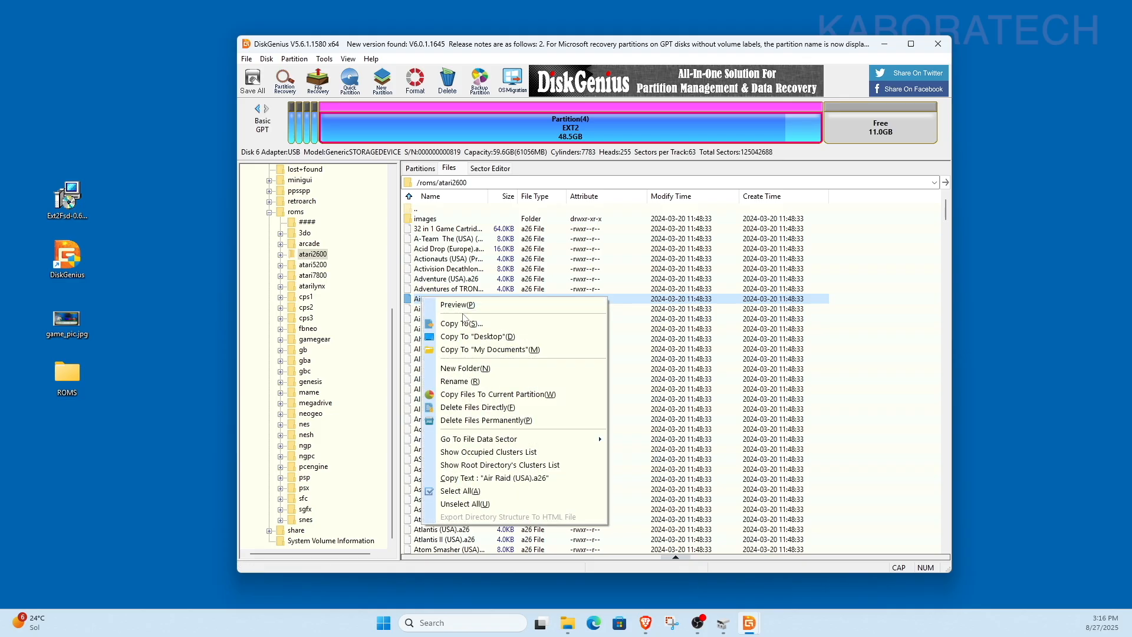
left_click(477, 336)
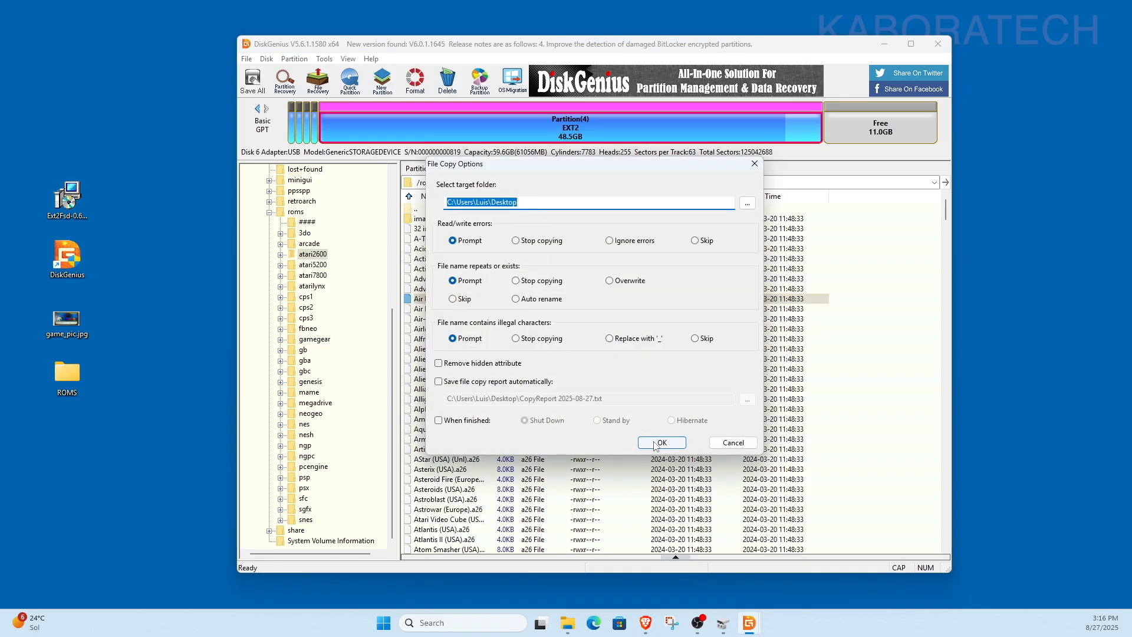
left_click(661, 443)
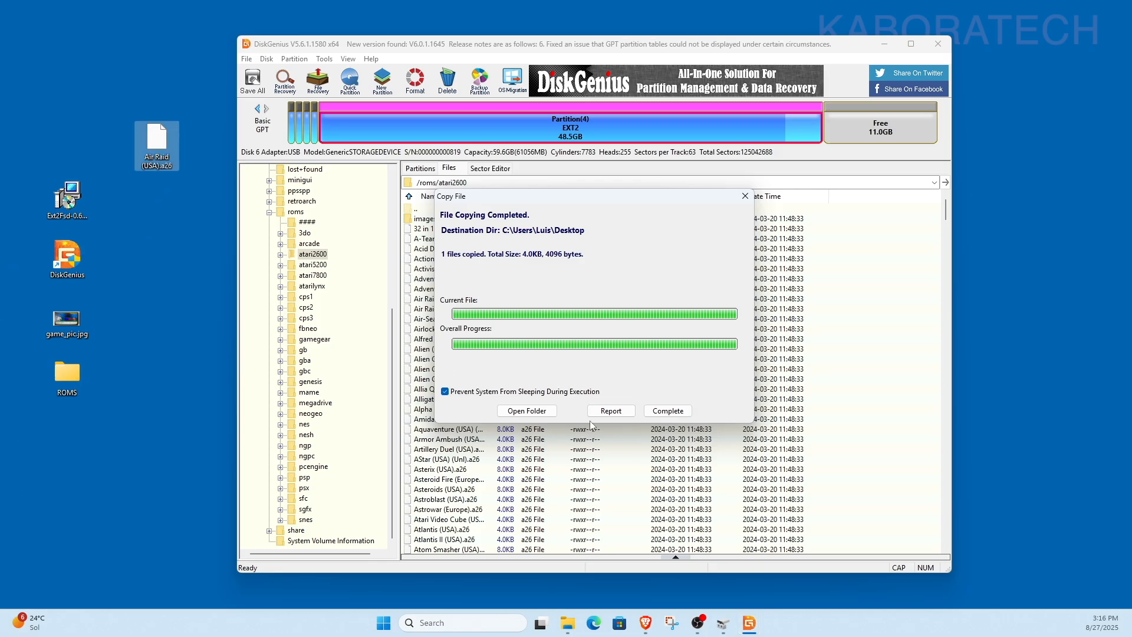
left_click(665, 411)
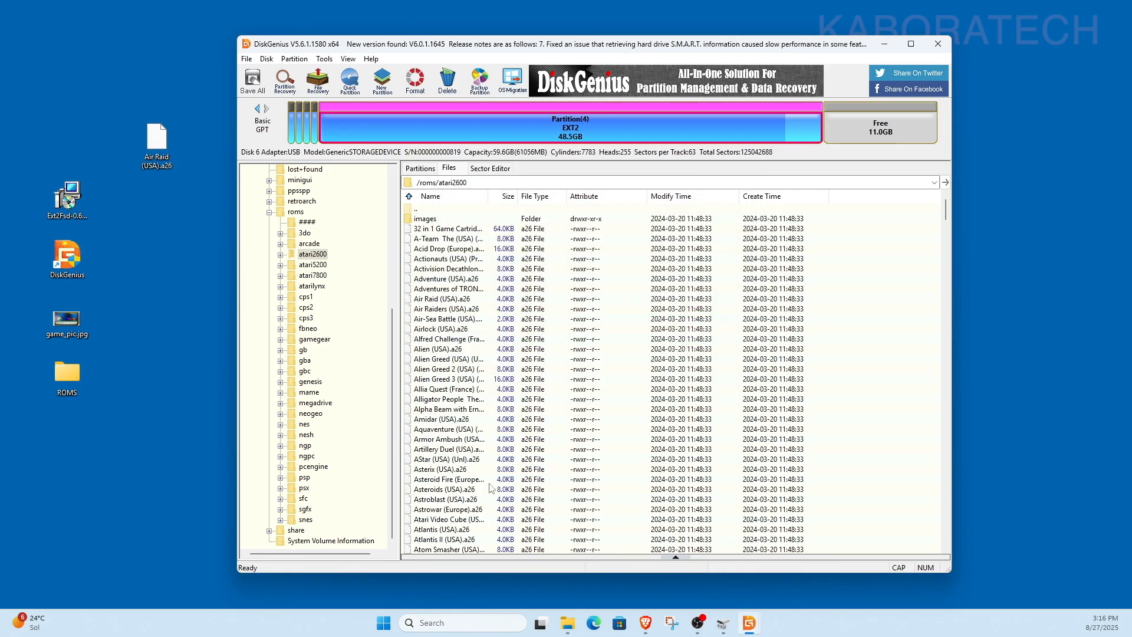
Copy Astroblast (USA).a26 to the desktop and close the copy report
right_click(448, 498)
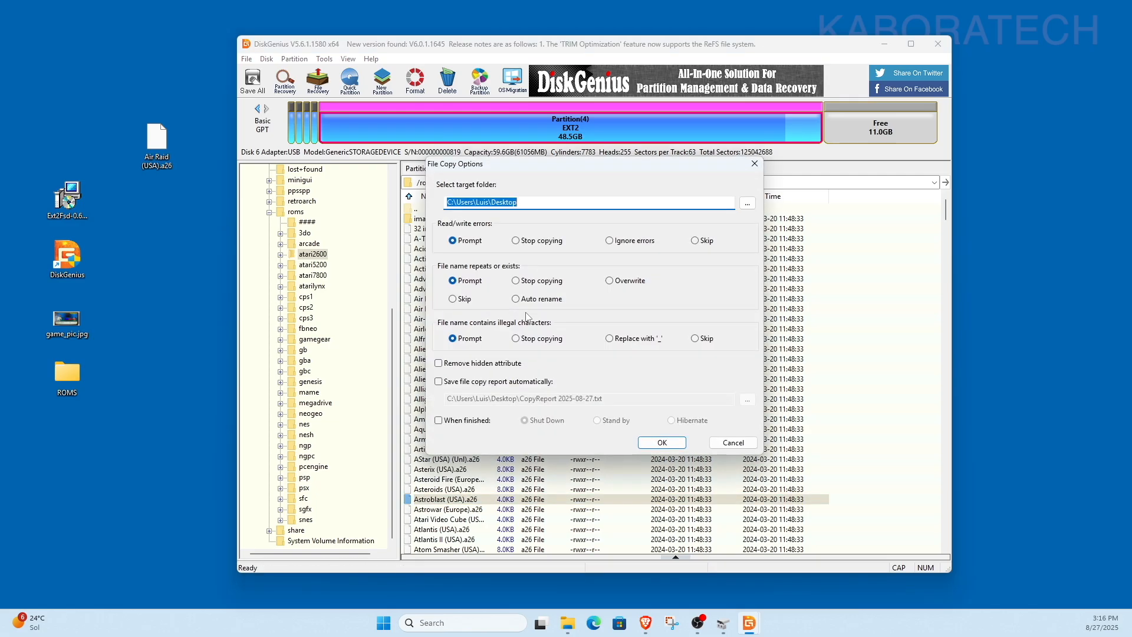
left_click(661, 443)
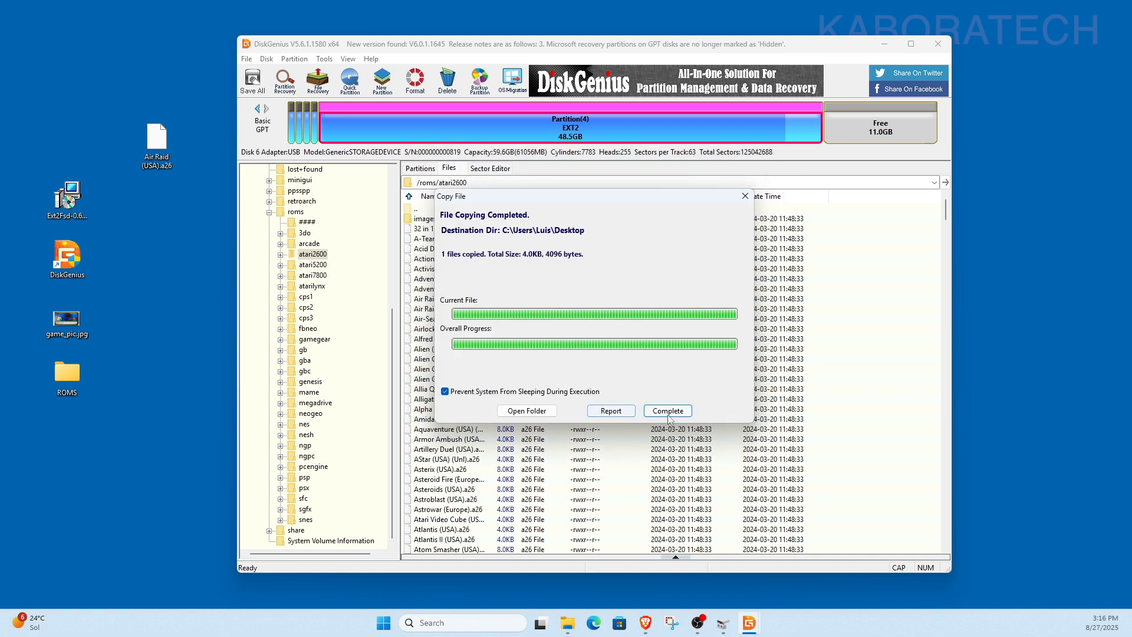
left_click(667, 410)
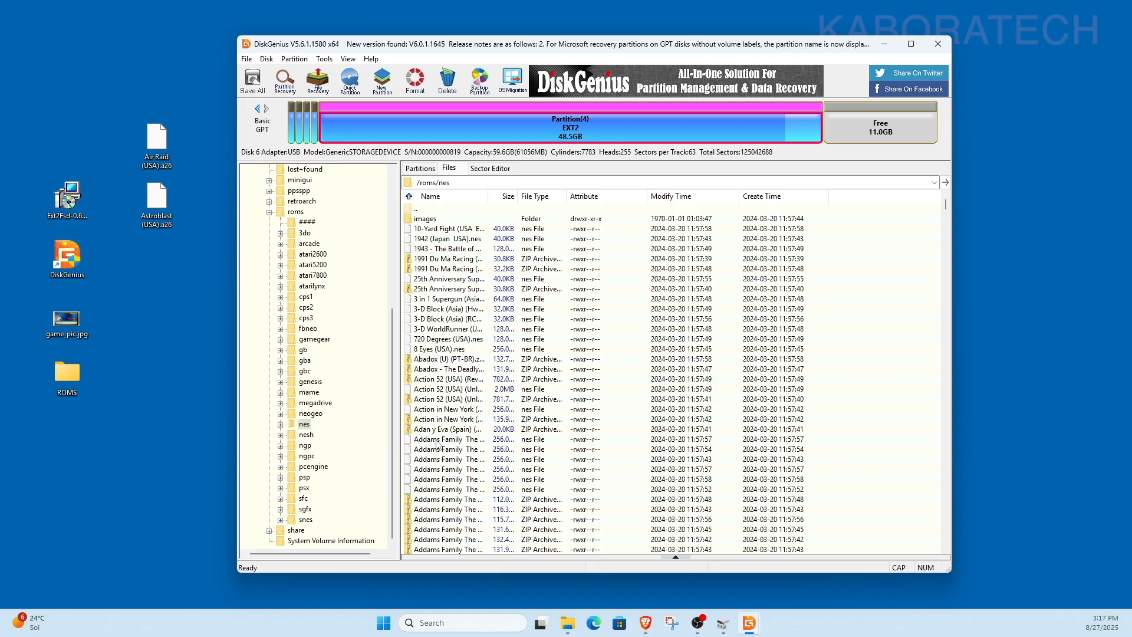
Attempt copying an Addams Family NES game to the desktop and acknowledge the unregistered-version warning
right_click(448, 438)
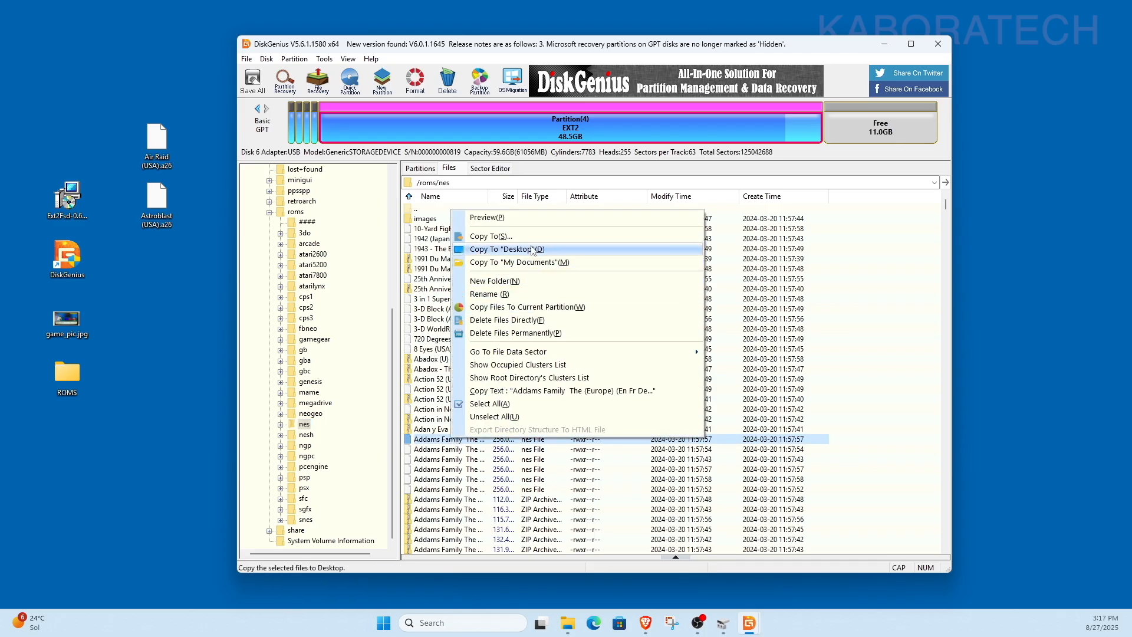
left_click(506, 249)
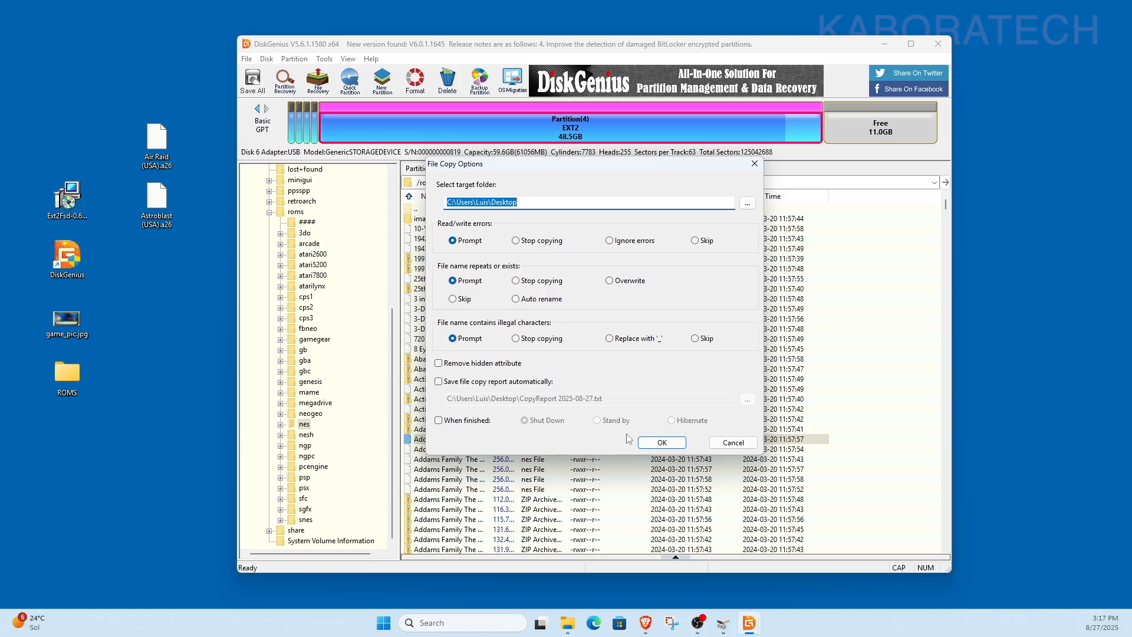
left_click(659, 442)
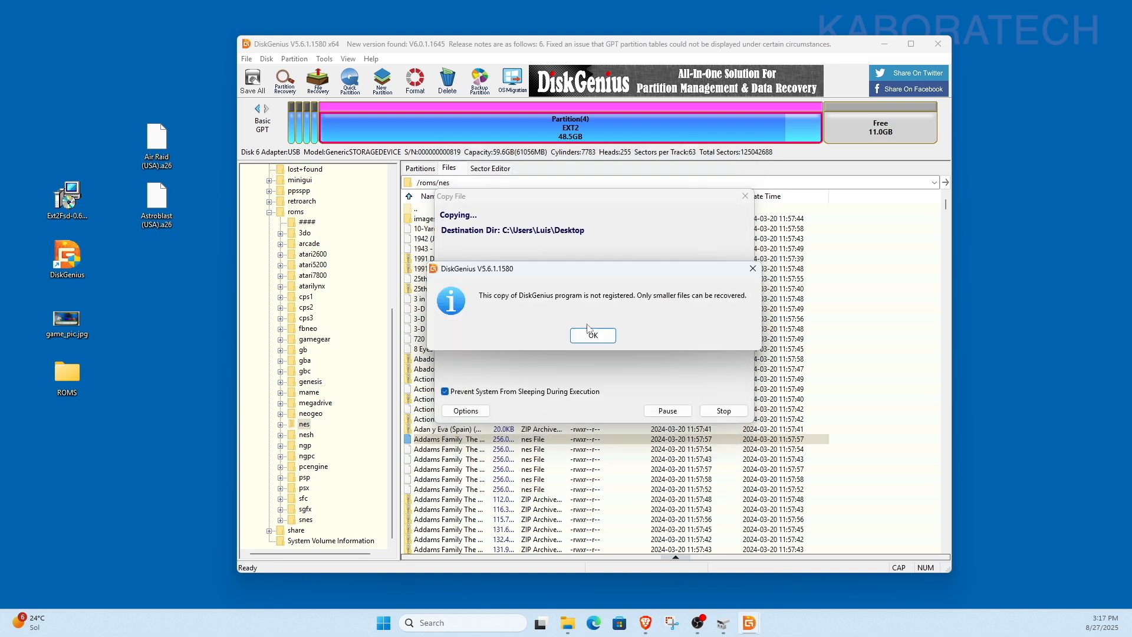
left_click(592, 334)
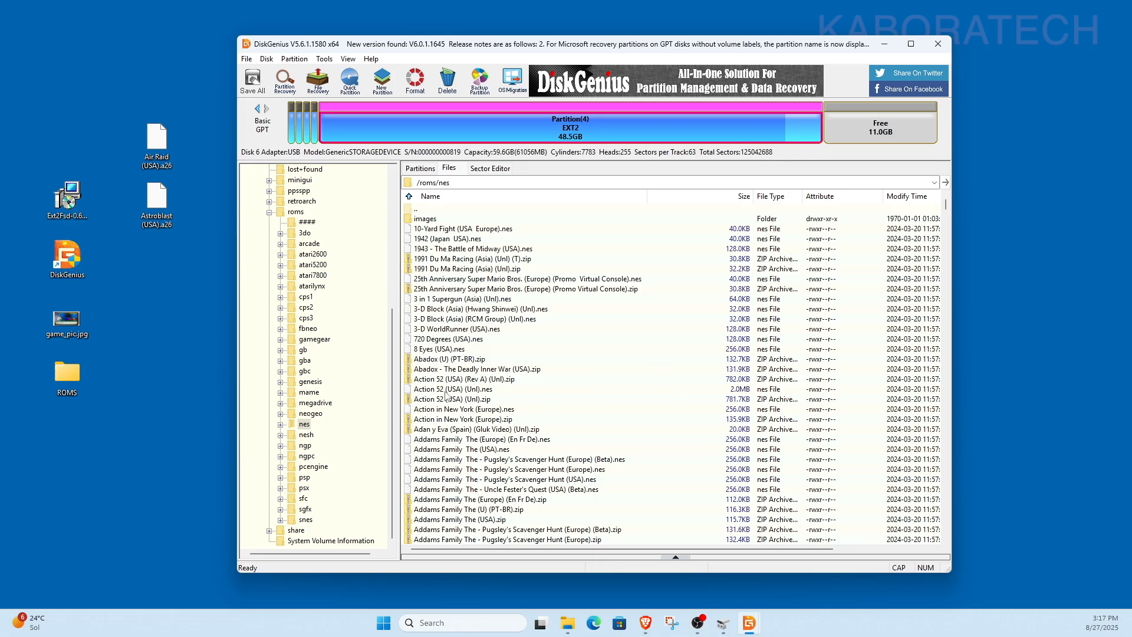
Attempt copying Action 52 (USA) (Unl).nes to the desktop and close the failed copy report
right_click(448, 390)
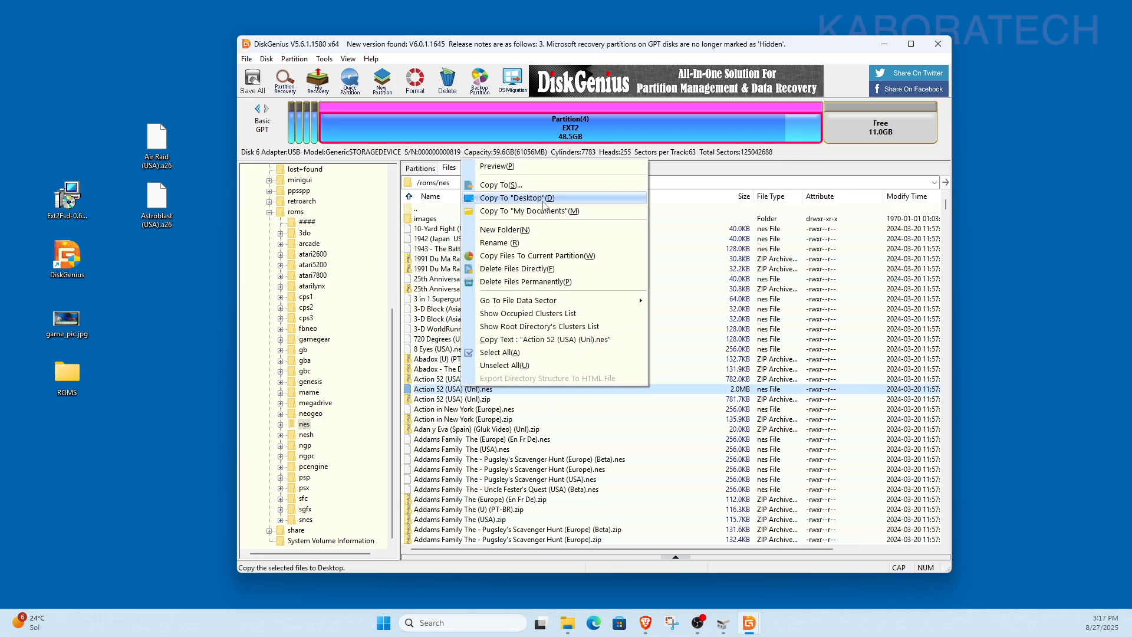
left_click(515, 198)
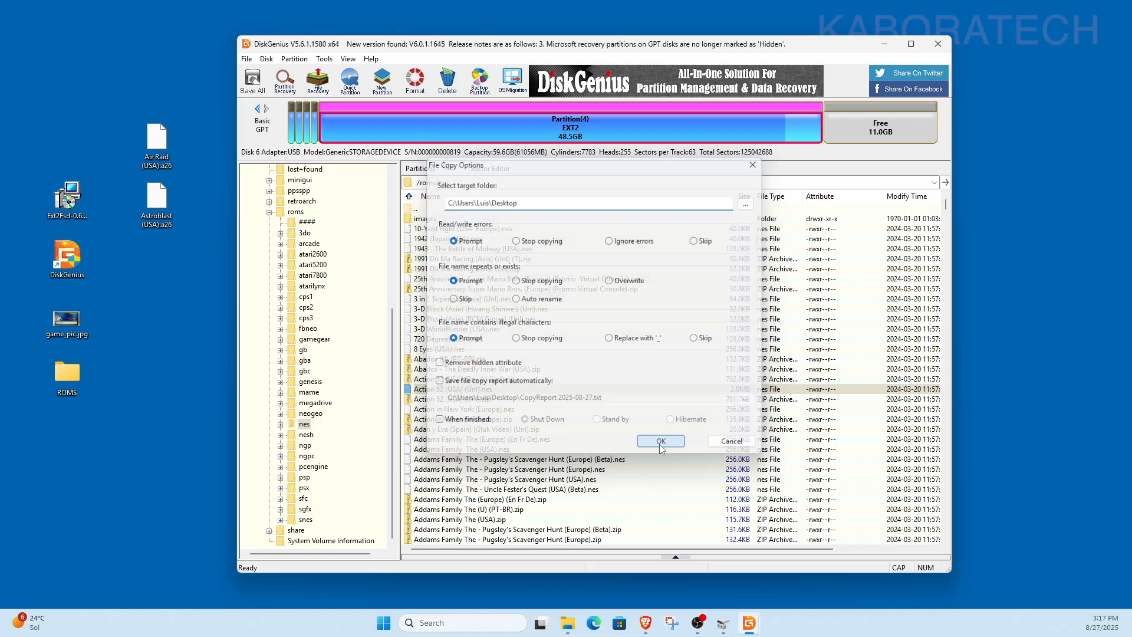
left_click(658, 441)
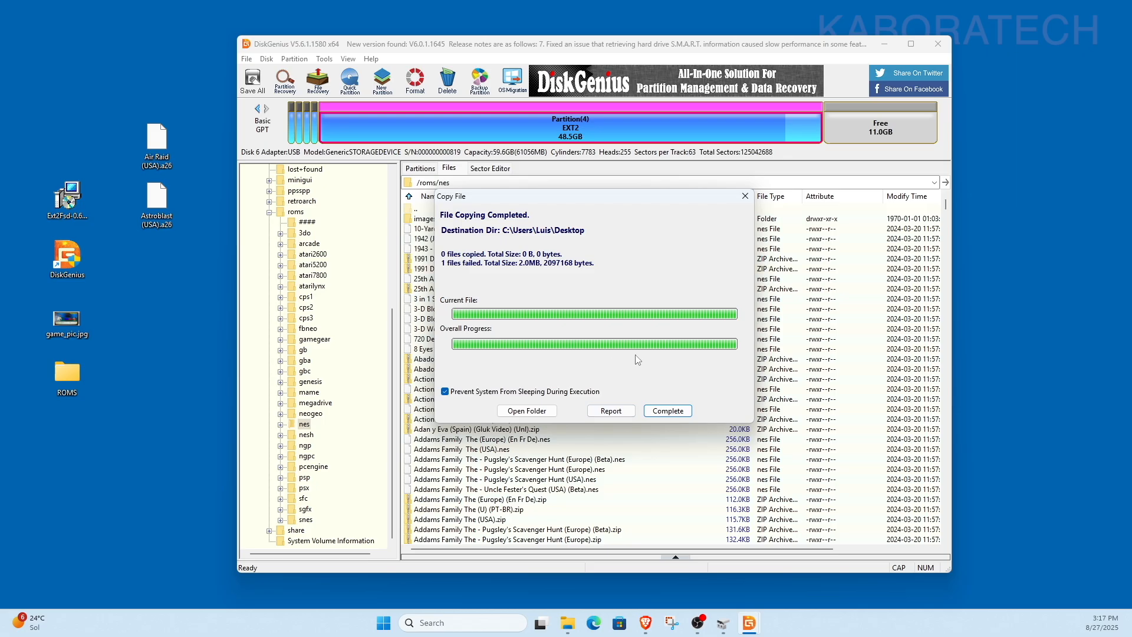
left_click(667, 411)
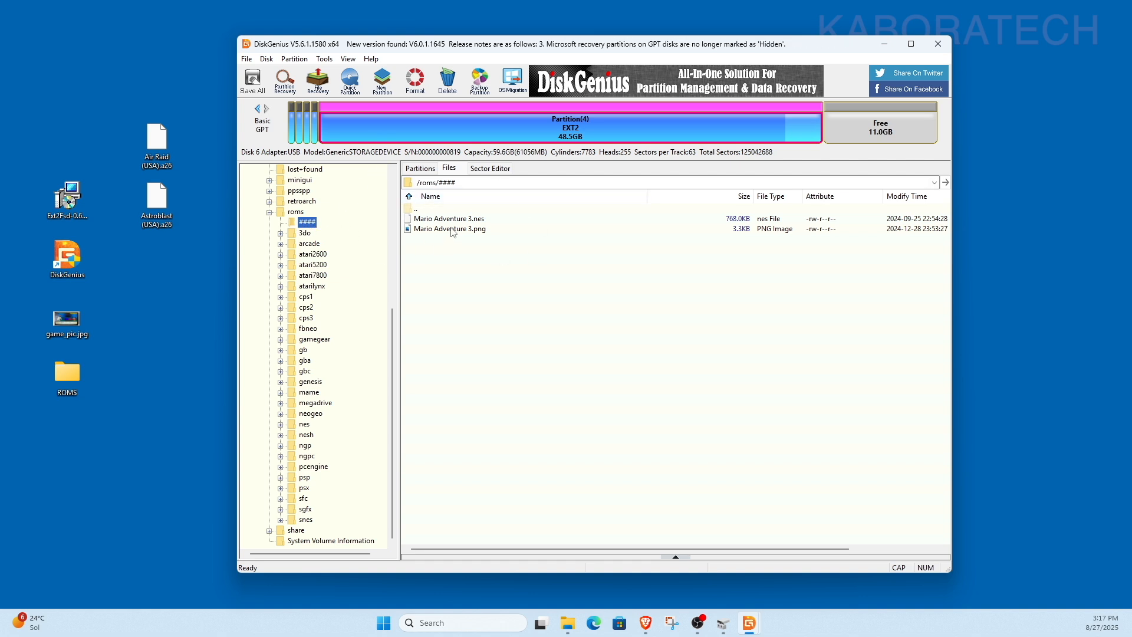
Preview the Mario Adventure 3.png cover image
left_click(450, 228)
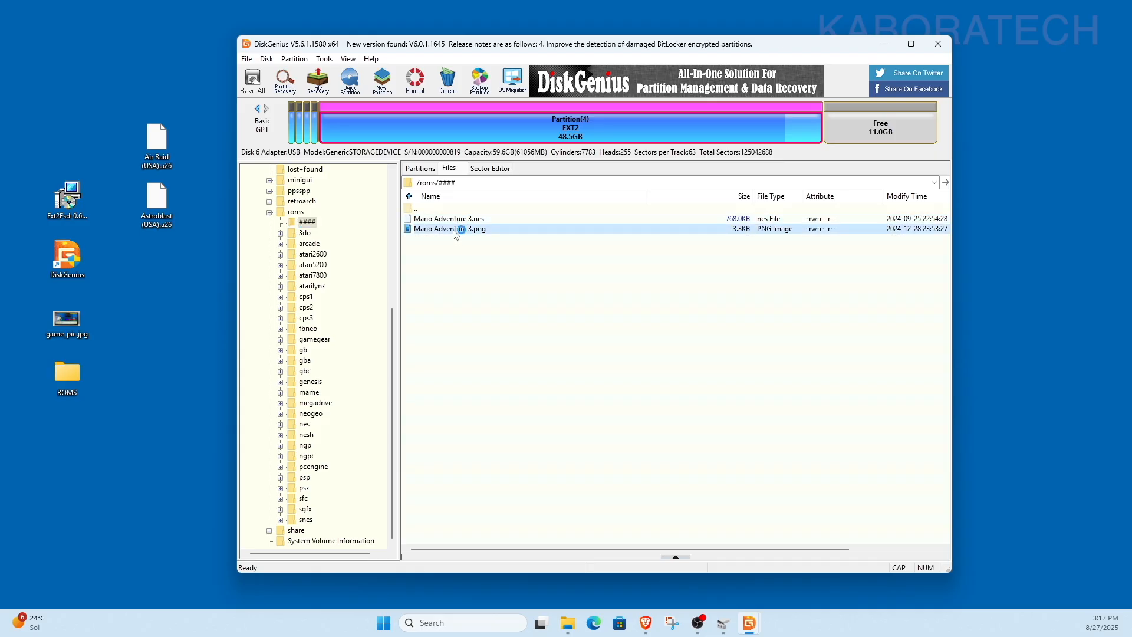
double_click(450, 228)
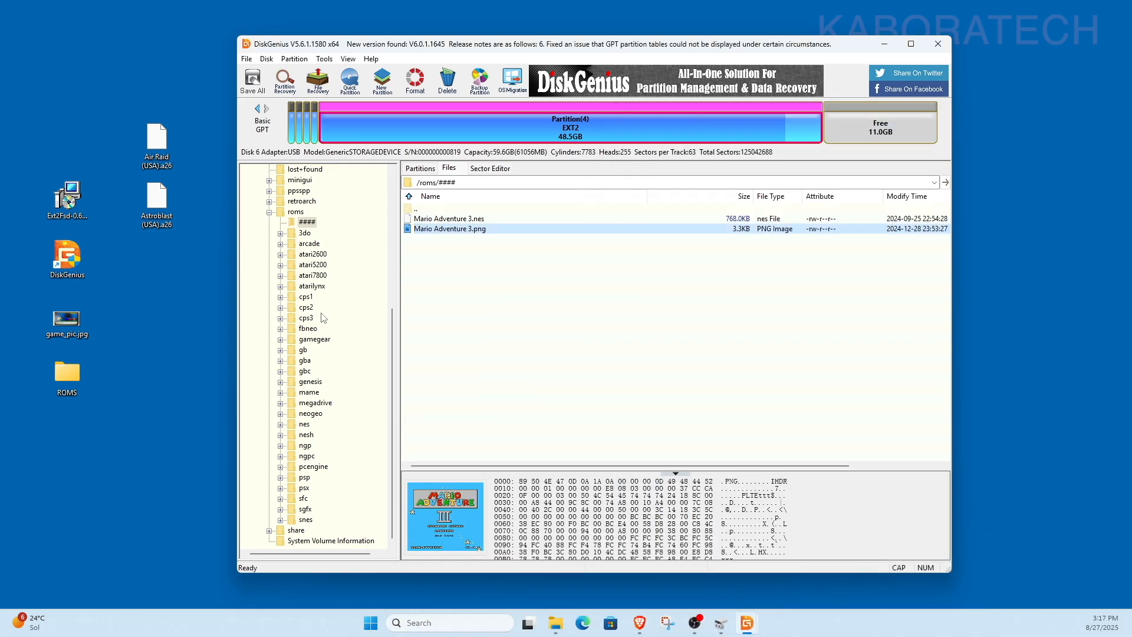
Attempt copying Mario Adventure 3.nes to the desktop, dismissing the Buy DiskGenius notice and failed report
right_click(449, 218)
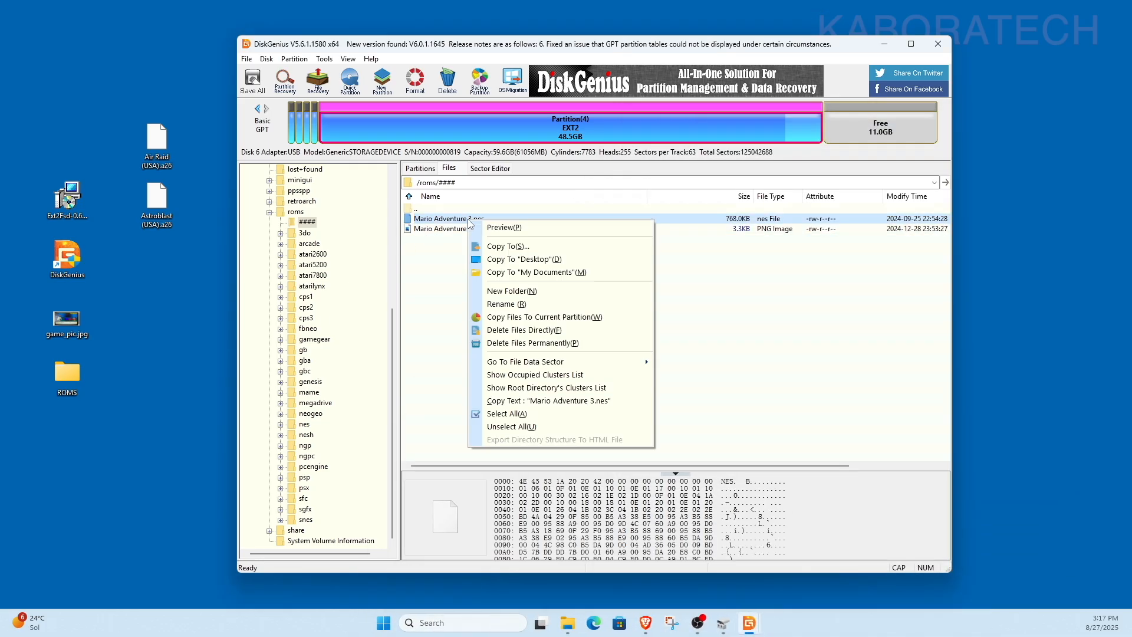
left_click(507, 246)
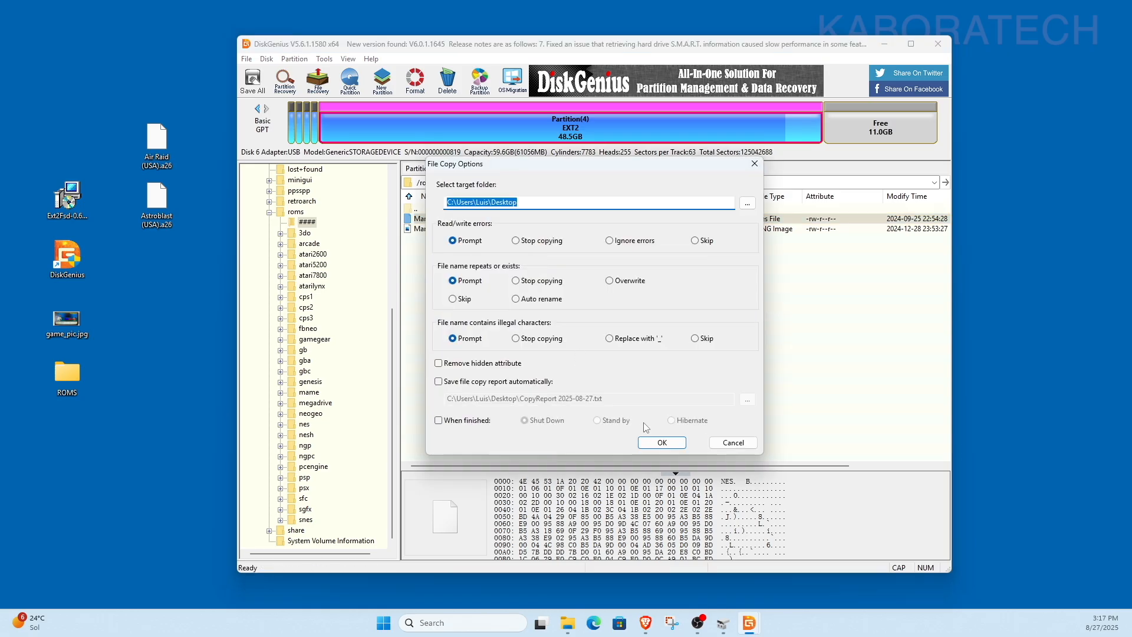
left_click(661, 442)
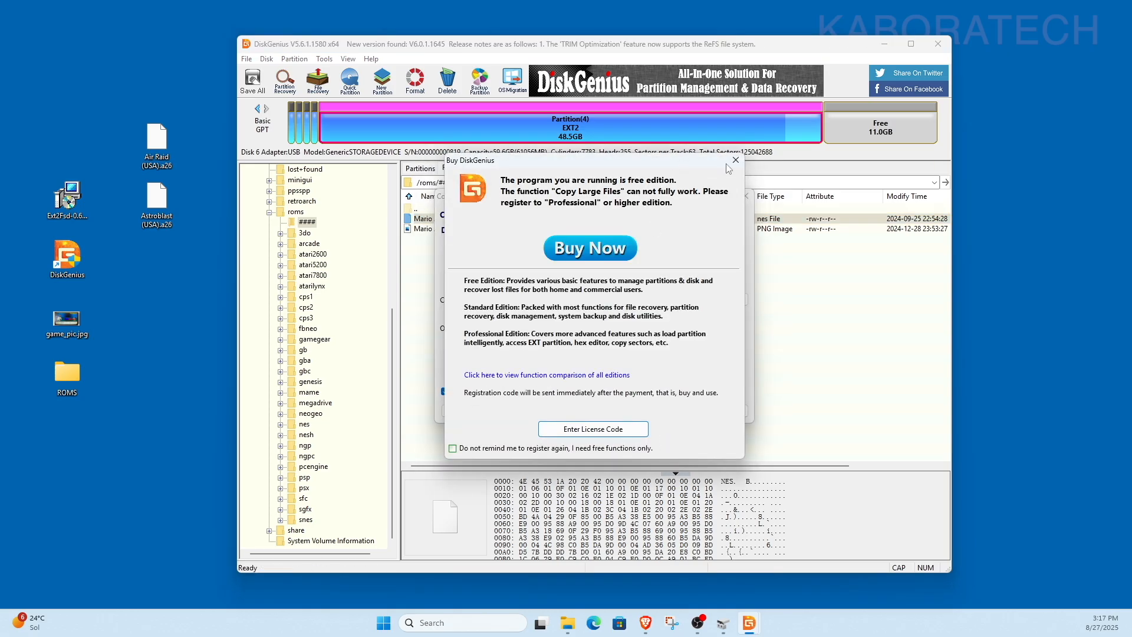
left_click(735, 159)
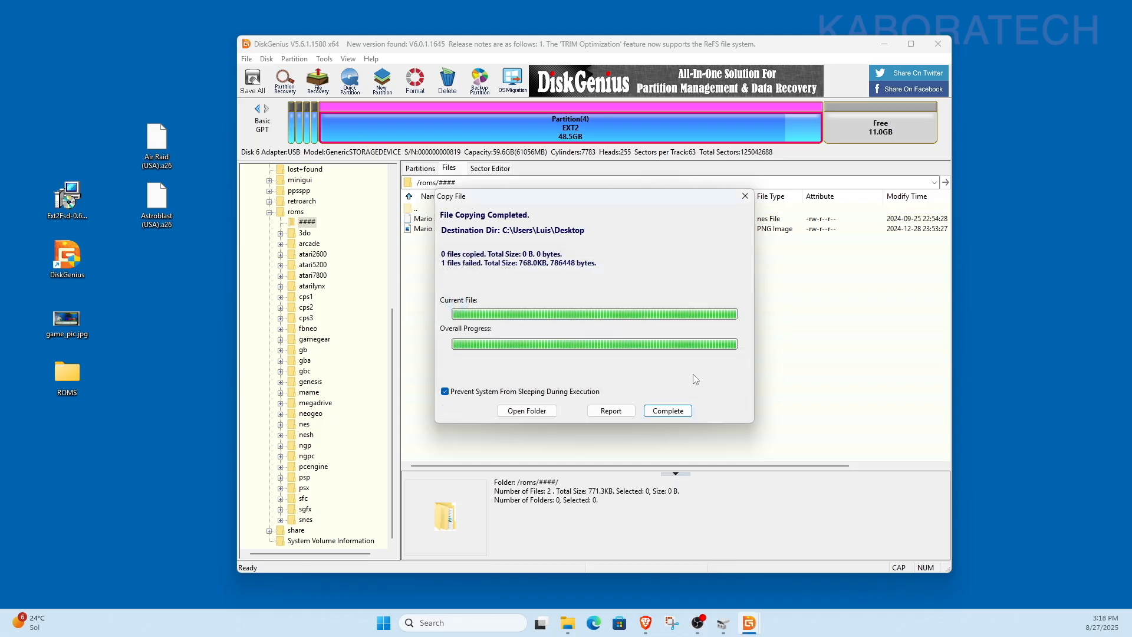
left_click(666, 411)
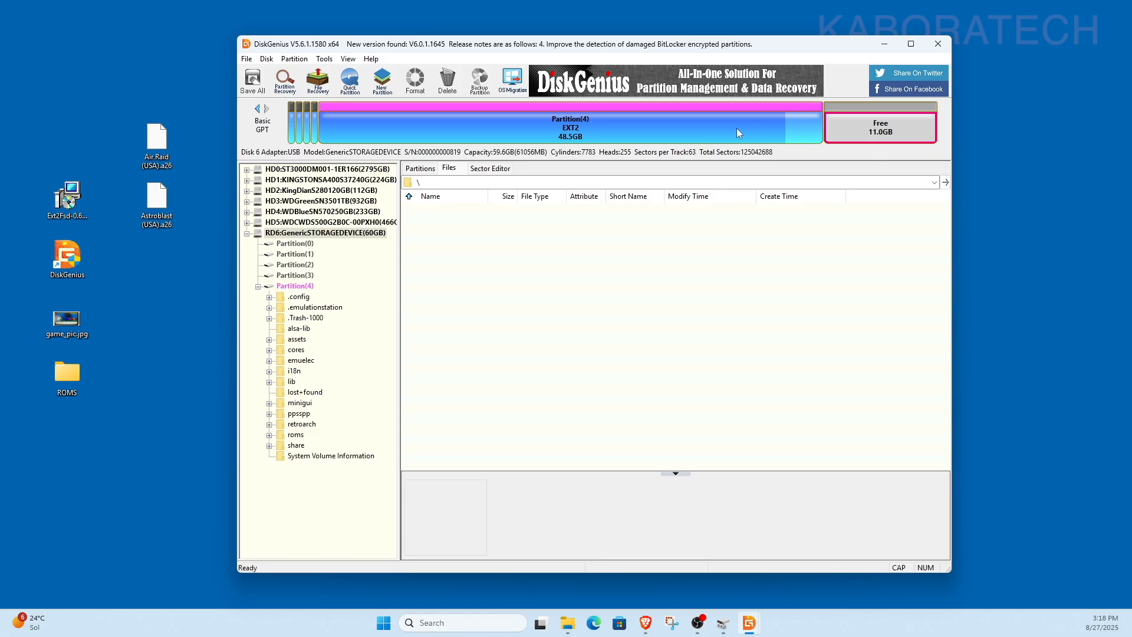
Review extending Partition(4) to 59.52GB in the Resize Partition dialog, then cancel, keeping 48.5GB
right_click(736, 132)
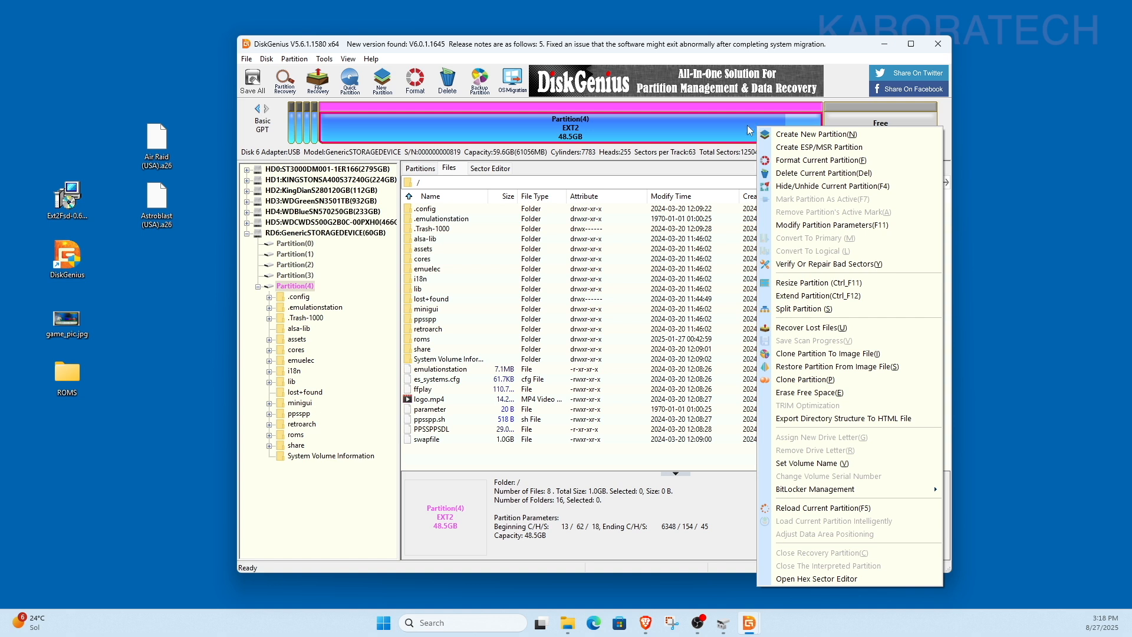
mouse_move(802, 295)
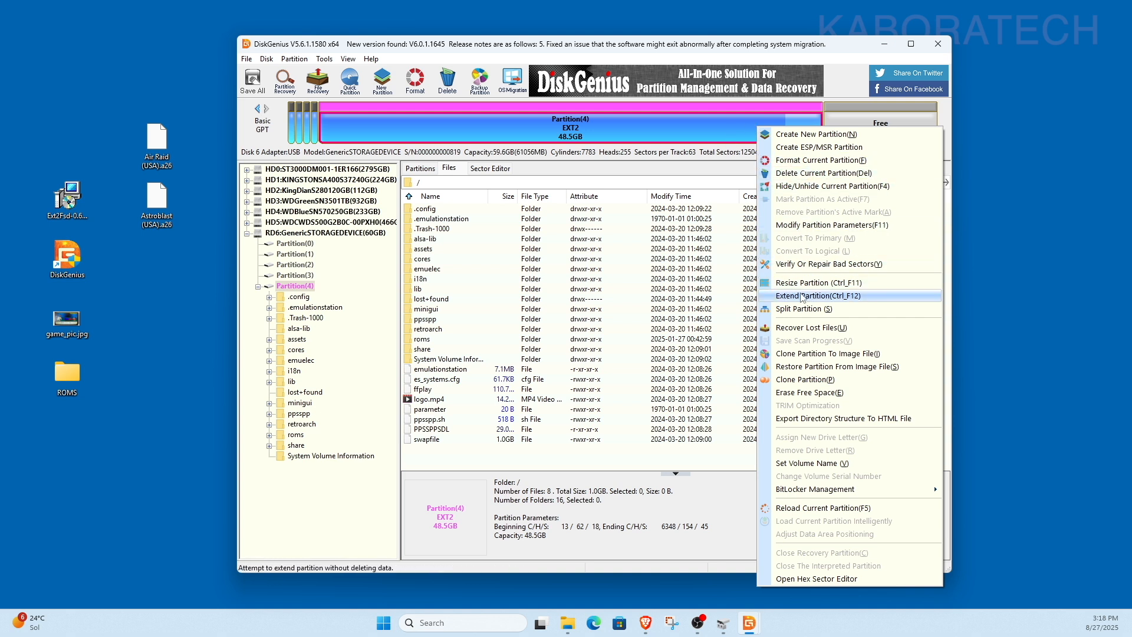
mouse_move(802, 282)
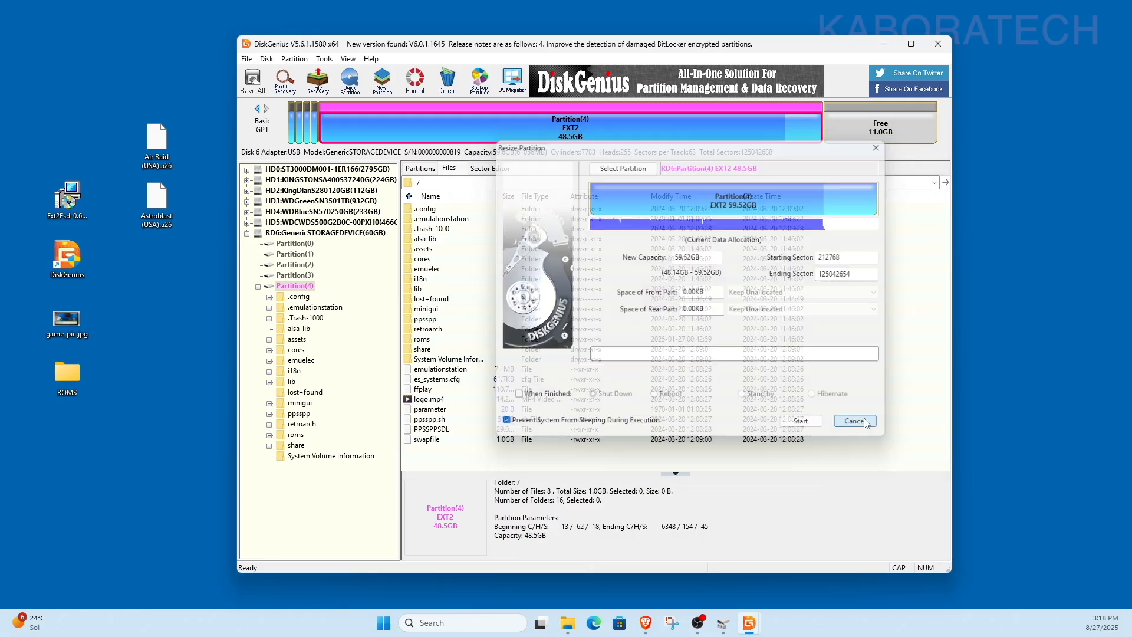
left_click(854, 421)
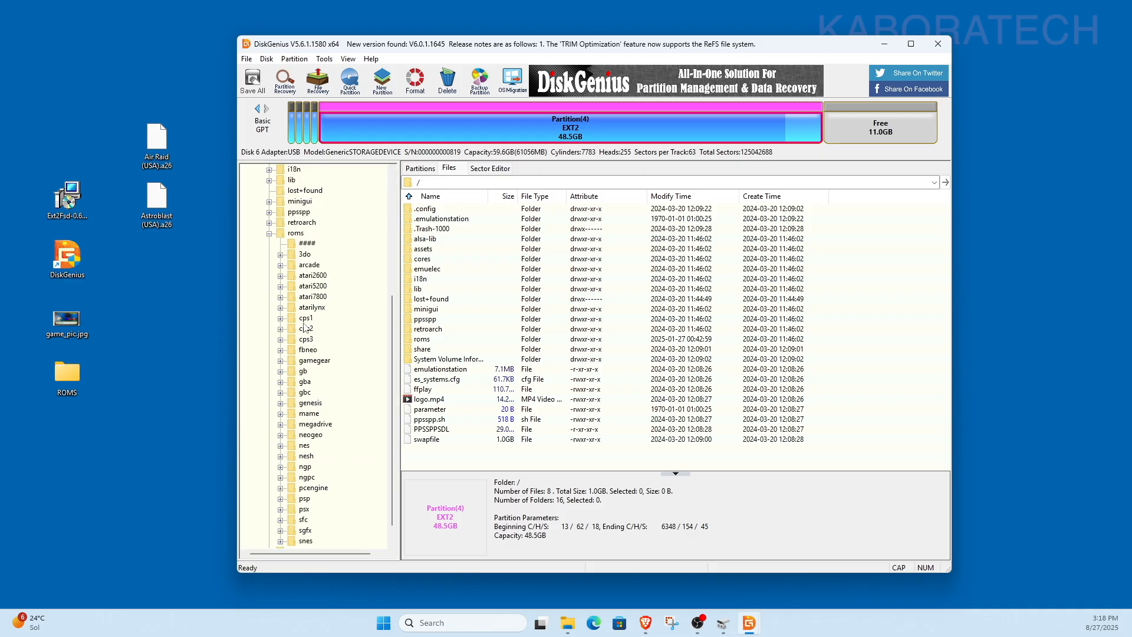
Attempt to copy game files into roms/####, confirm, and dismiss the Buy DiskGenius registration notice
double_click(308, 243)
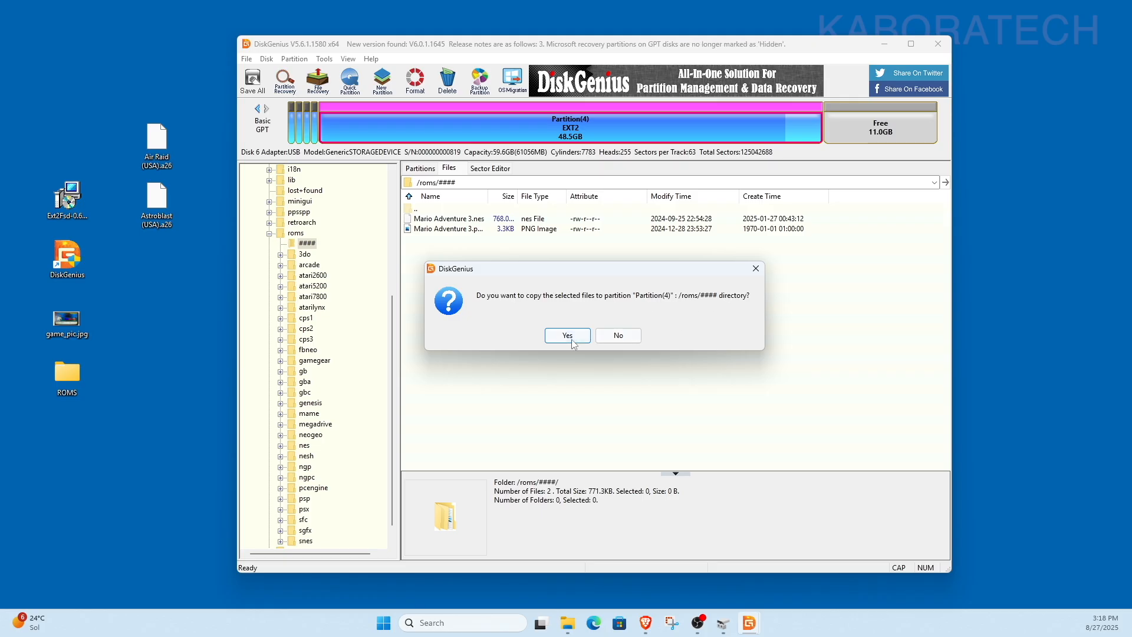
left_click(567, 335)
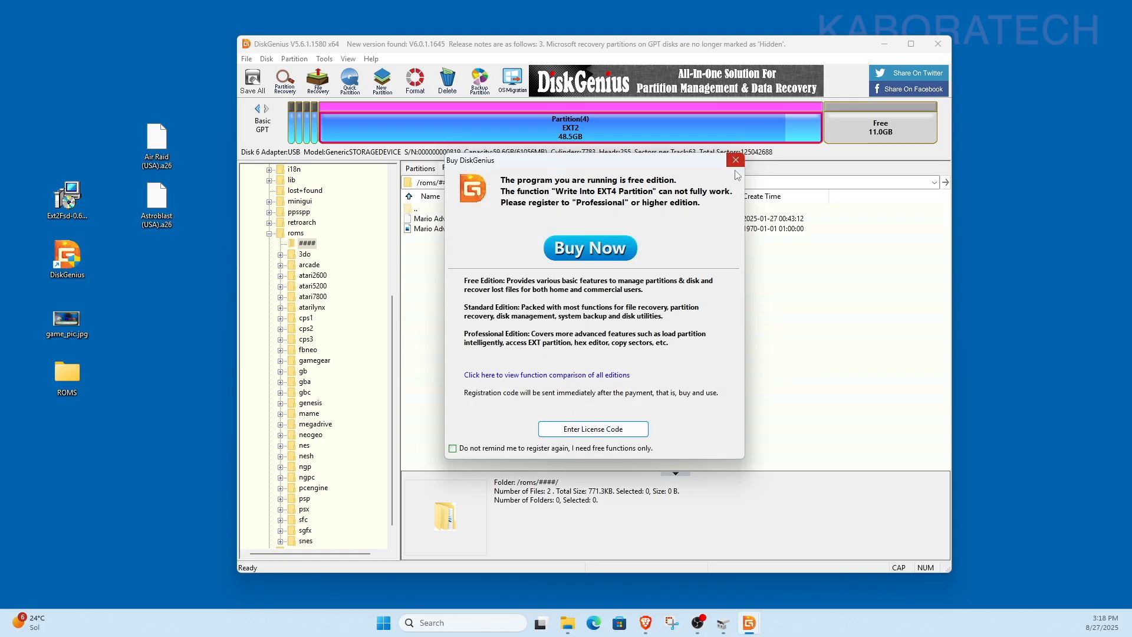
left_click(736, 159)
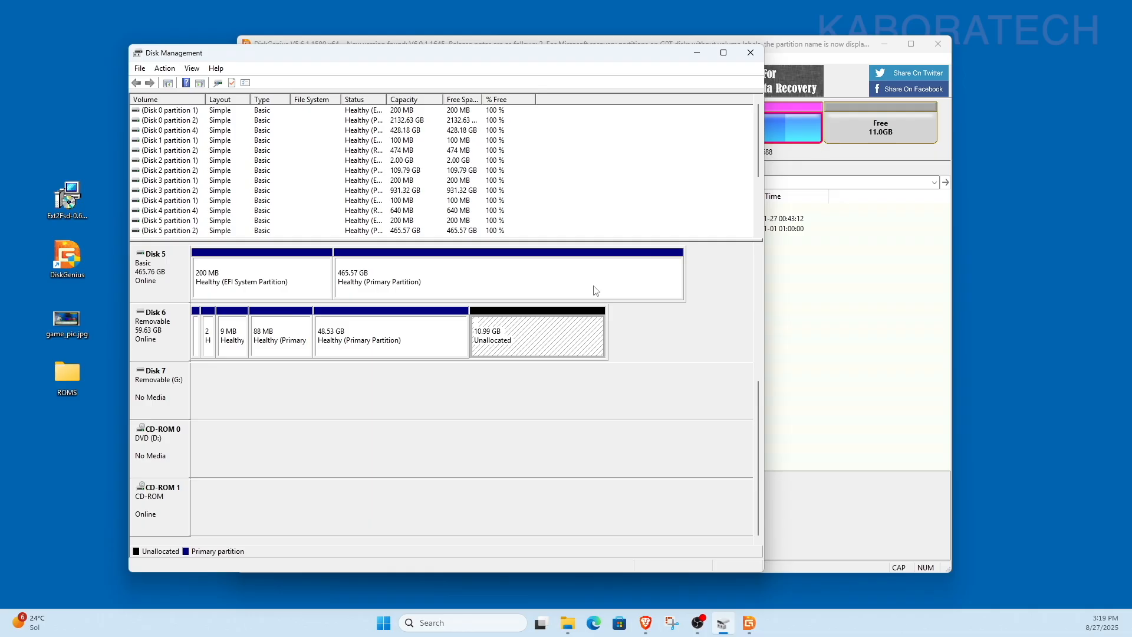
Inspect the context options of Disk 6's partitions, including the 88 MB and 9 MB ones, then close Disk Management
right_click(390, 336)
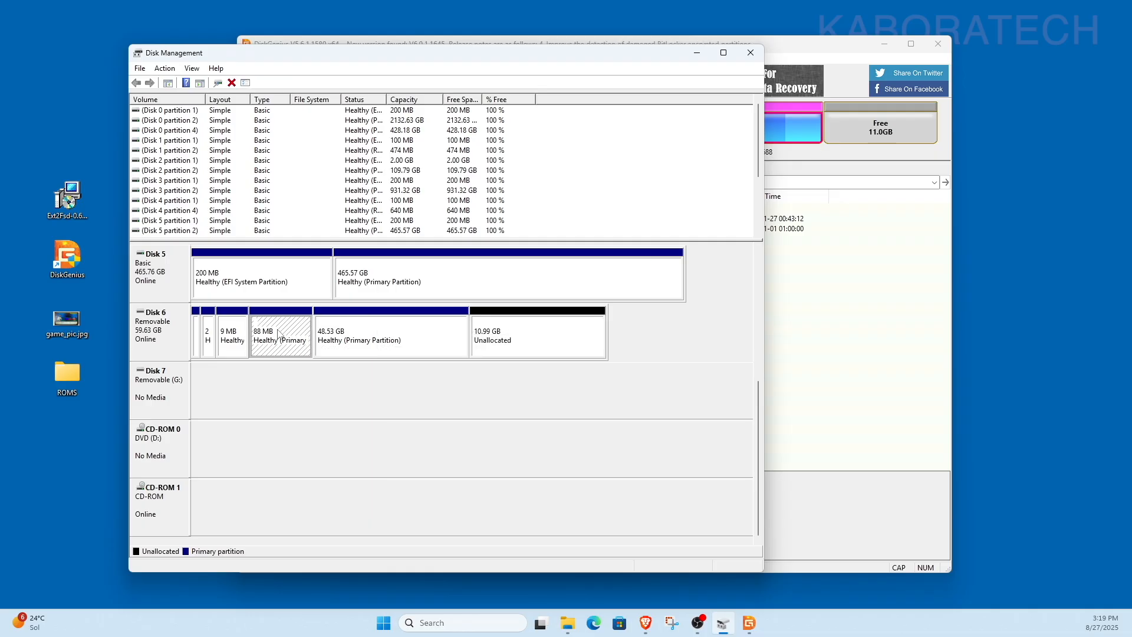
right_click(281, 336)
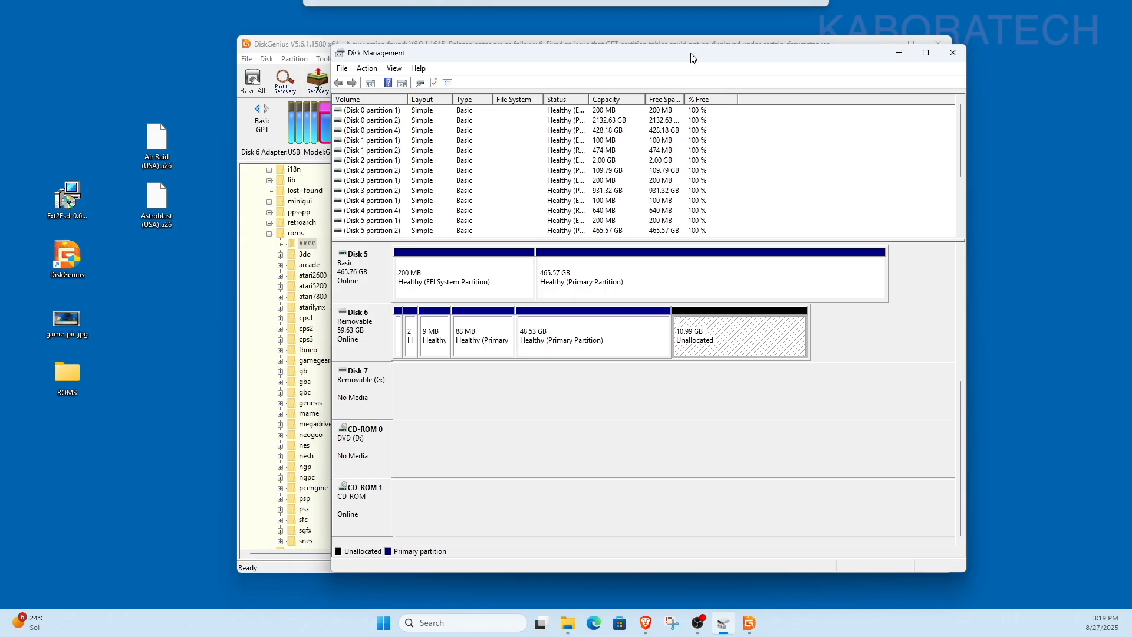
right_click(419, 334)
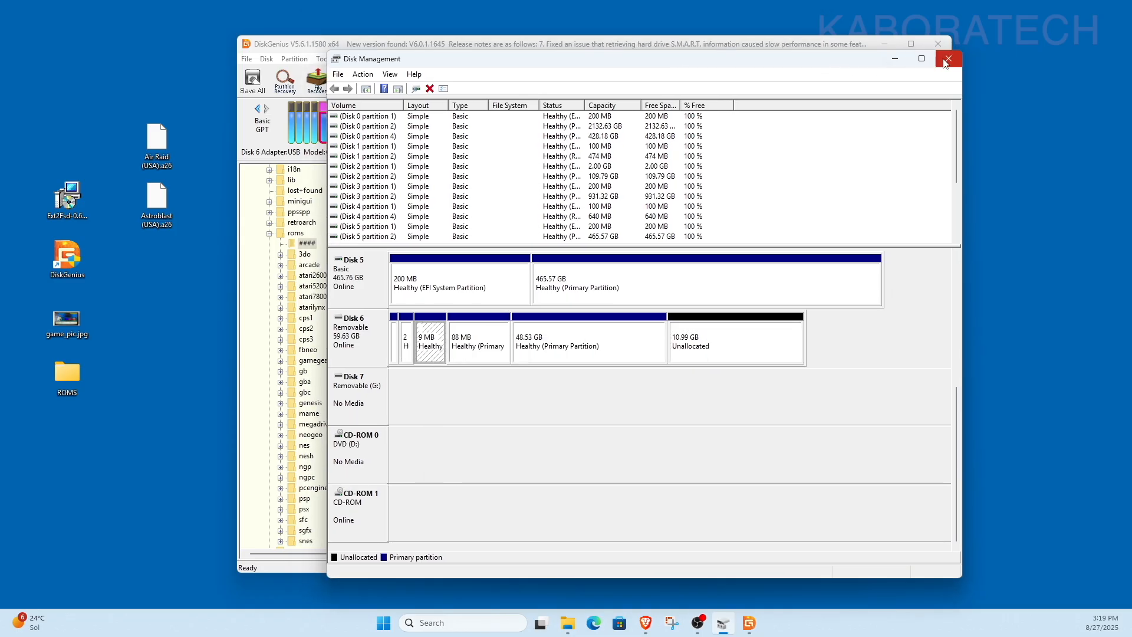
left_click(948, 59)
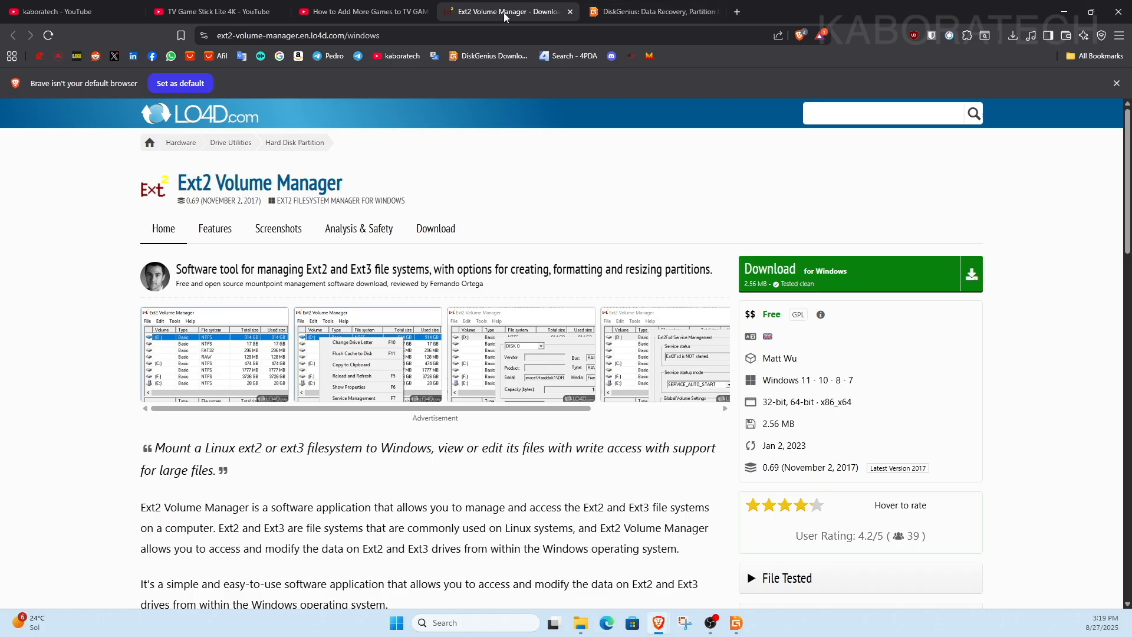
mouse_move(816, 276)
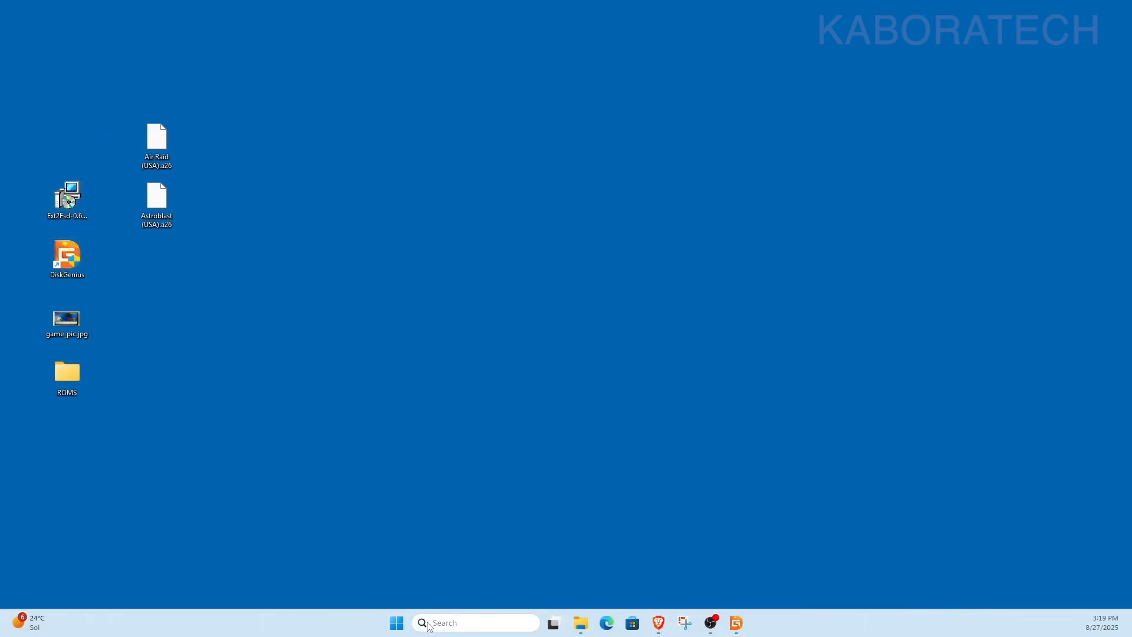
Launch Ext2 Volume Manager, assign drive letter I: to the 48 GB EXT2 volume, and move its window aside
type("excel")
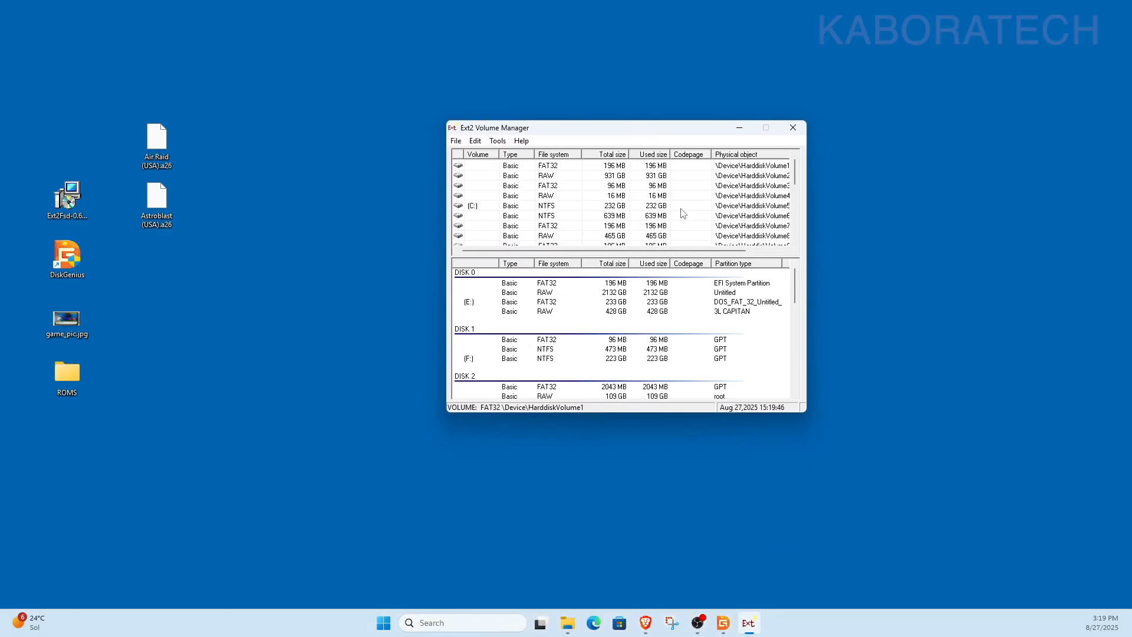
mouse_move(775, 262)
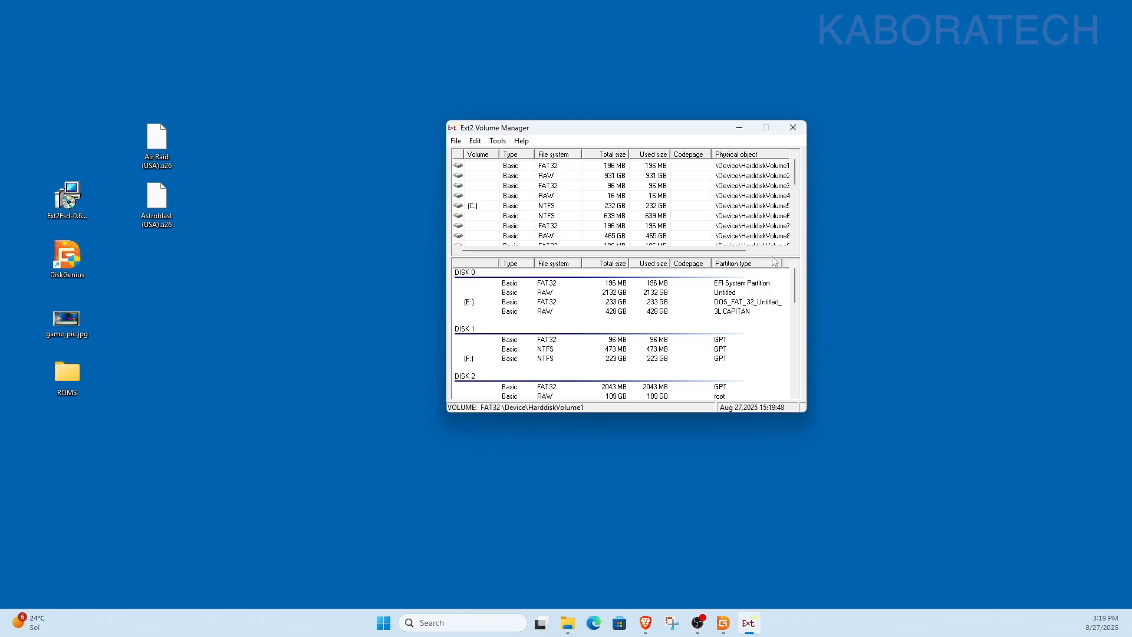
scroll("down", 3)
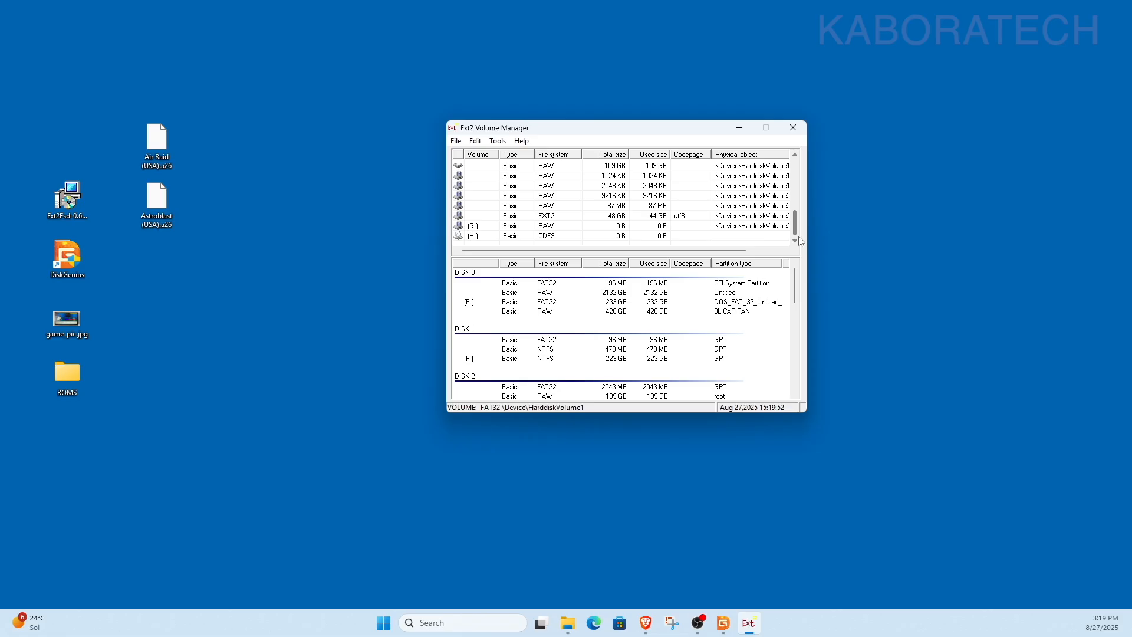
left_click(549, 214)
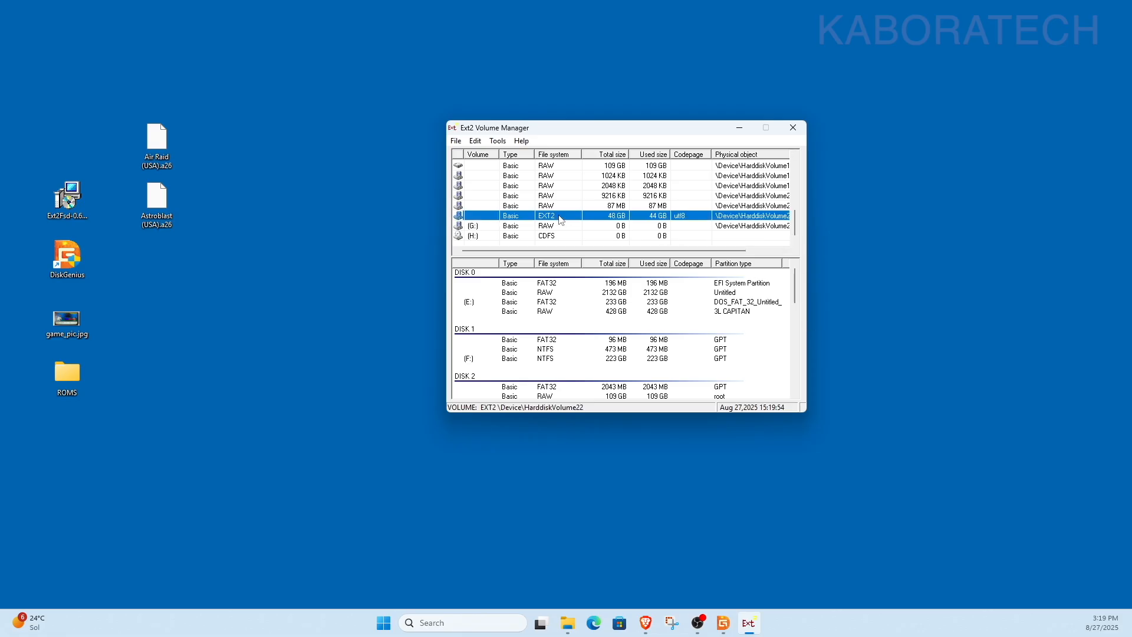
mouse_move(527, 224)
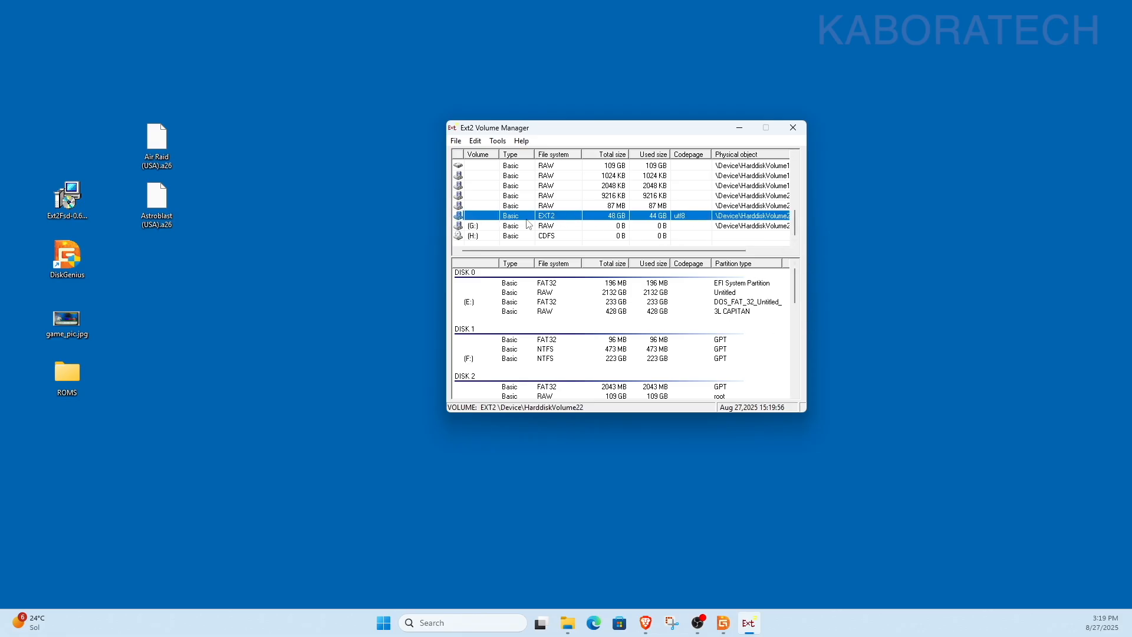
mouse_move(714, 221)
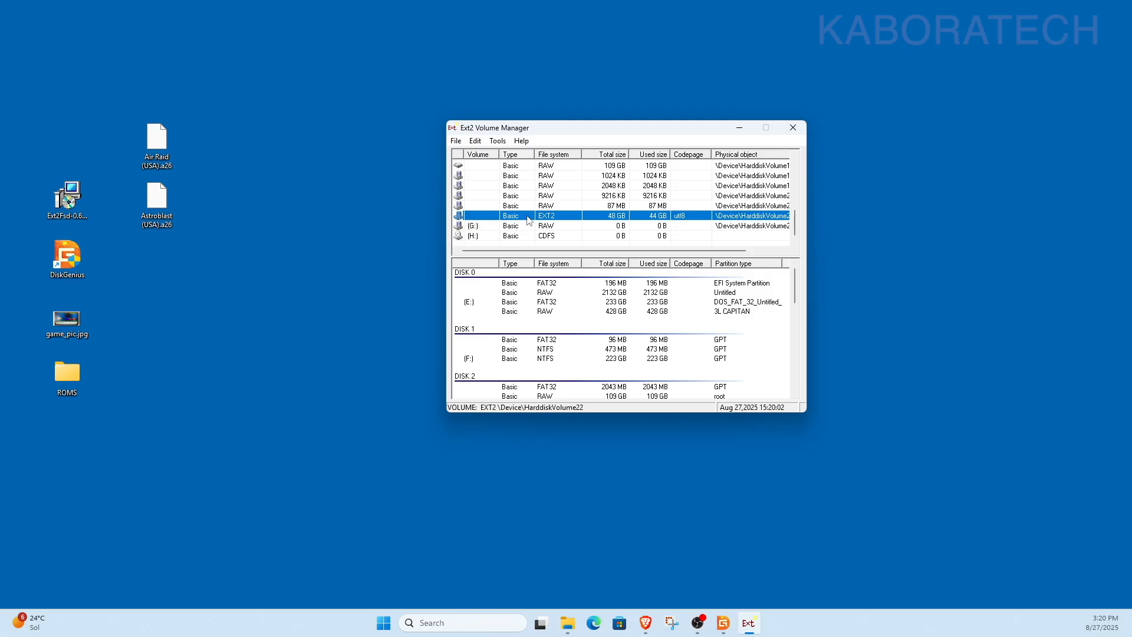
left_click(497, 140)
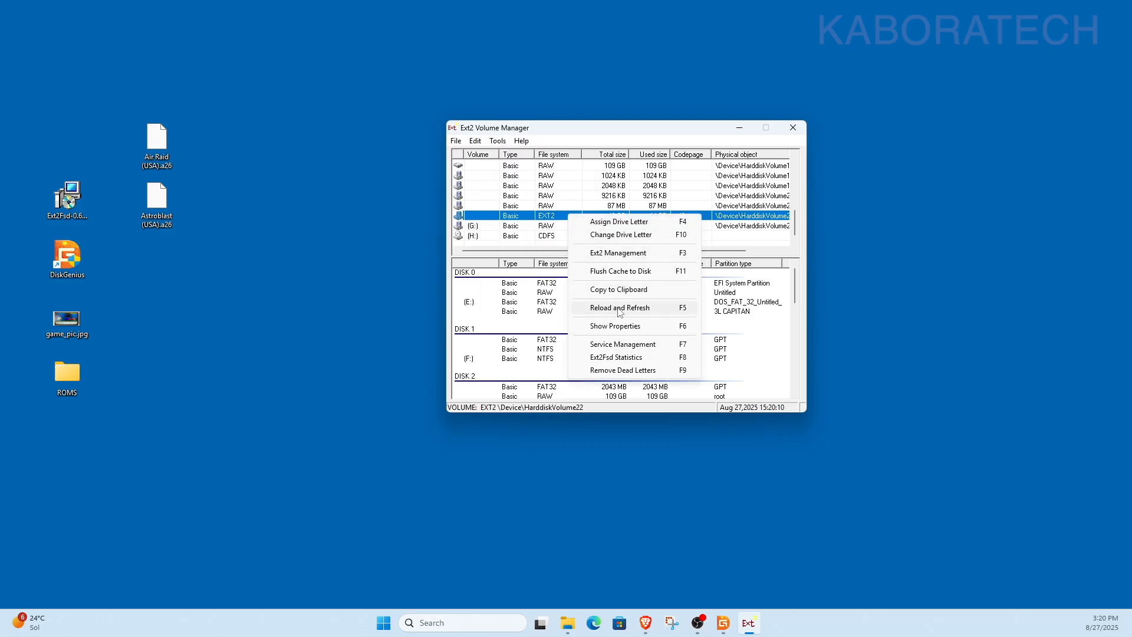
mouse_move(630, 225)
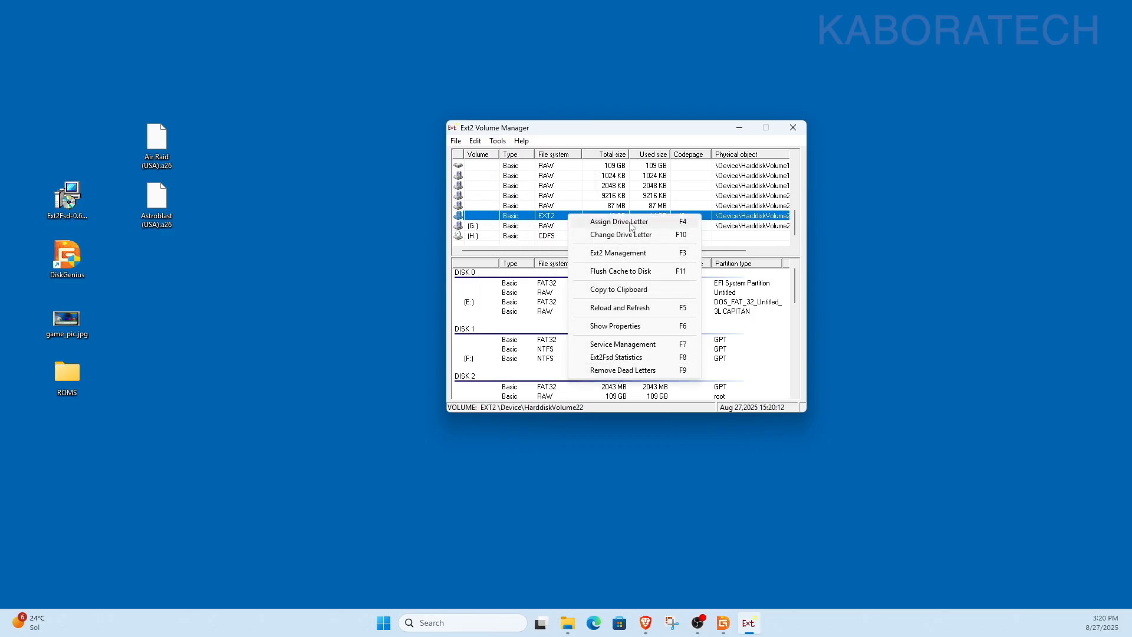
left_click(618, 221)
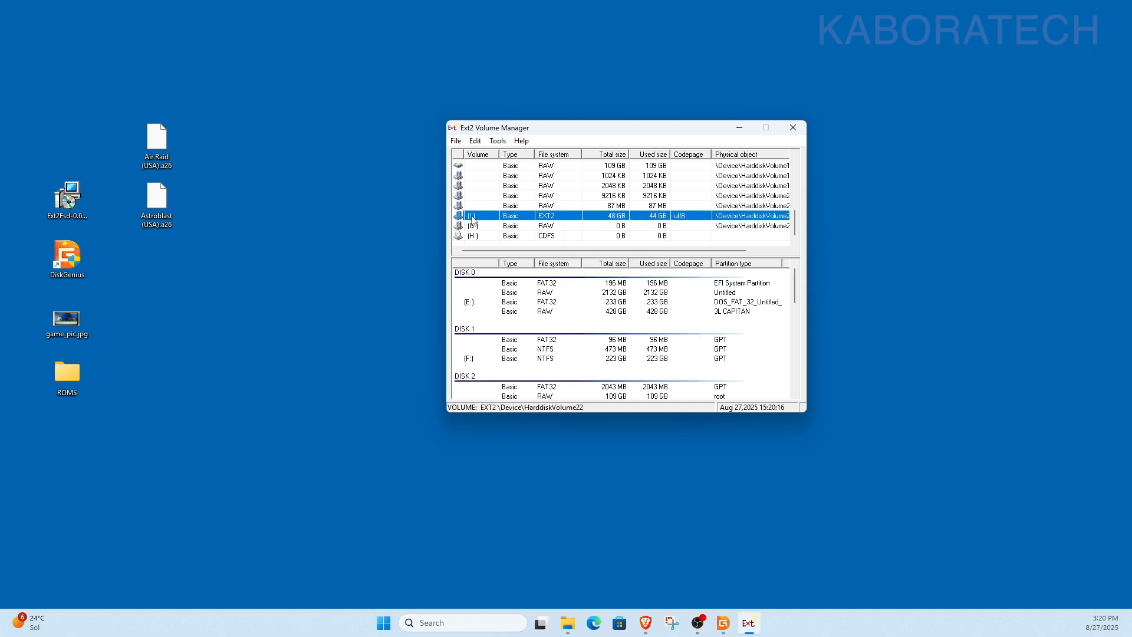
left_click_drag(520, 128, 568, 111)
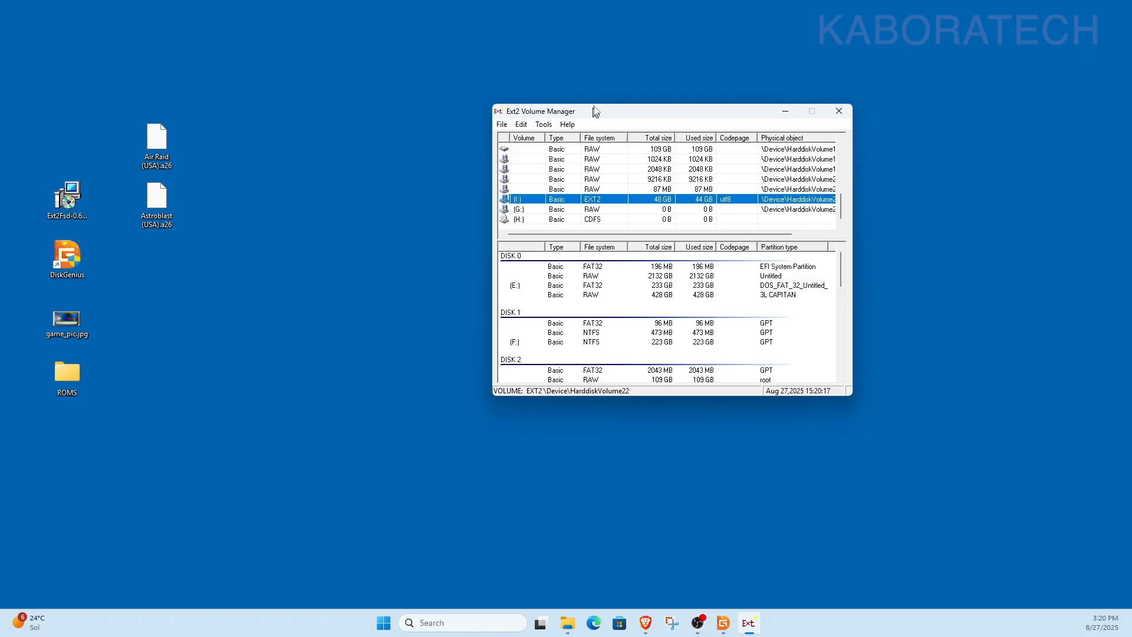
left_click_drag(592, 111, 517, 94)
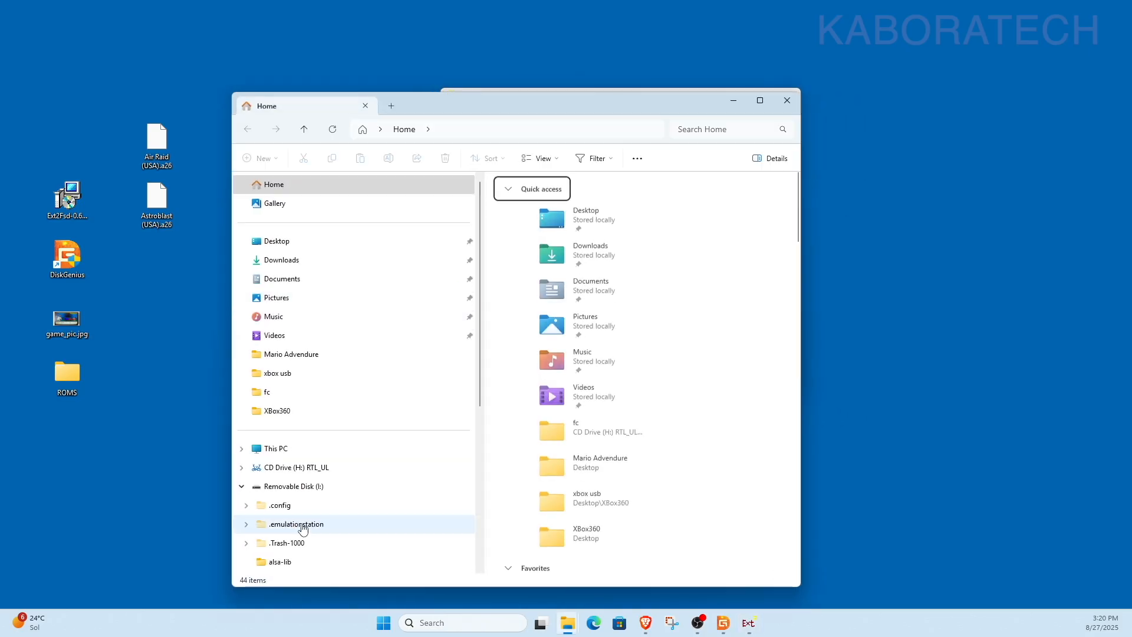
Copy game_pic.jpg from the desktop into I:\roms\####
left_click(298, 486)
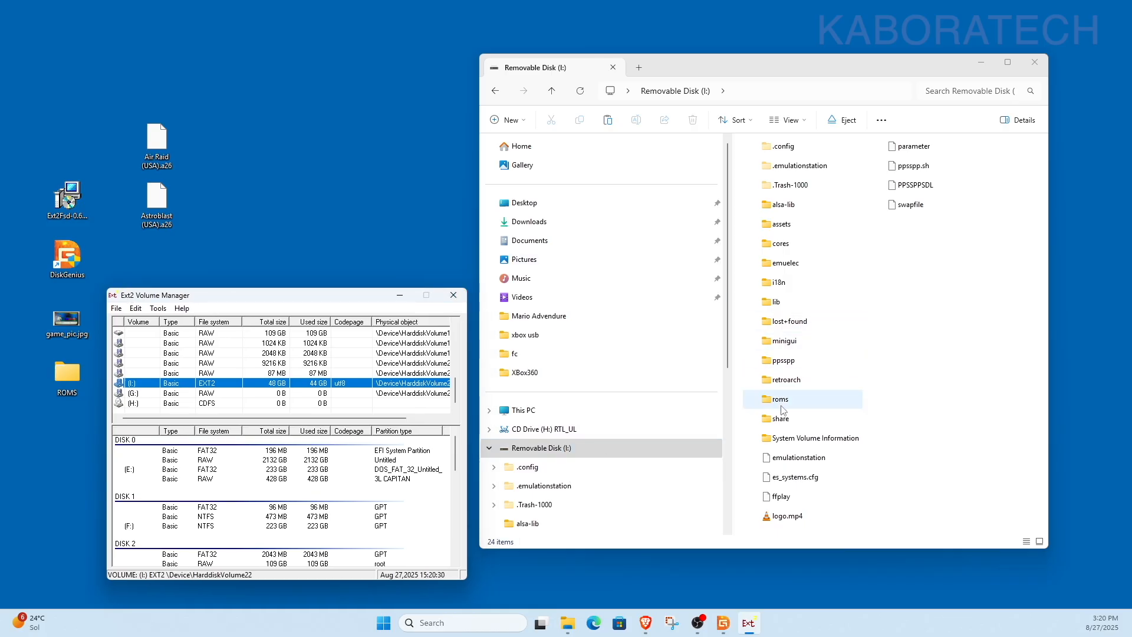
double_click(780, 399)
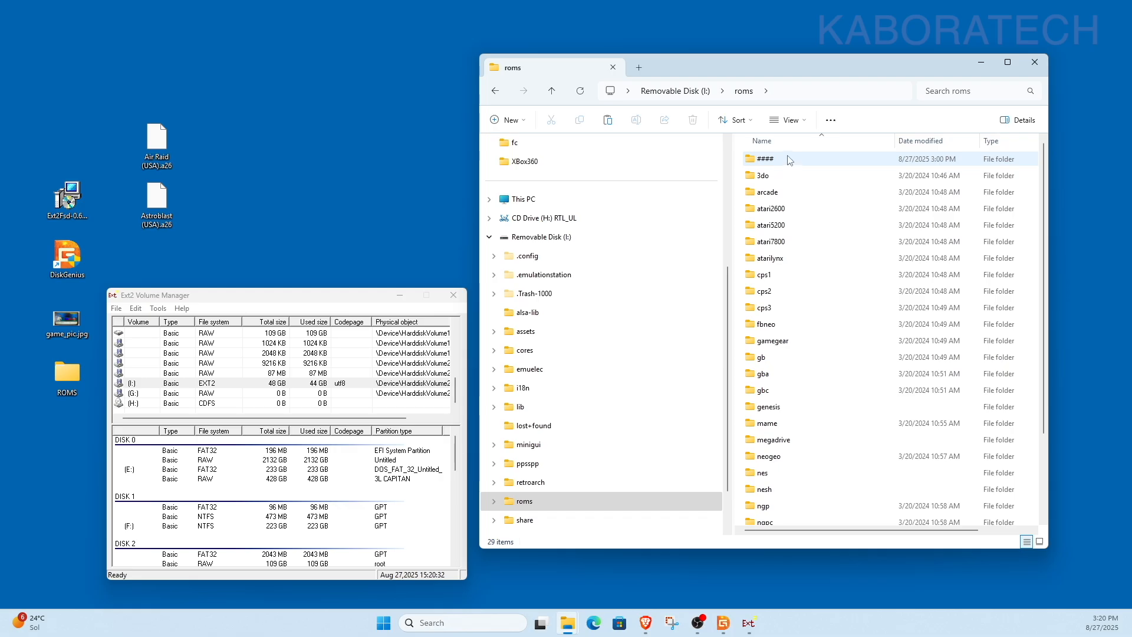
double_click(764, 158)
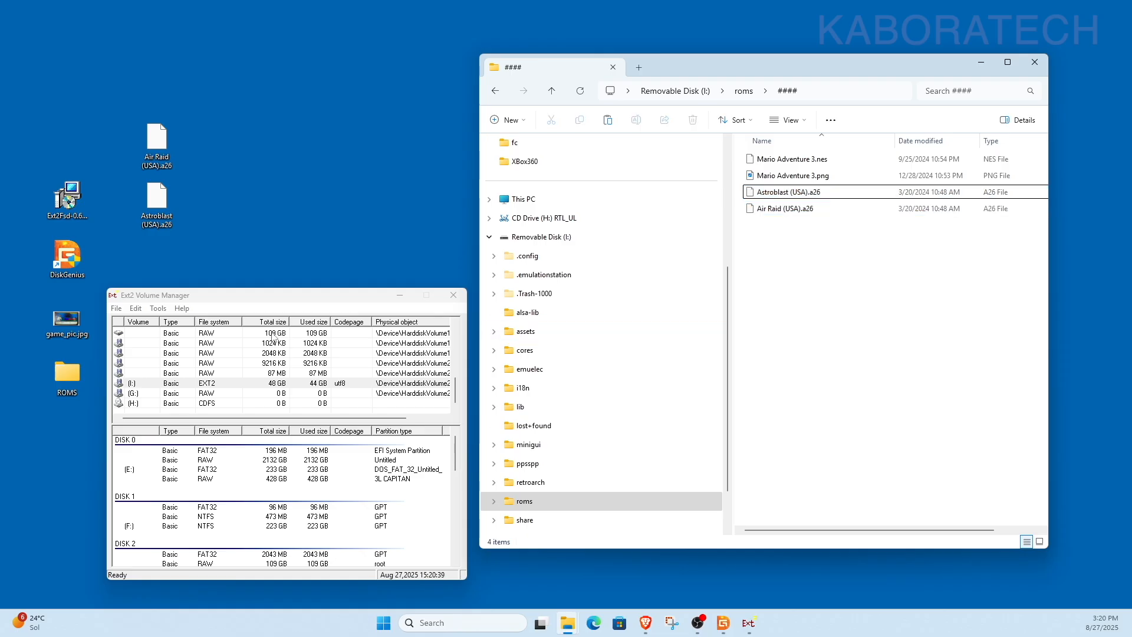
left_click_drag(66, 323, 857, 296)
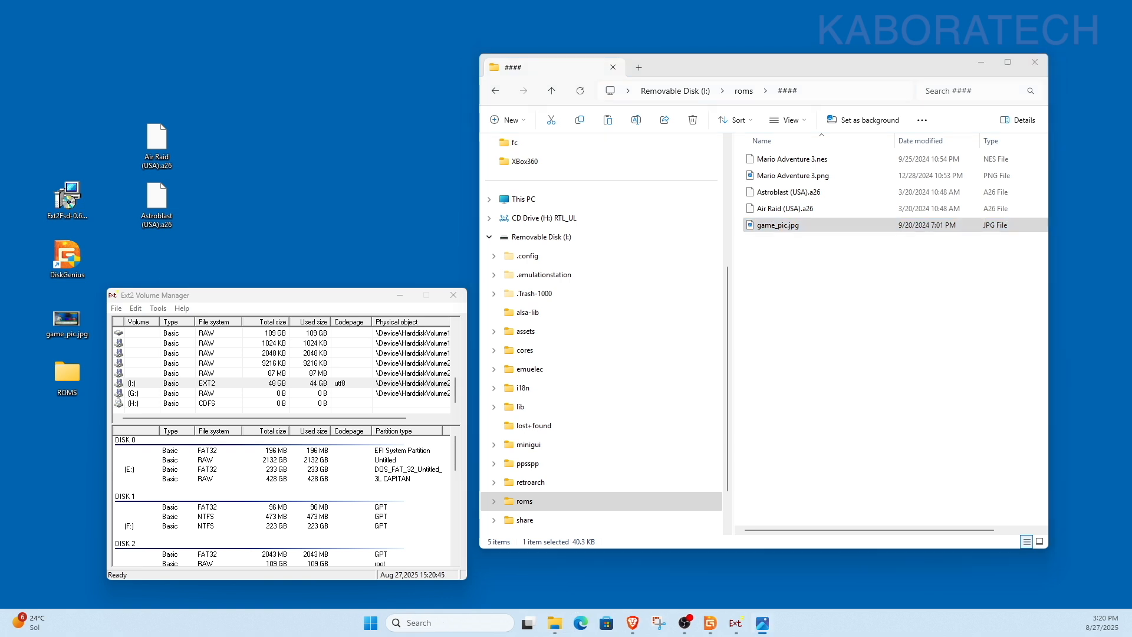
View game_pic.jpg in Photos, close it, and bring up the desktop ROMS folder beside I:\roms
double_click(779, 224)
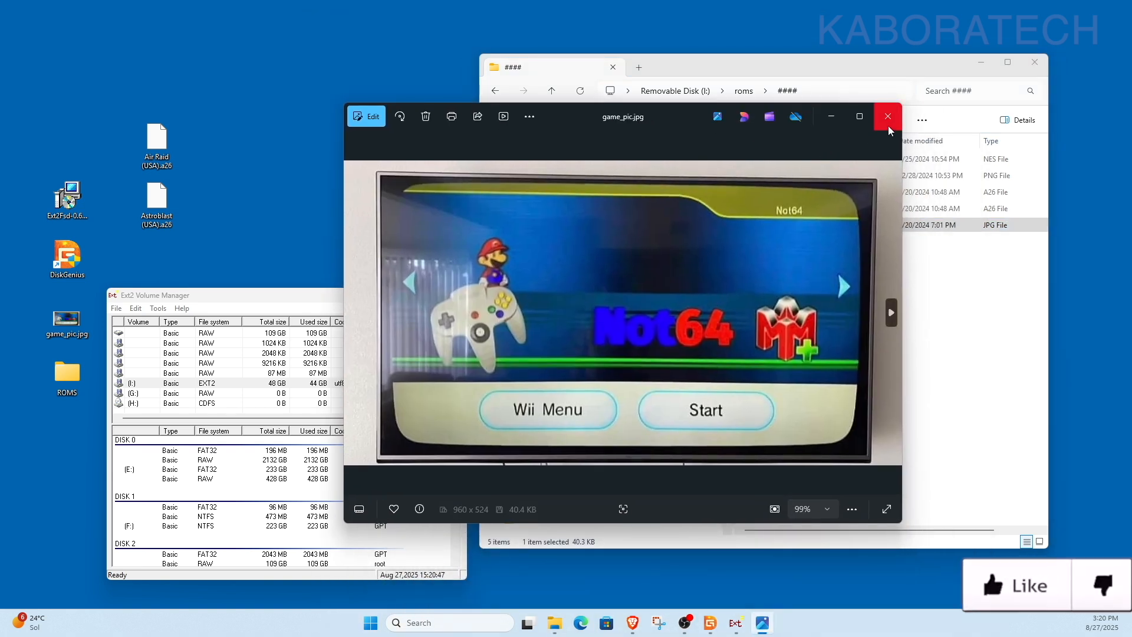
left_click(887, 117)
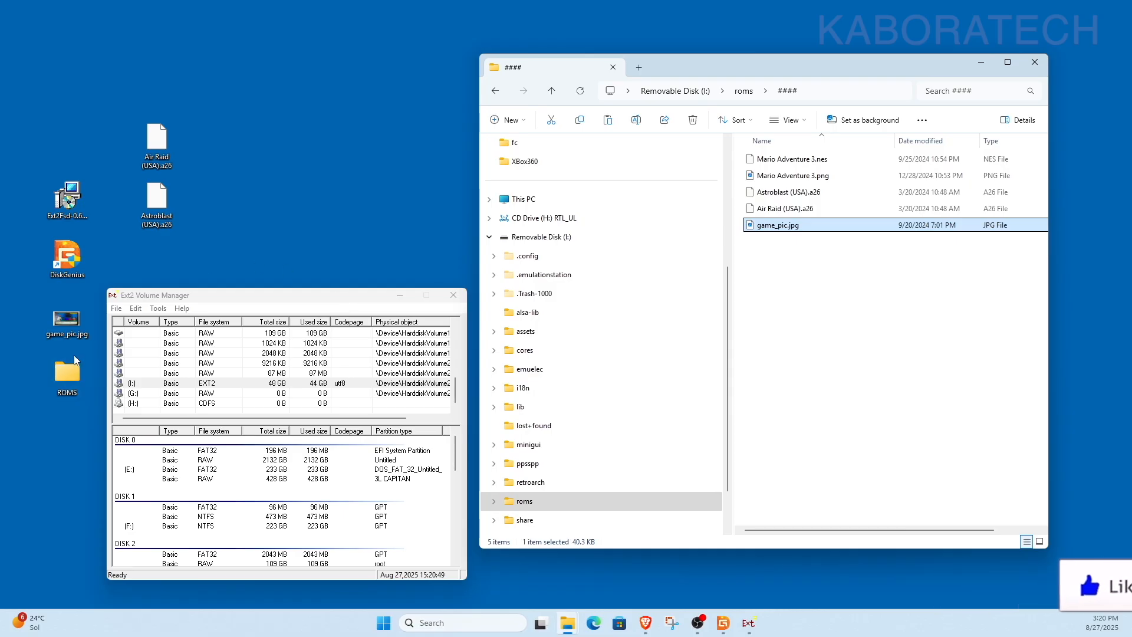
double_click(66, 373)
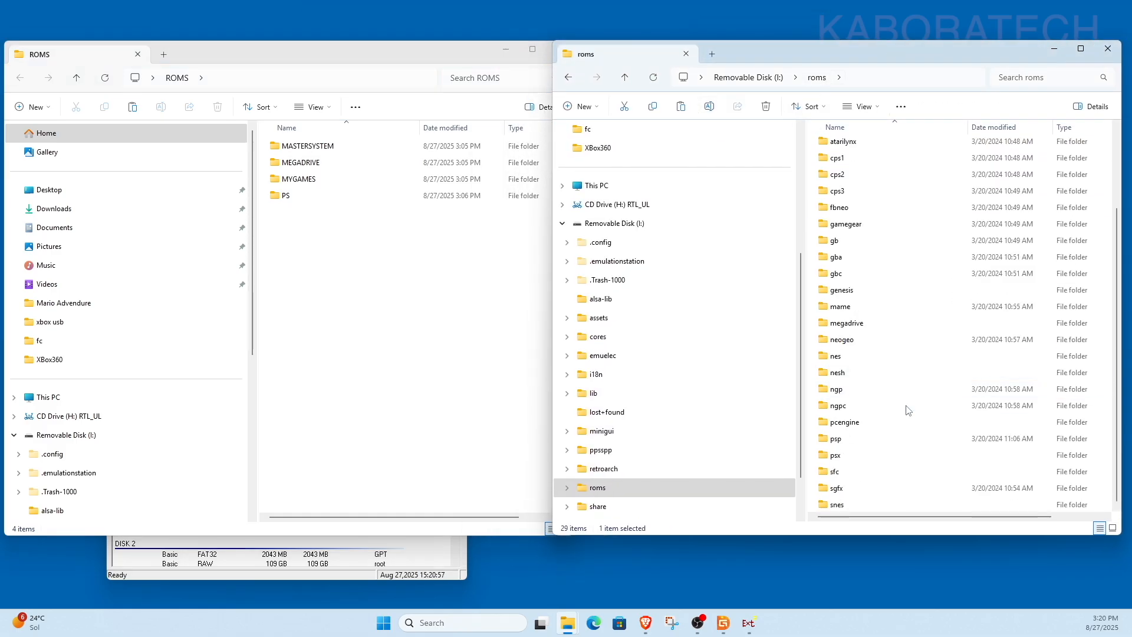
Select the four CSO files from Alien Havoc to Ancient Game Treasures in I:\roms\psp and copy them into ROMS
left_click(842, 422)
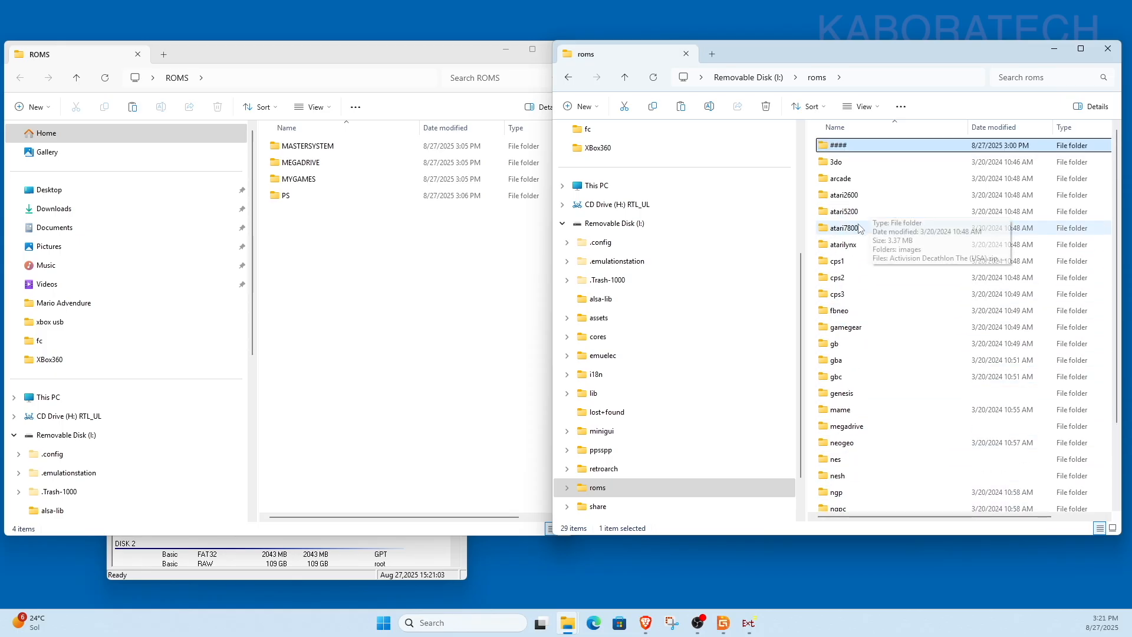
scroll("down", 3)
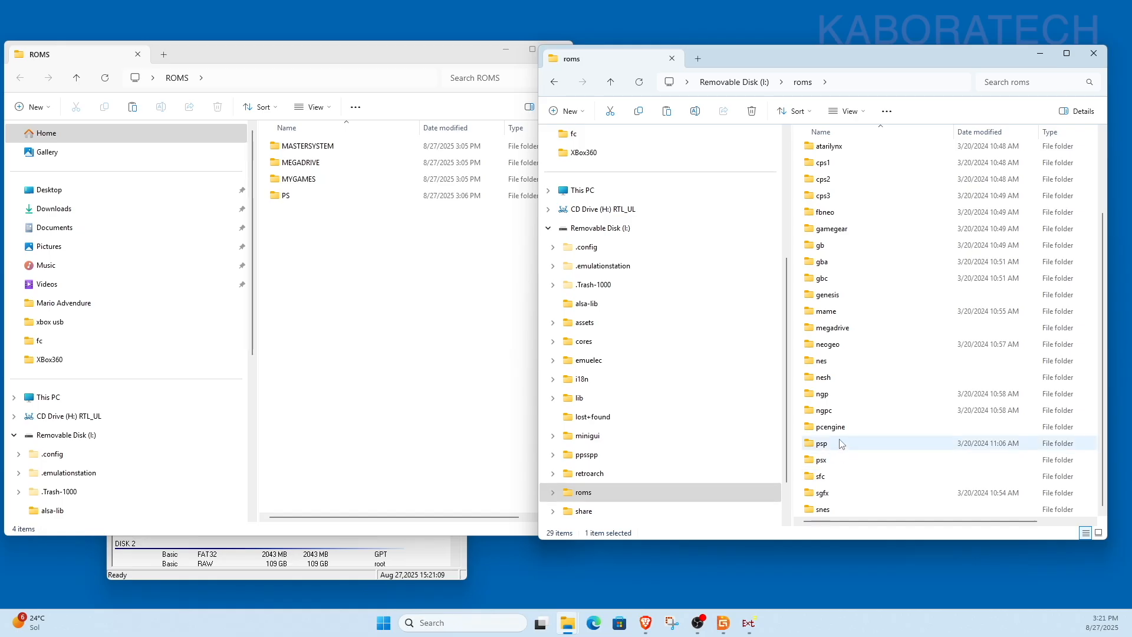
double_click(821, 442)
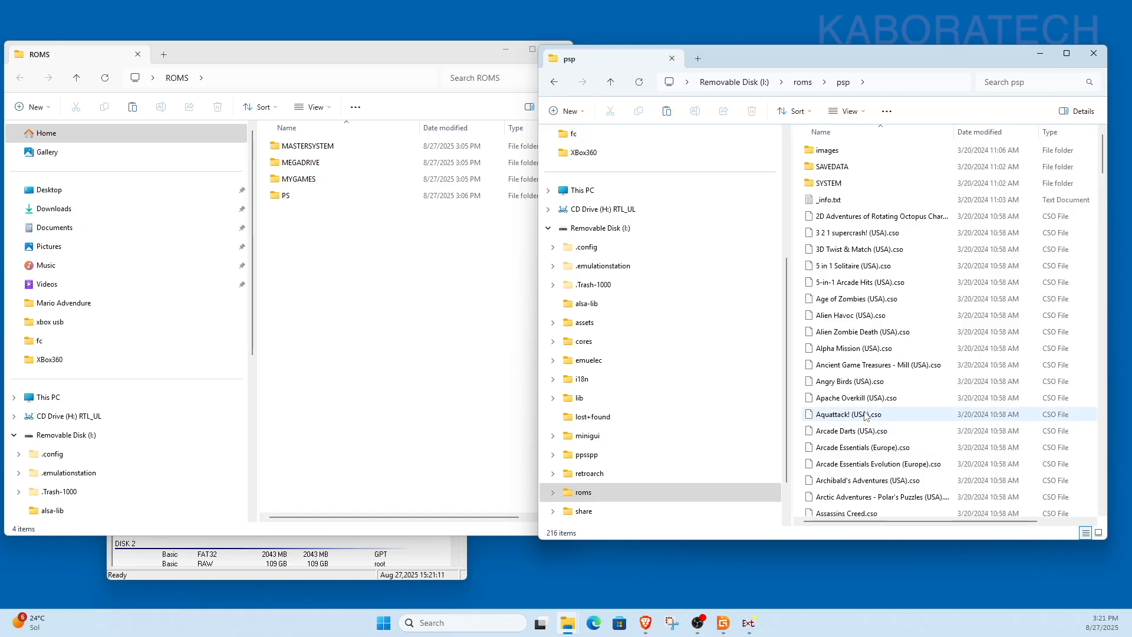
left_click(876, 364)
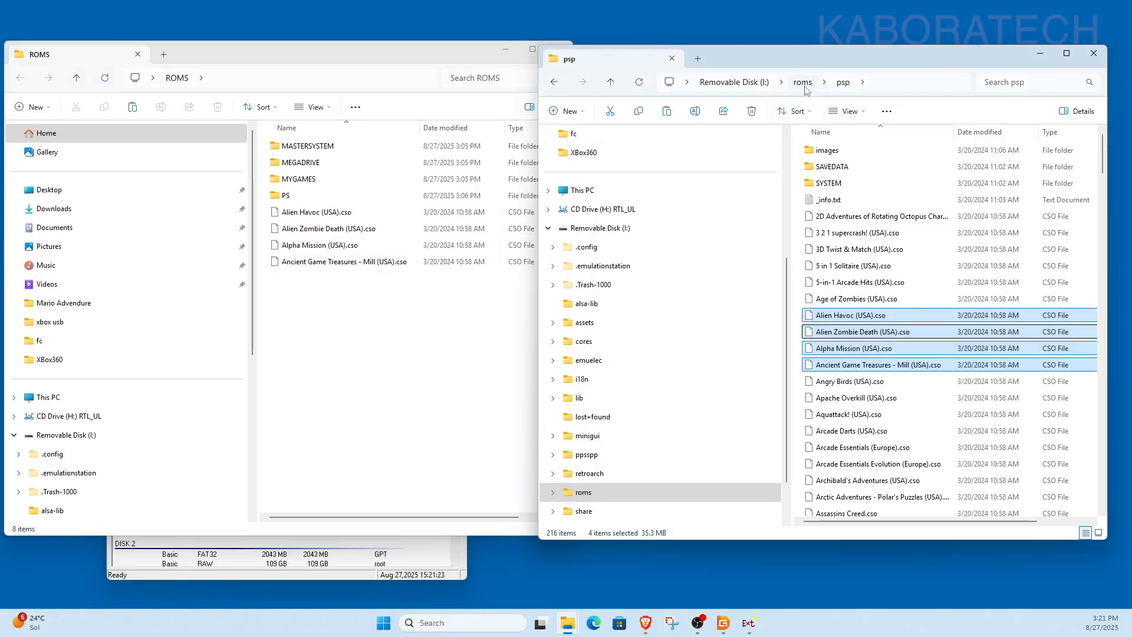
Browse the card's megadrive folder and show the PC's MEGADRIVE files in List view
left_click(802, 82)
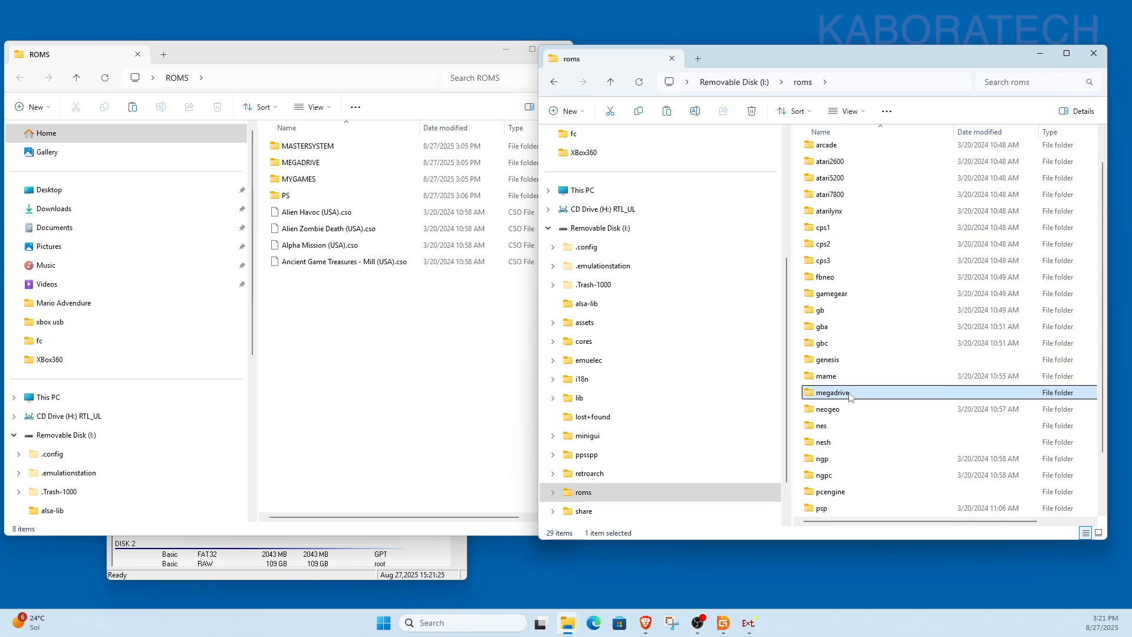
double_click(829, 392)
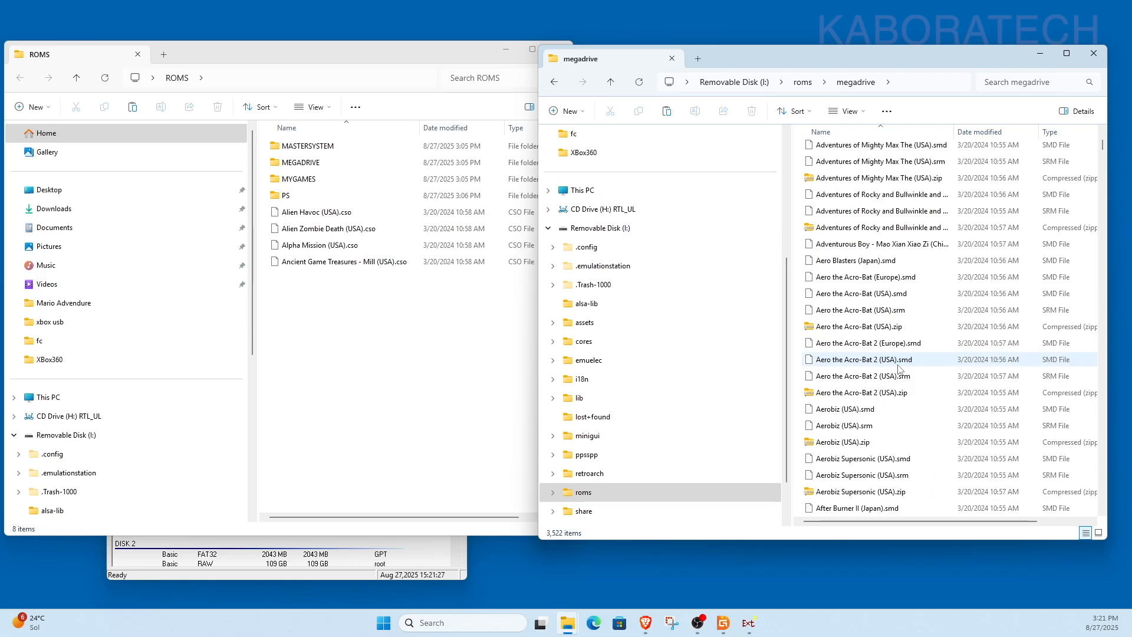
scroll("down", 3)
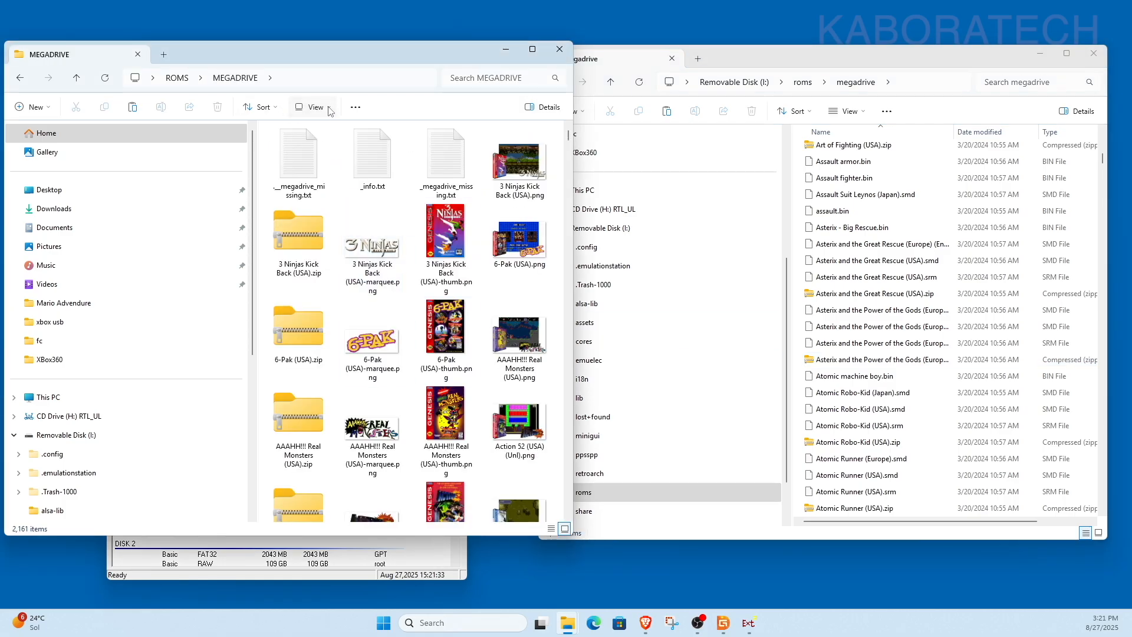
left_click(311, 107)
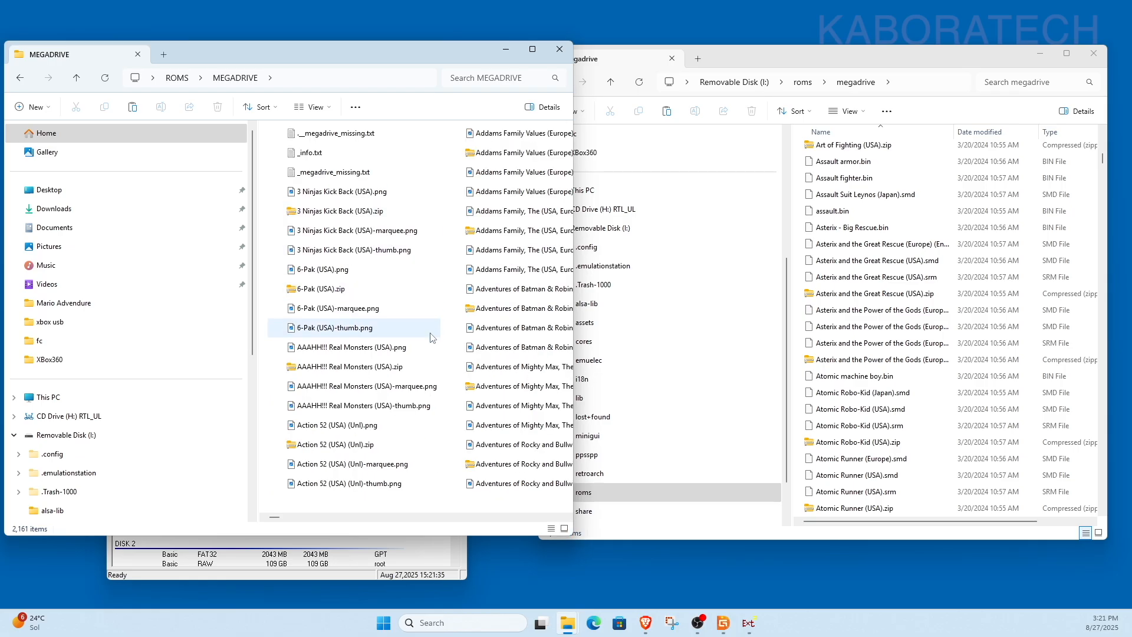
Return to the card's 29-item roms folder full-size and bring up the new-folder options
scroll("down", 3)
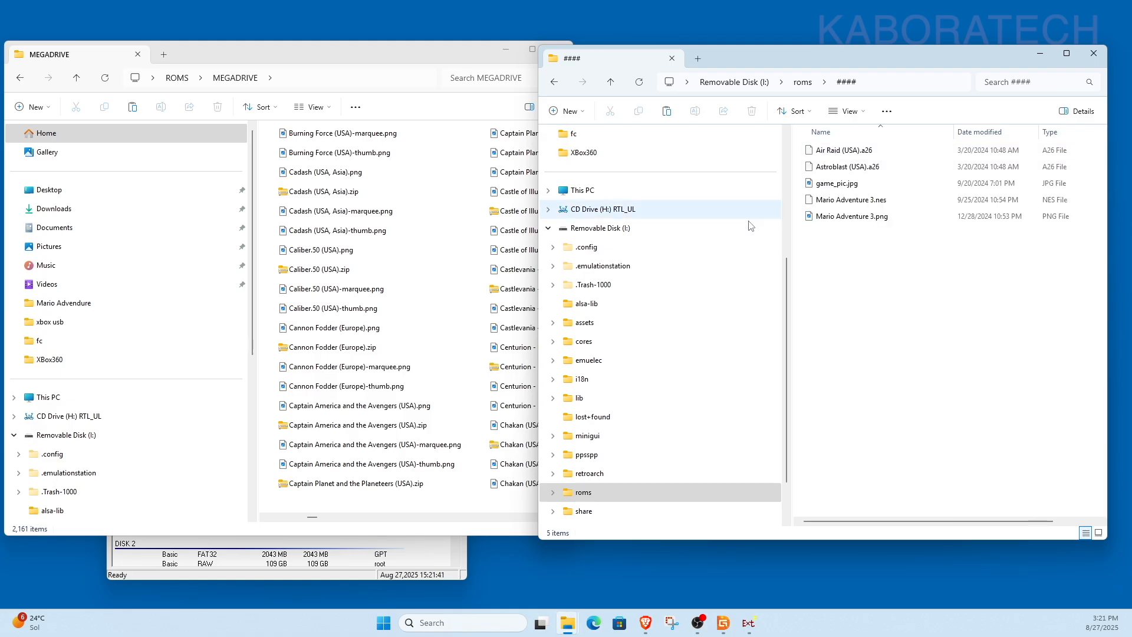
left_click(359, 404)
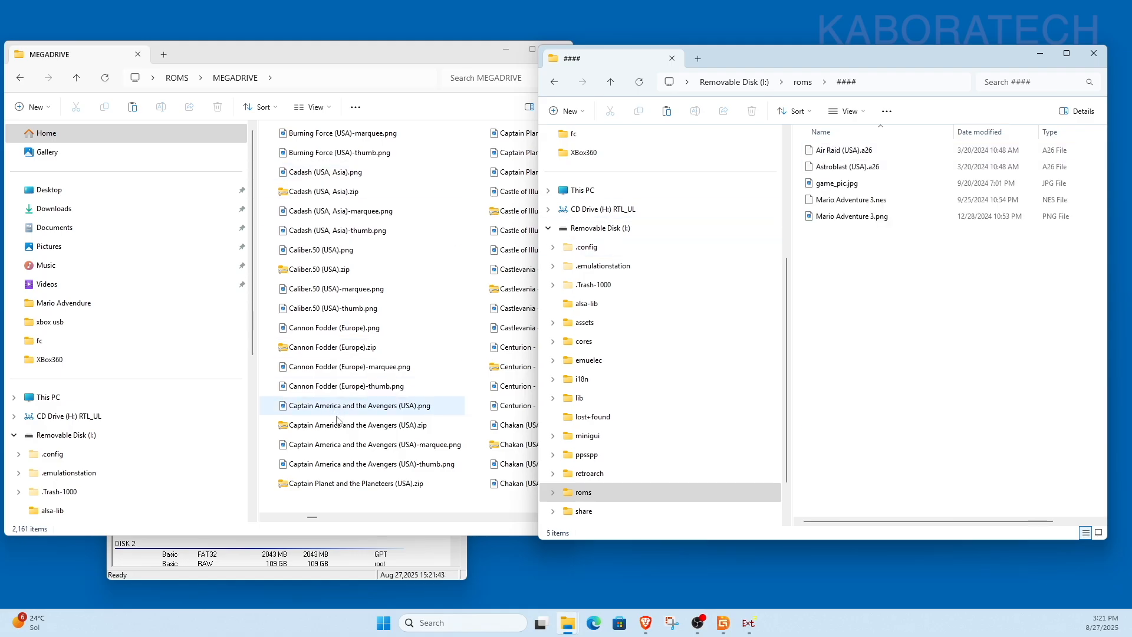
left_click(351, 365)
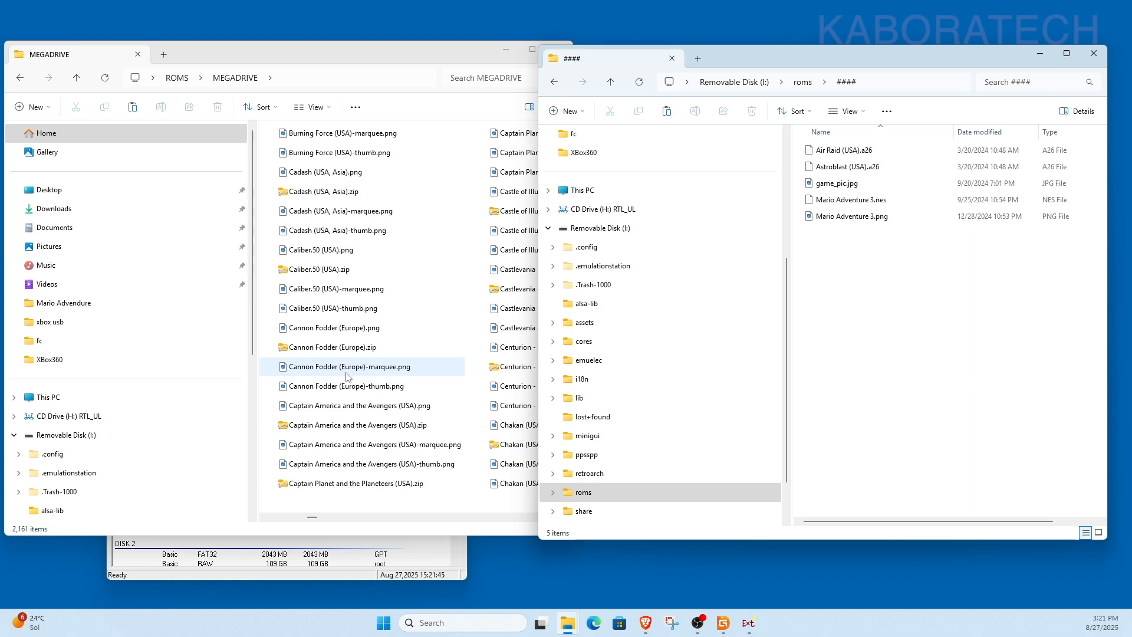
left_click(350, 385)
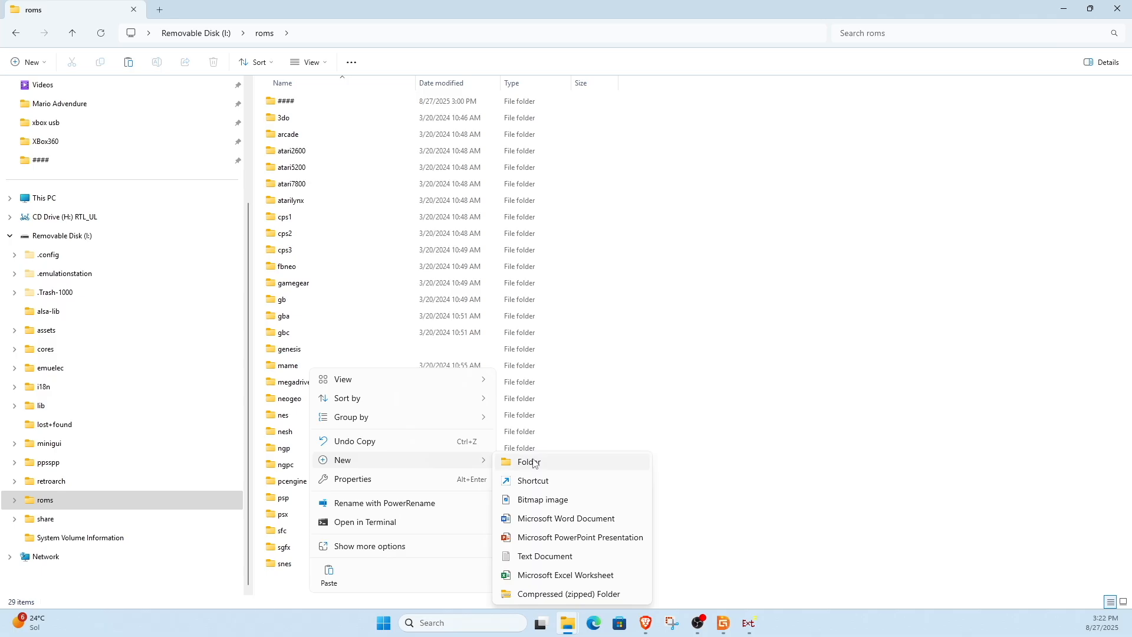
left_click(529, 462)
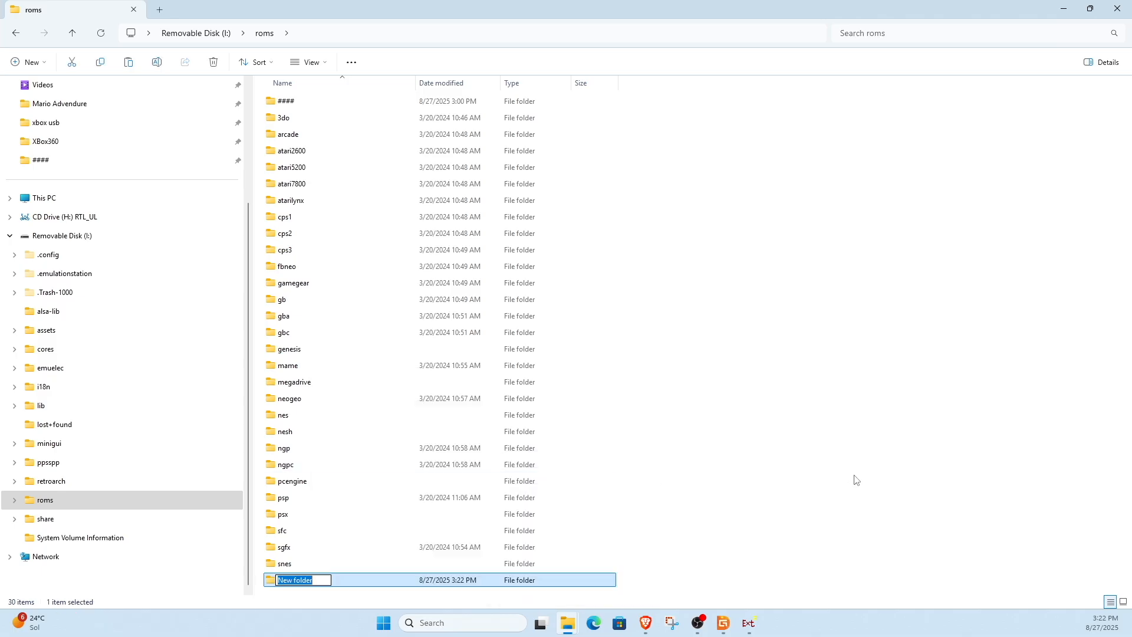
type("@")
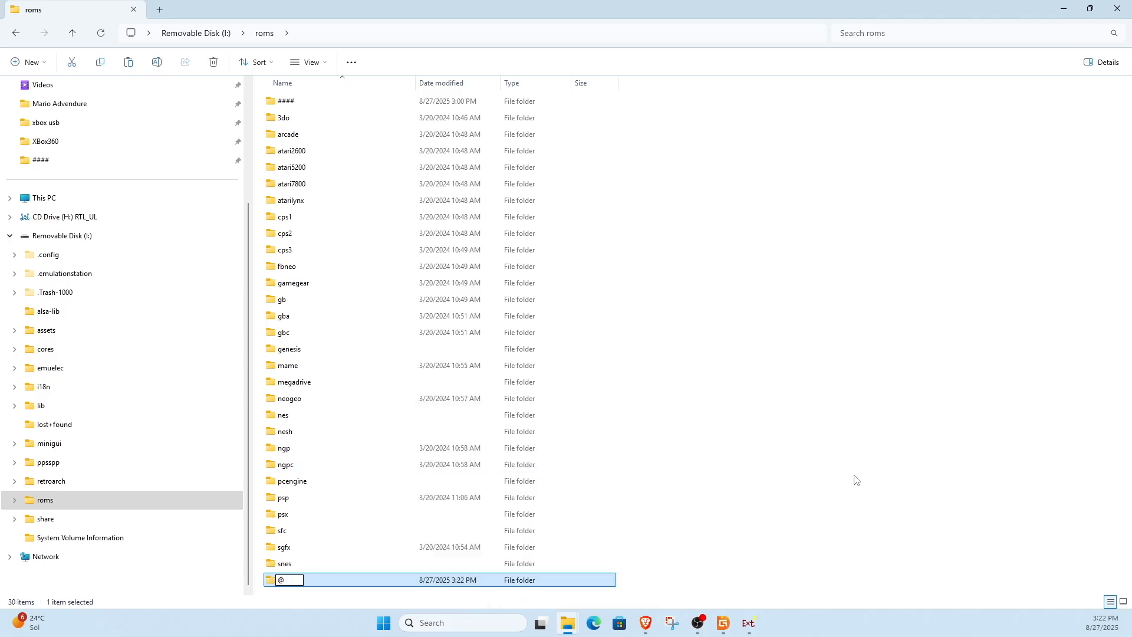
type("MYGAMES")
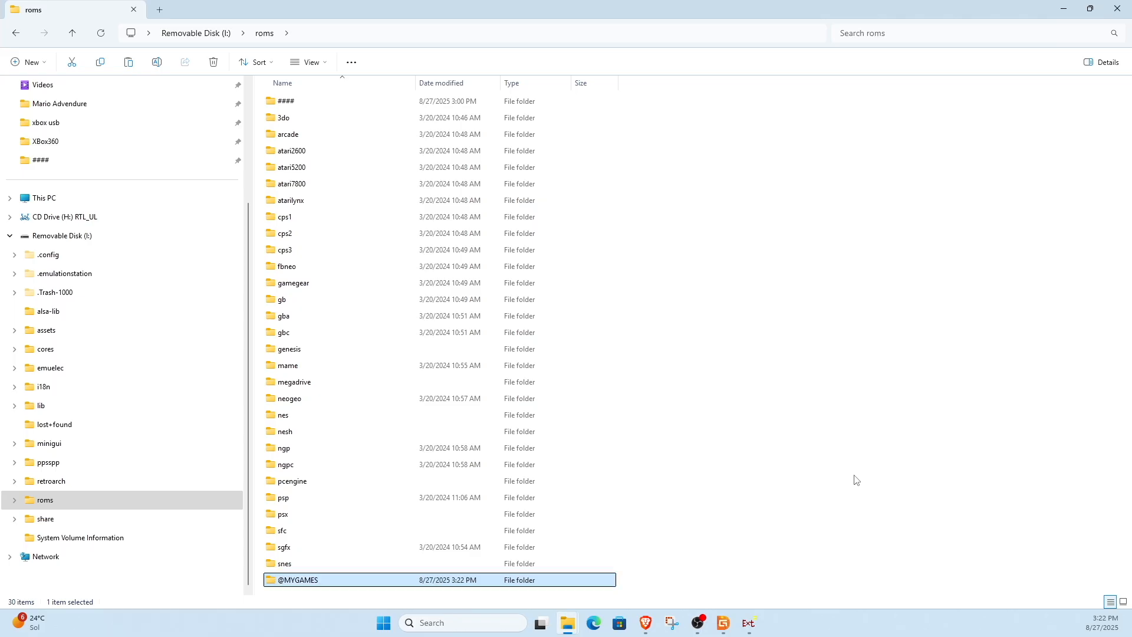
mouse_move(319, 582)
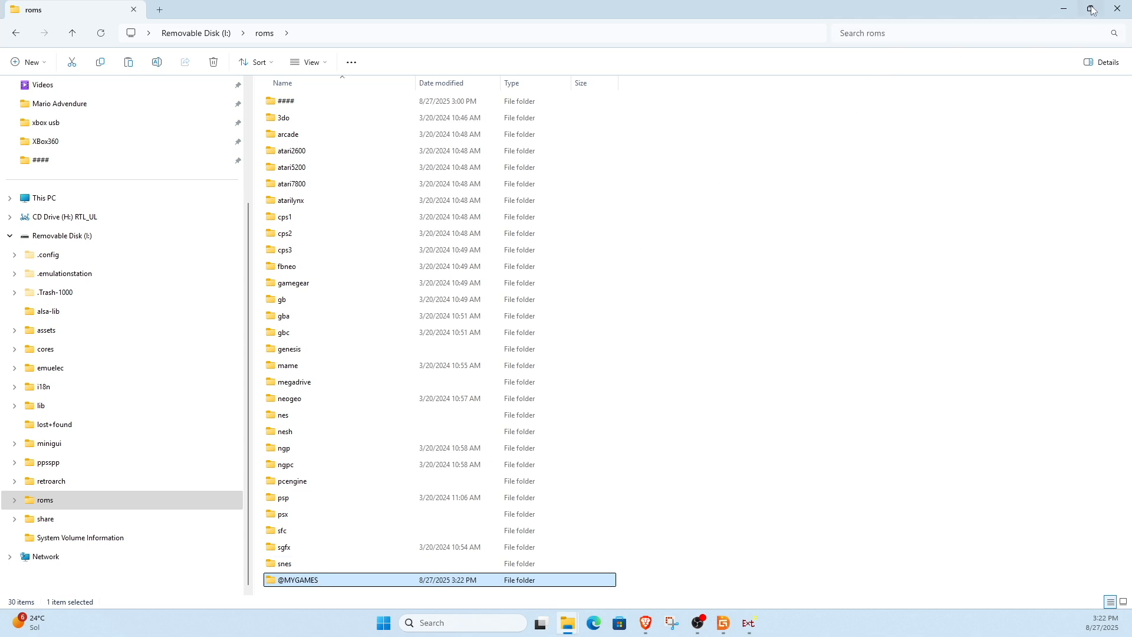
double_click(298, 579)
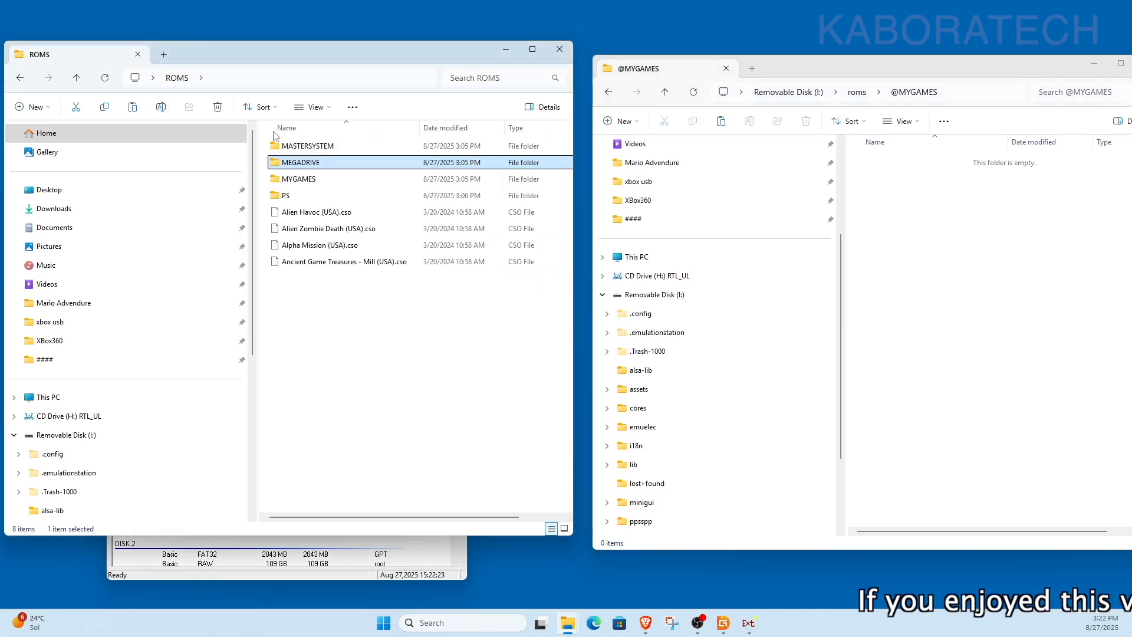
double_click(285, 194)
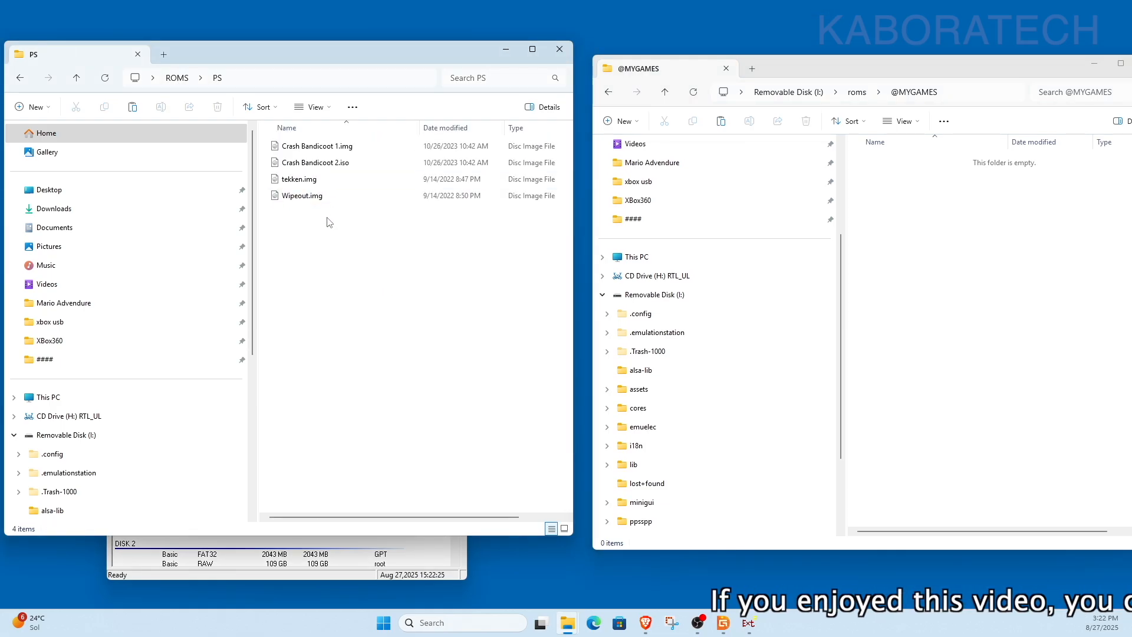
left_click(301, 194)
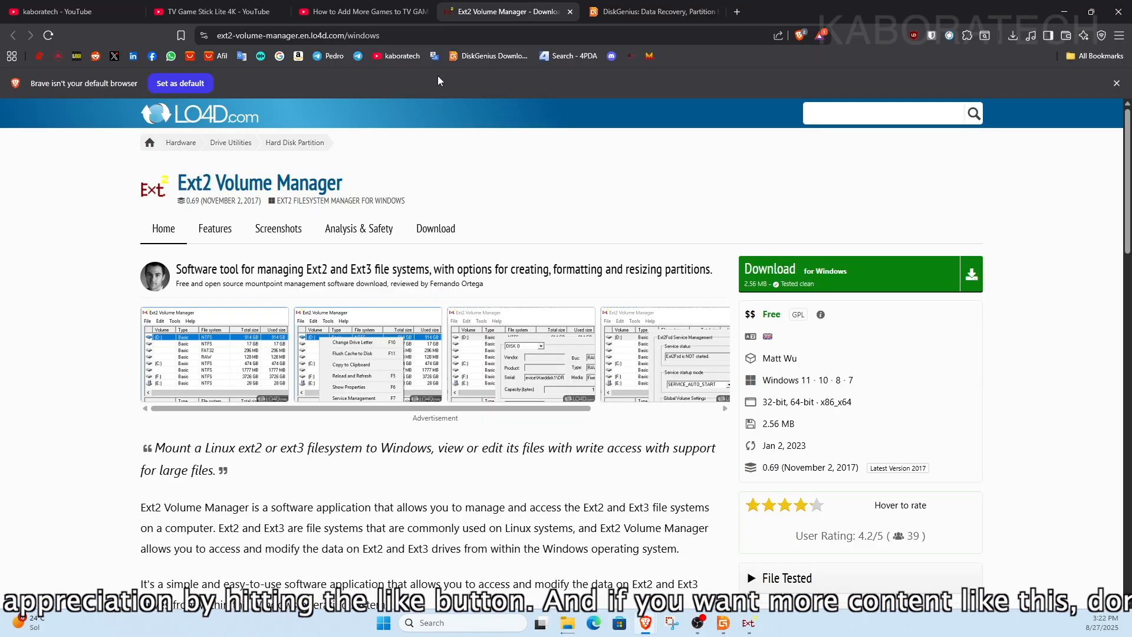
Switch to the kaboratech YouTube Videos tab and scroll down through older uploads like the Game Stick Lite 4K video
left_click(359, 12)
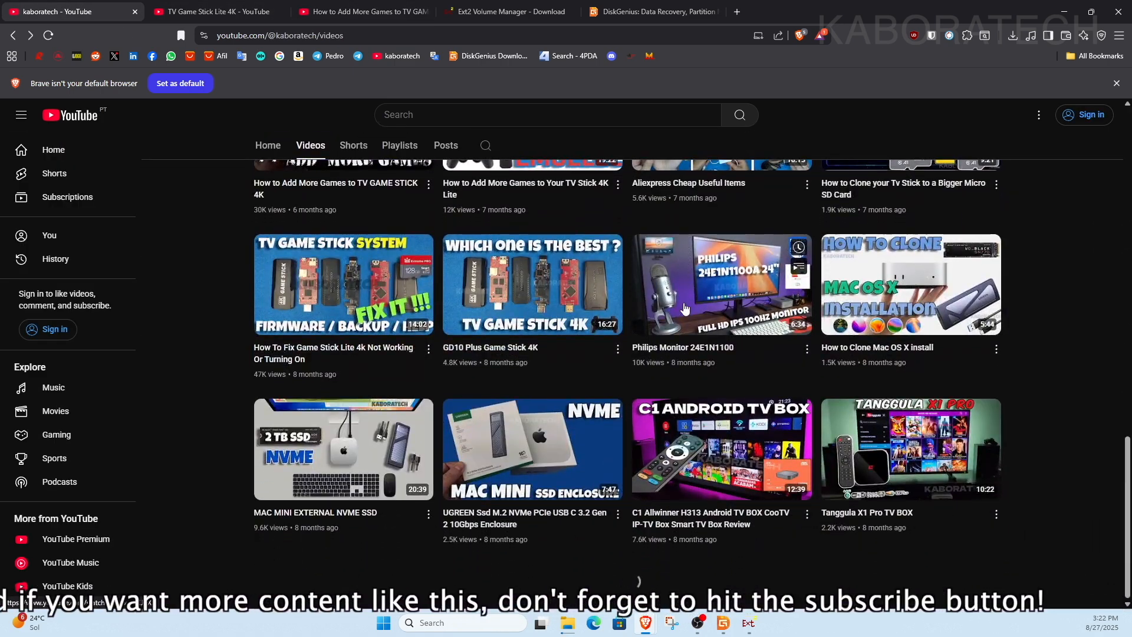
scroll("down", 3)
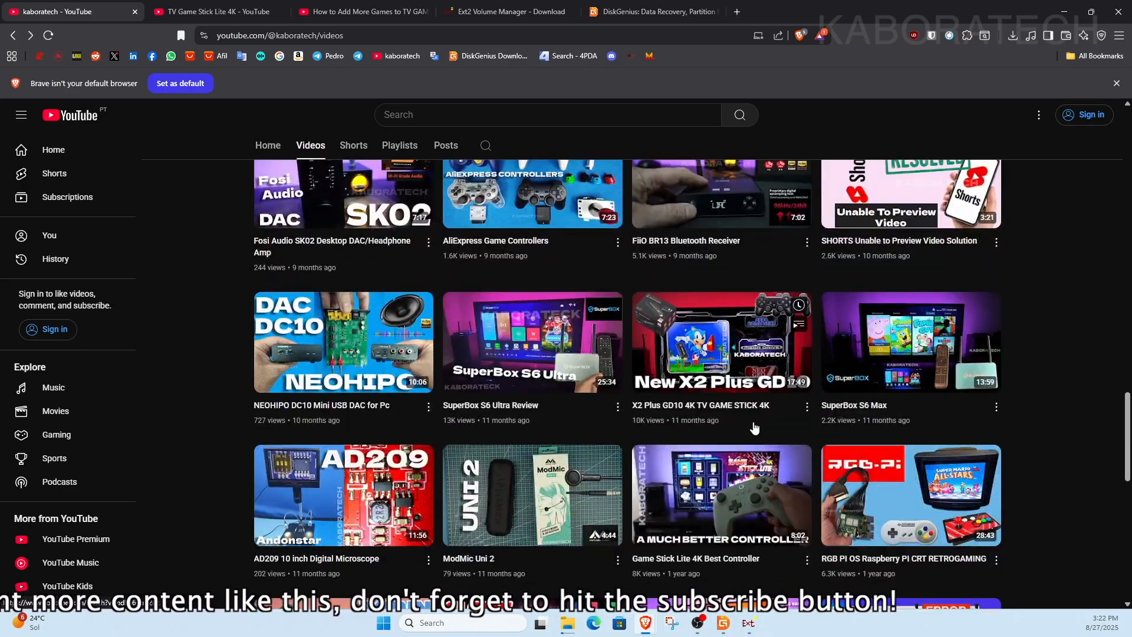
scroll("down", 3)
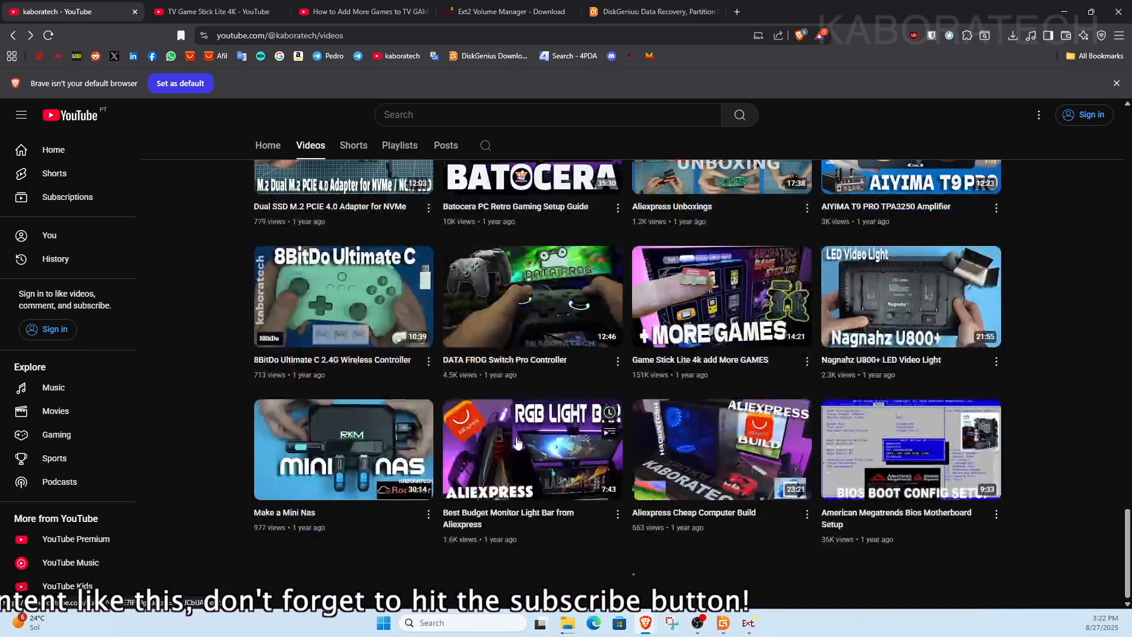
scroll("down", 3)
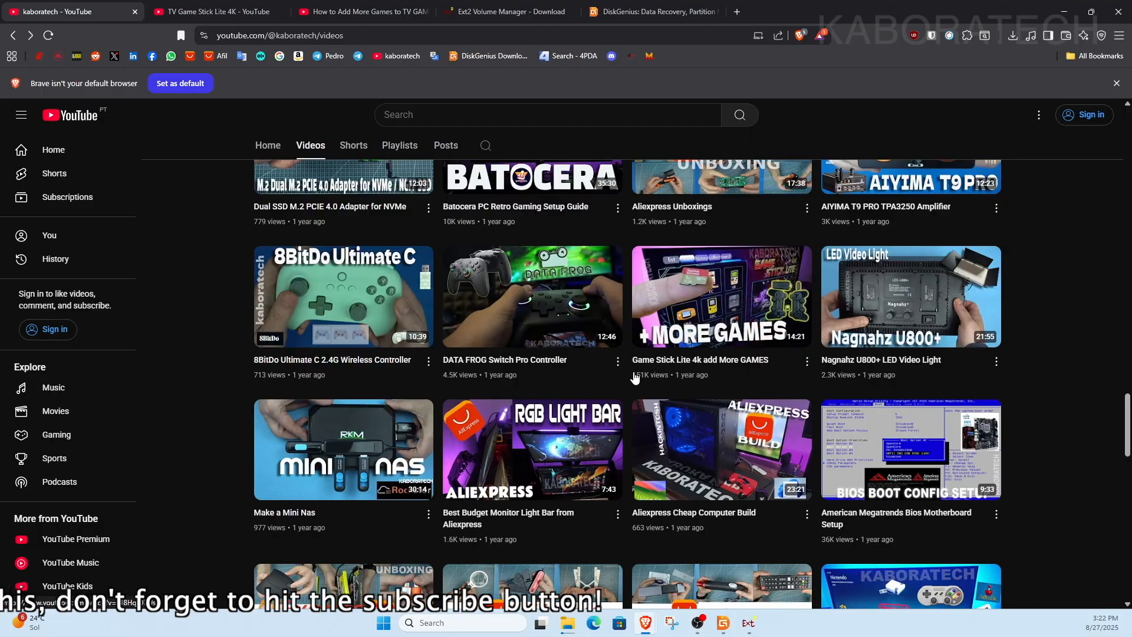